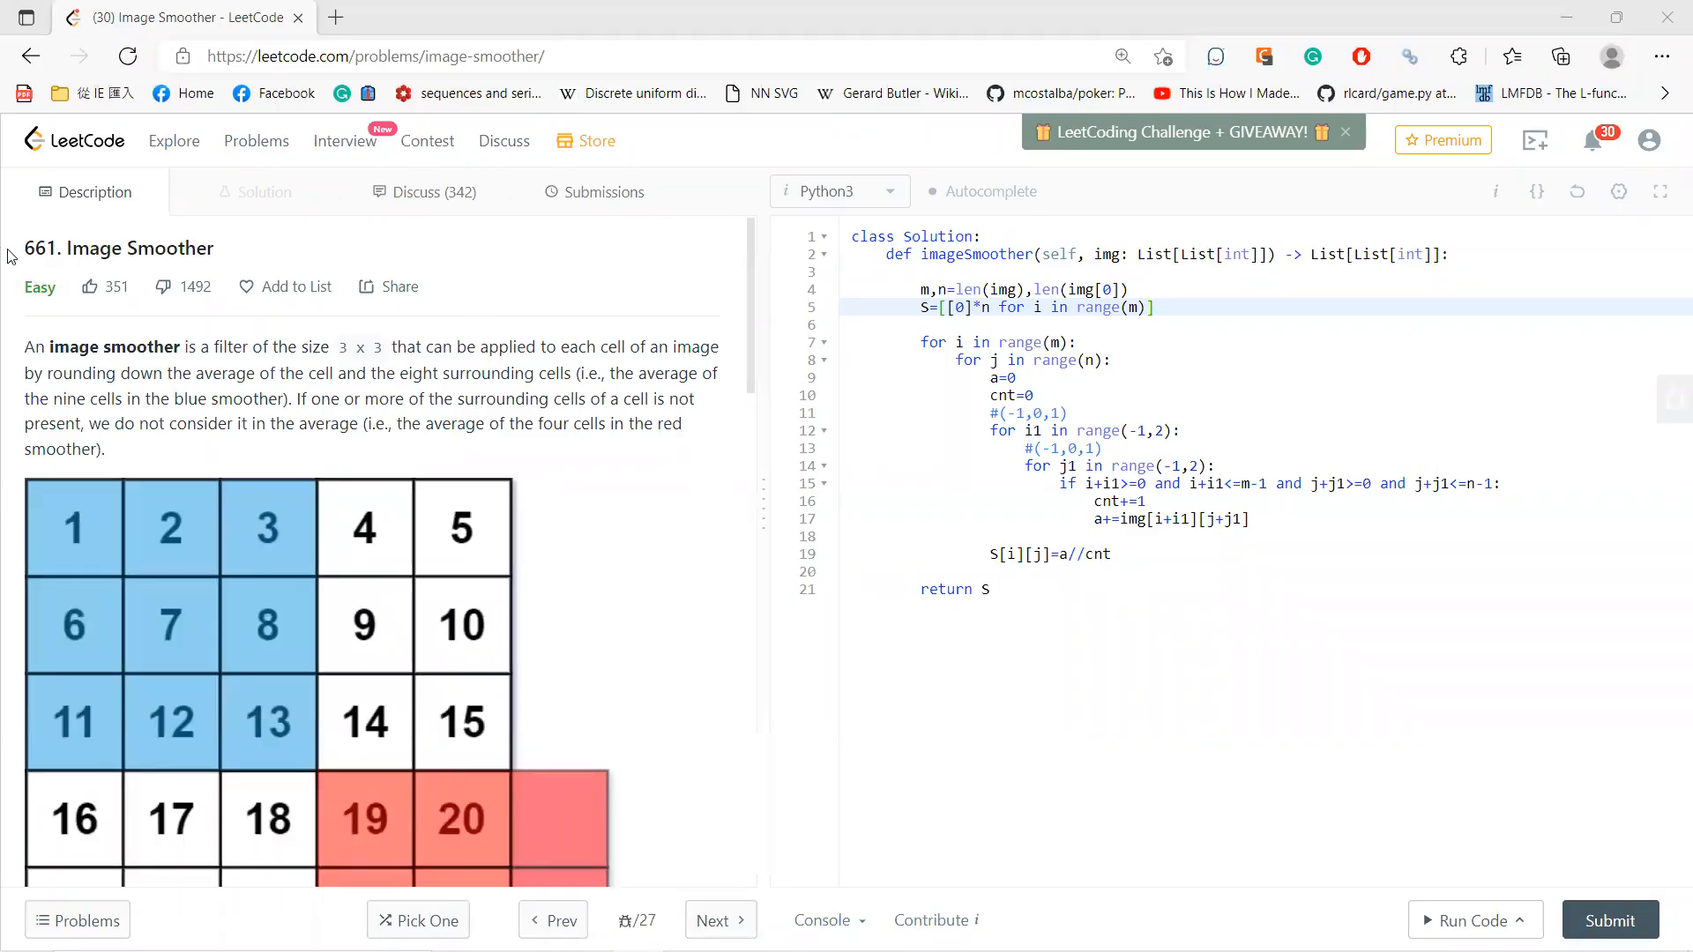
Highlight the title 661. Image Smoother, then scroll down to Example 2's grid and explanation.
double_click(119, 249)
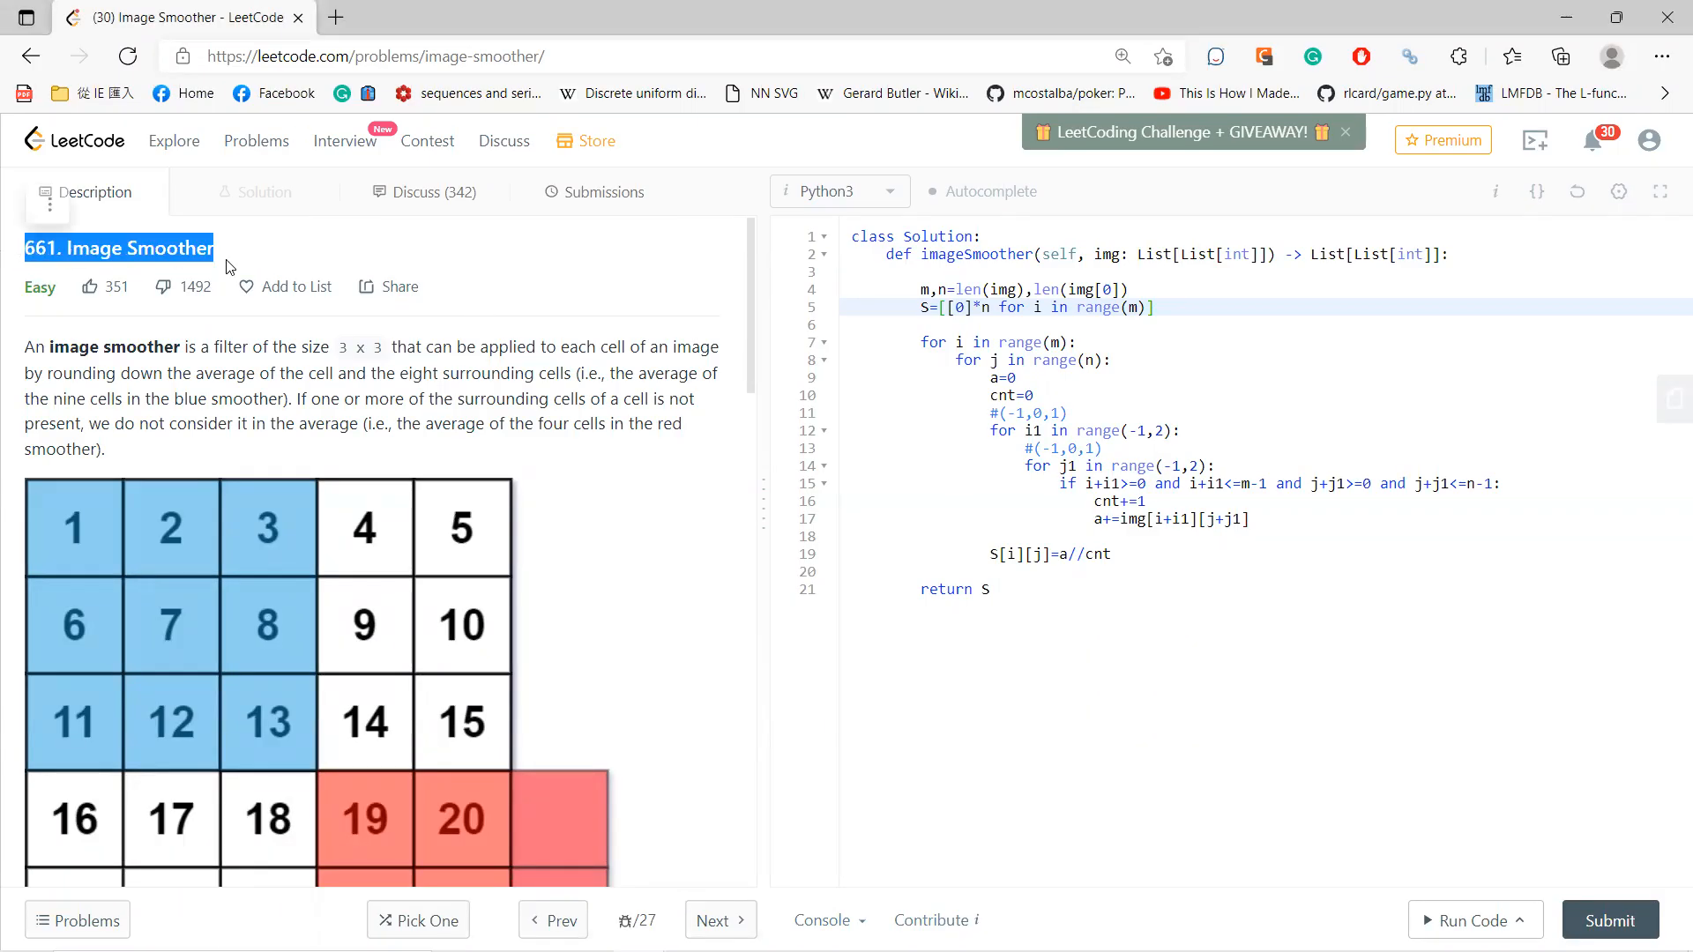
click(341, 276)
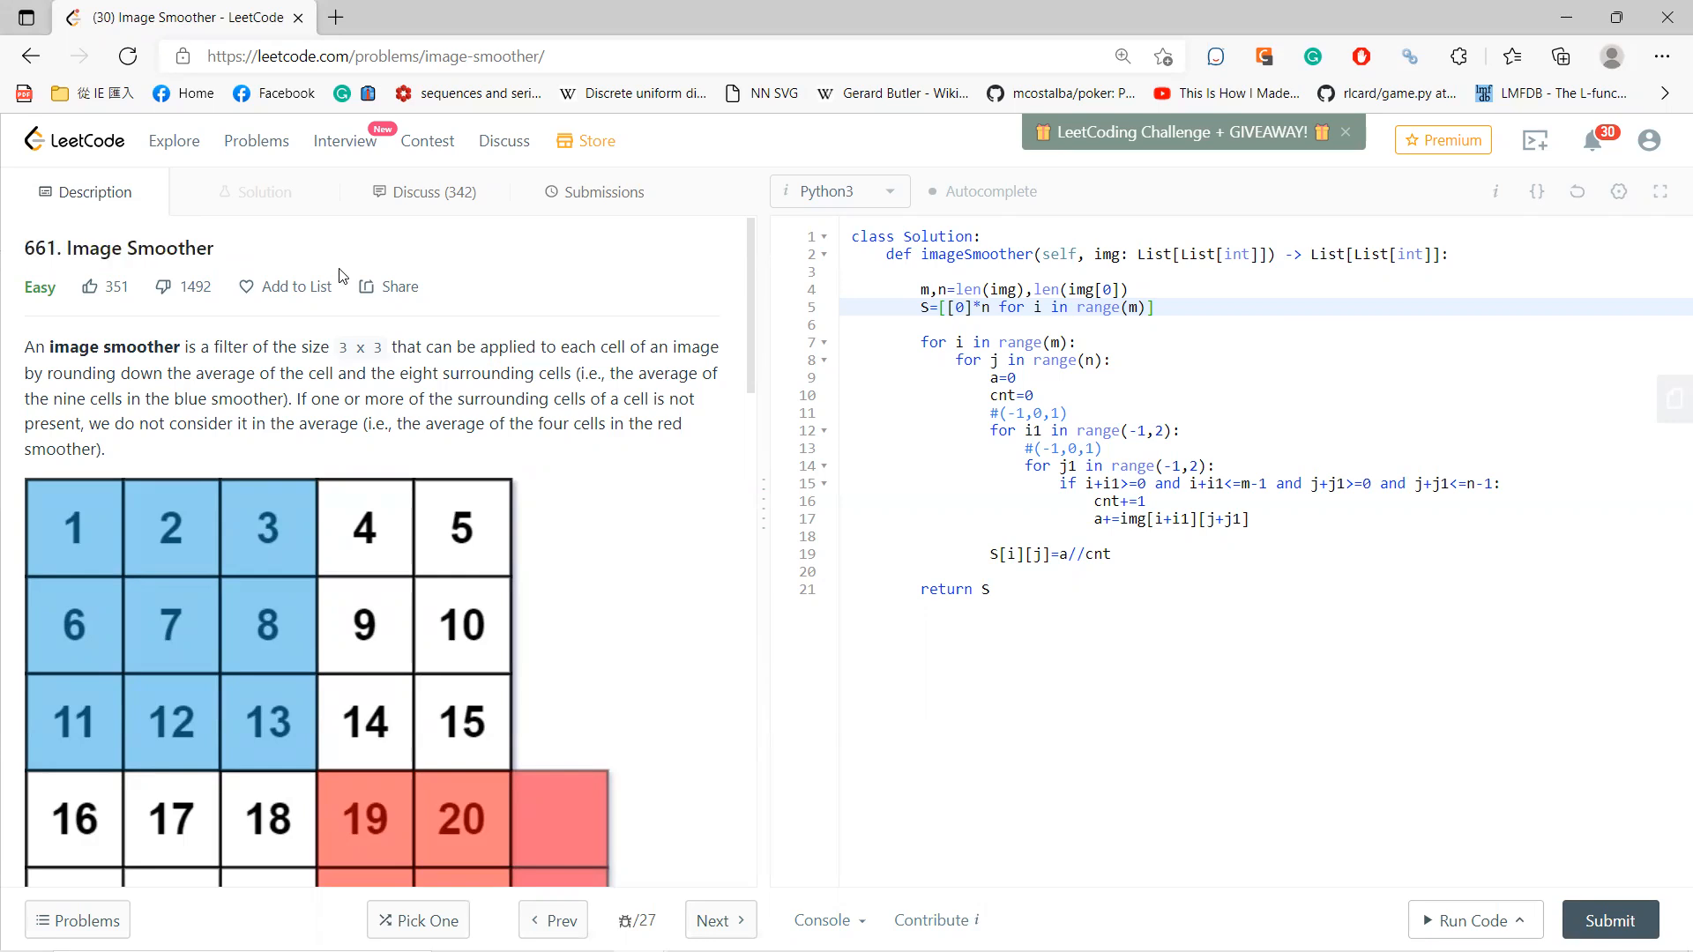
scroll(down, 3)
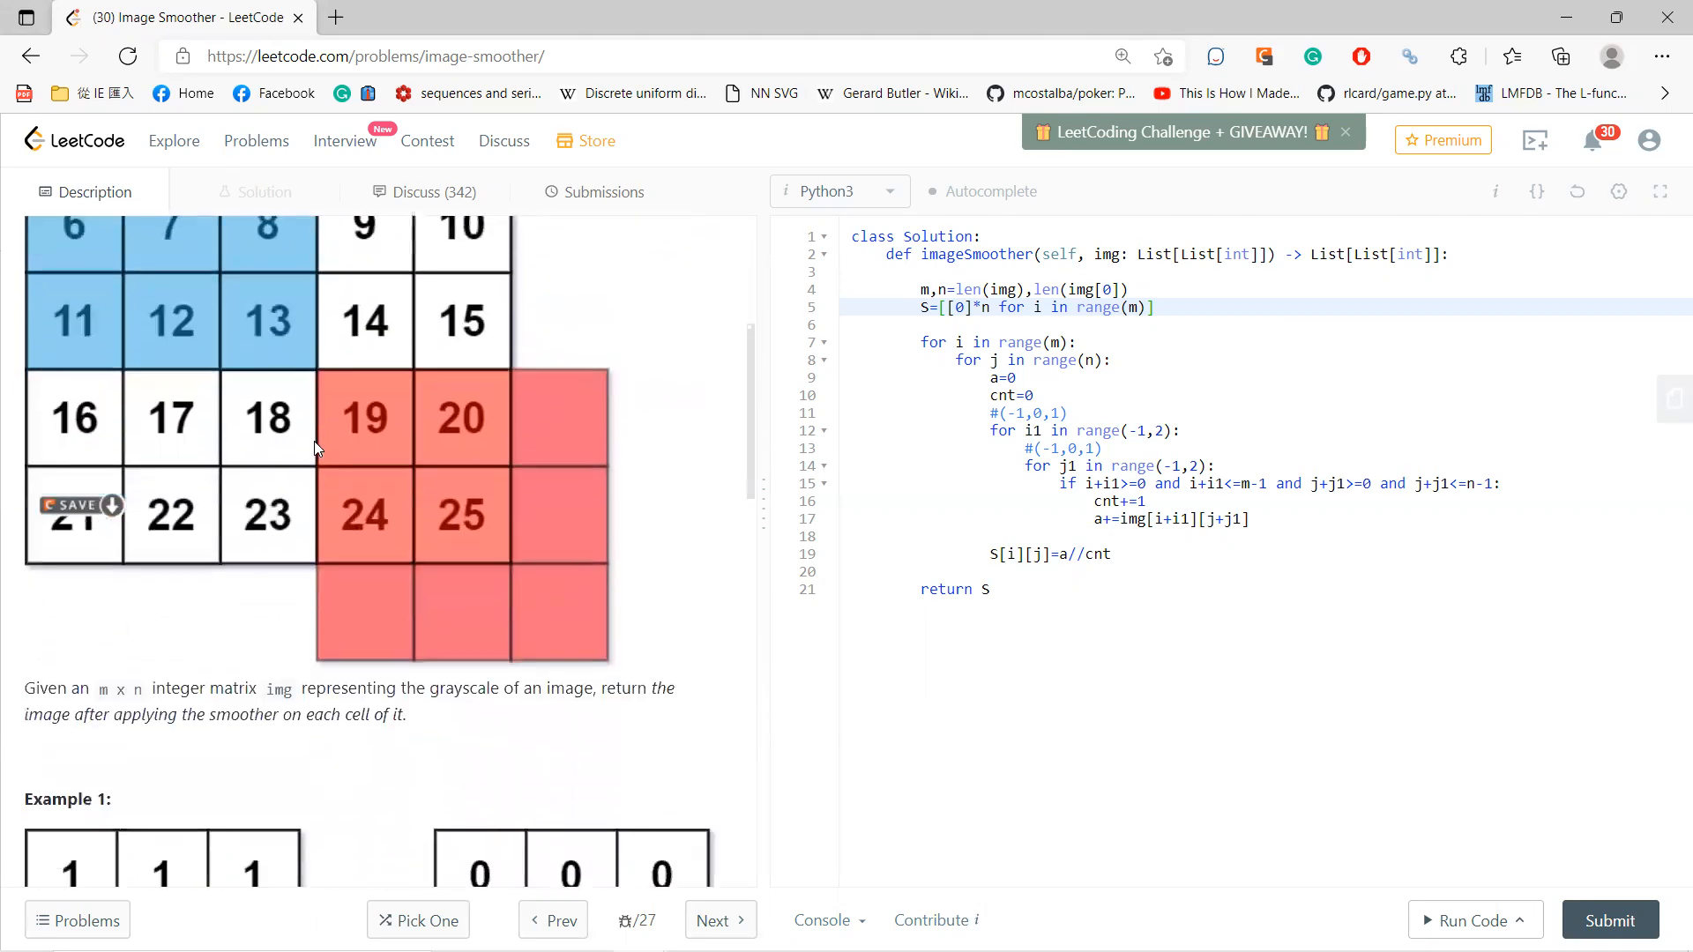
scroll(up, 3)
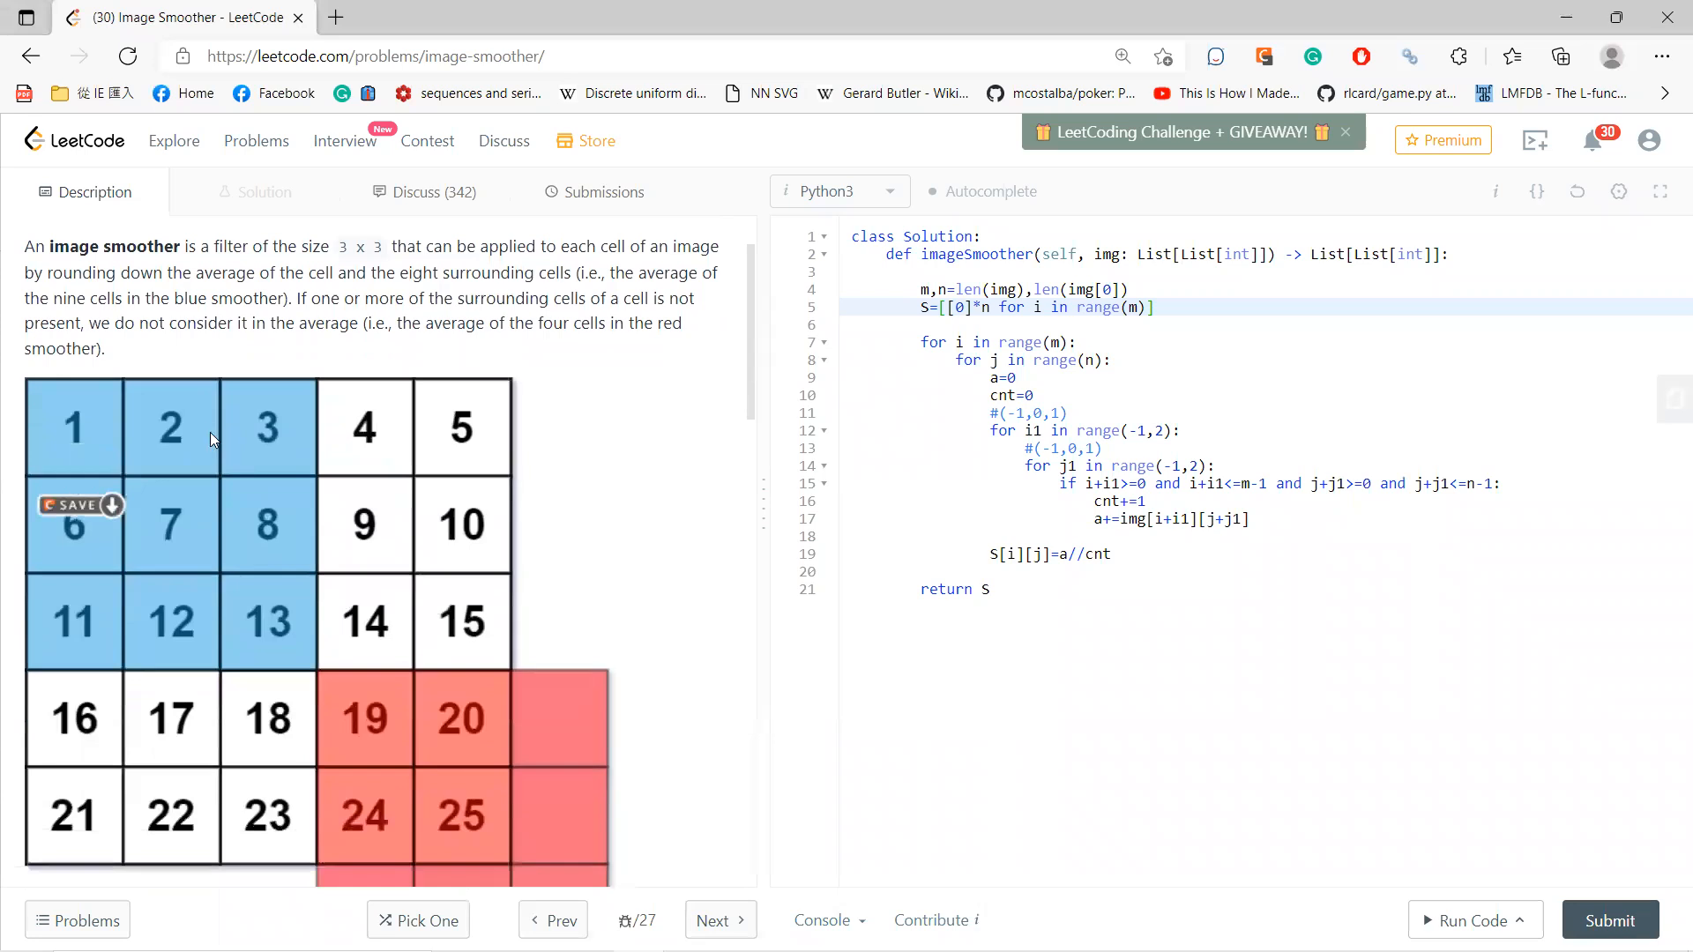
mouse_move(205, 406)
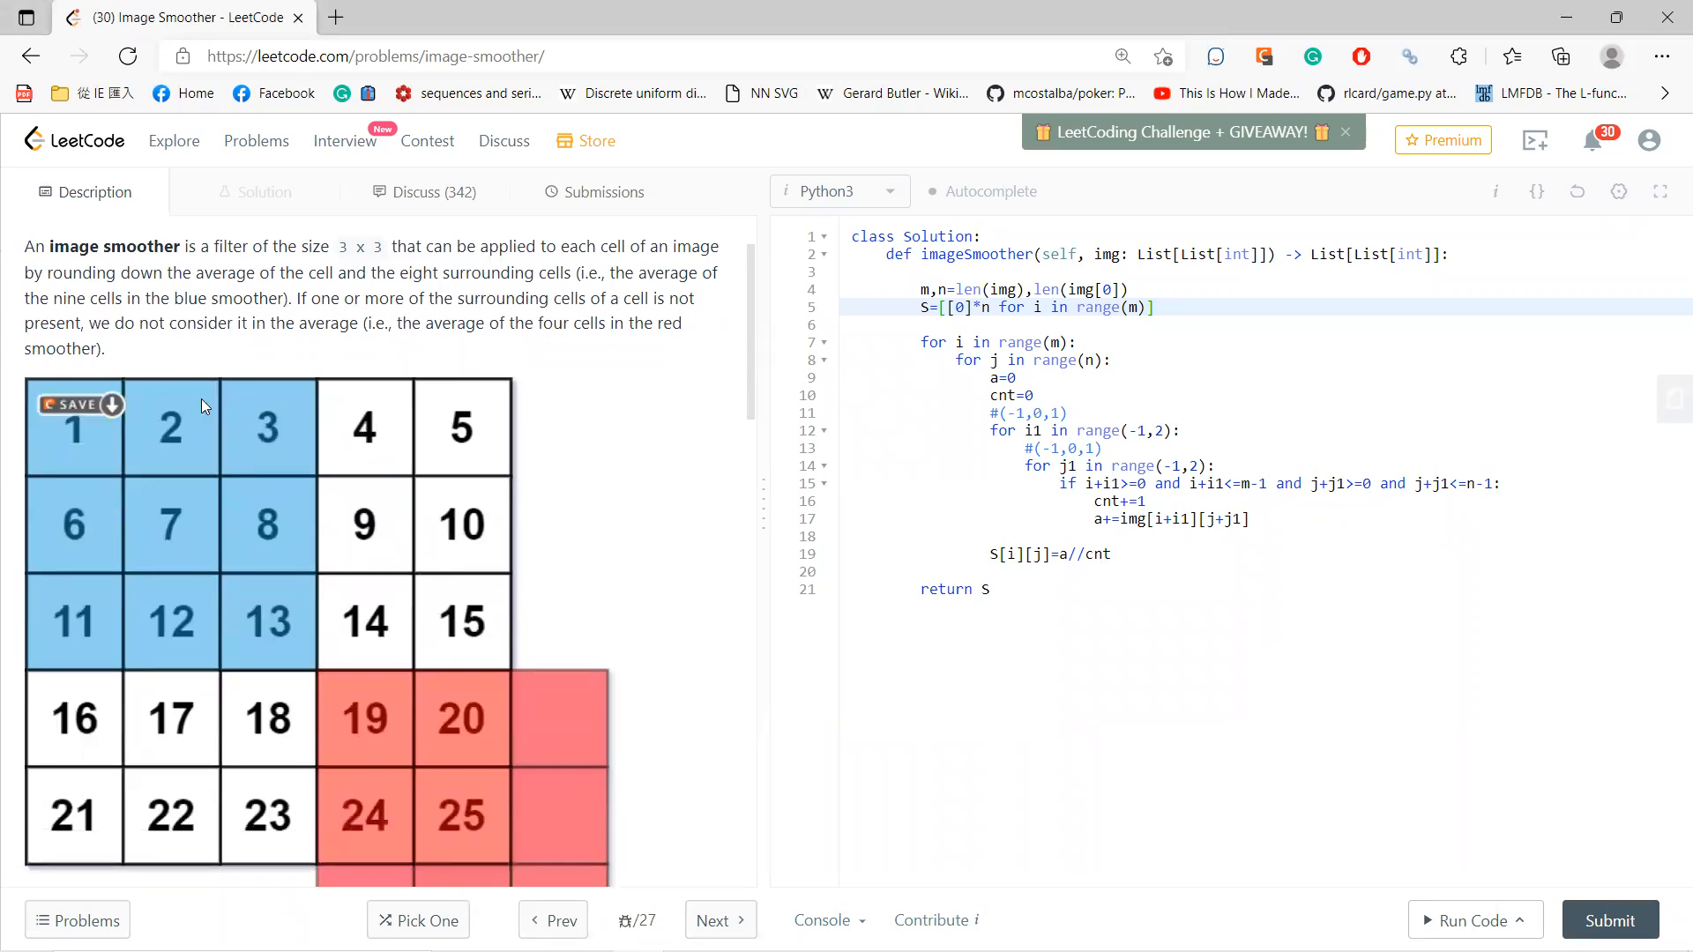
mouse_move(68, 432)
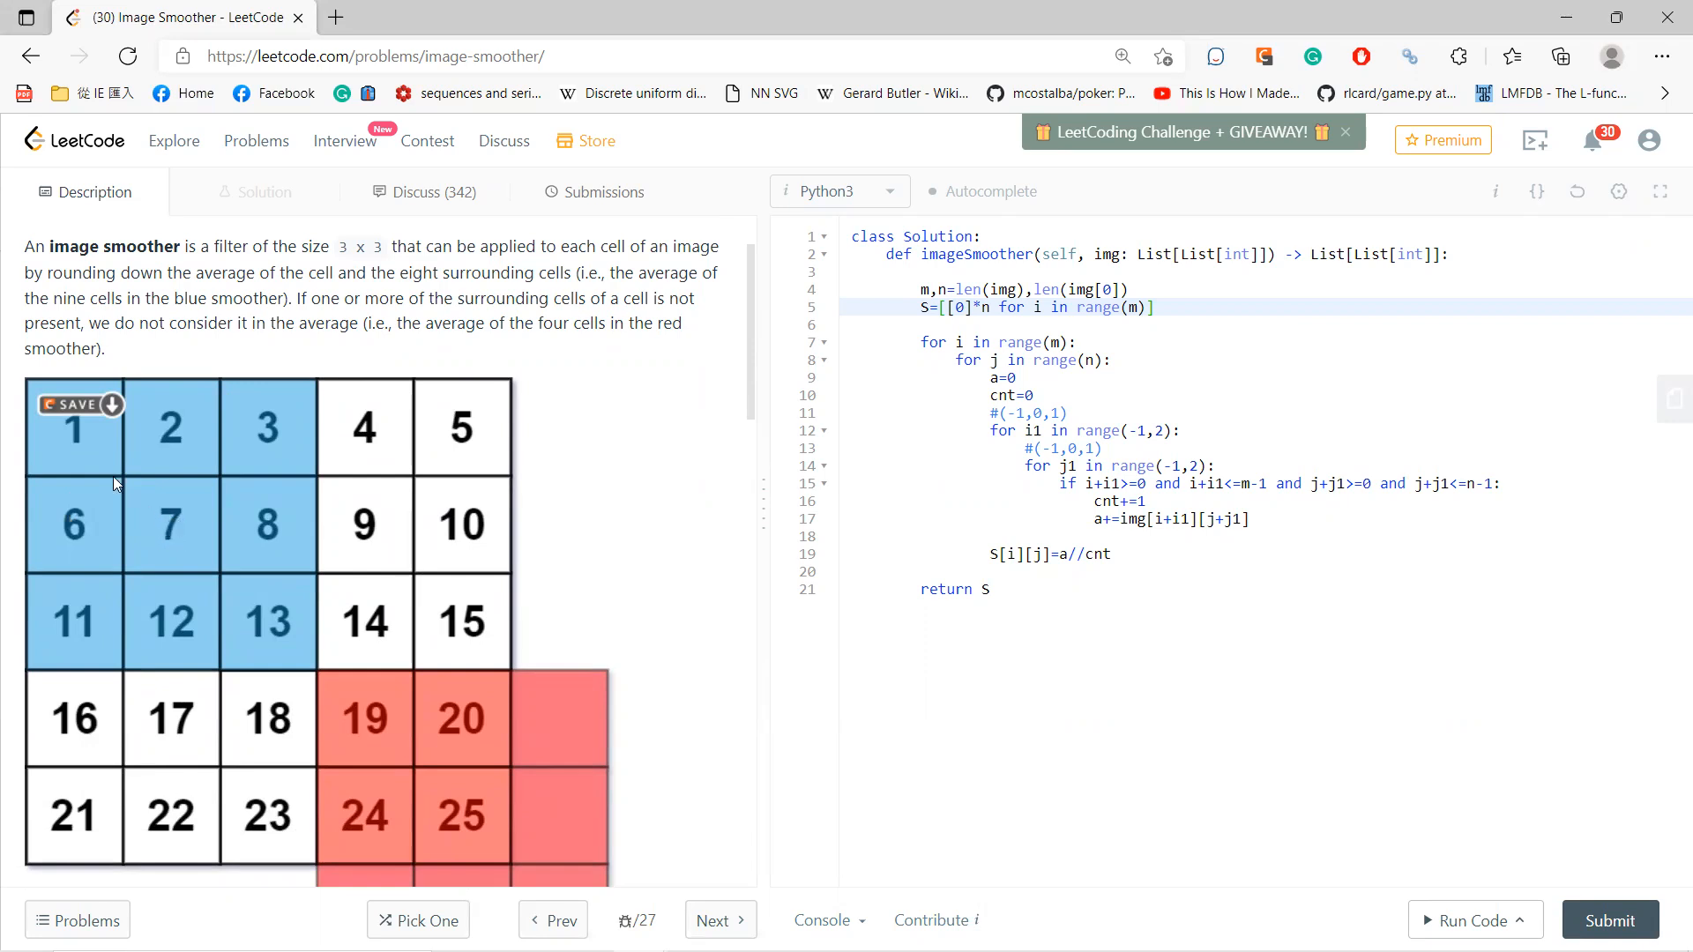
mouse_move(149, 607)
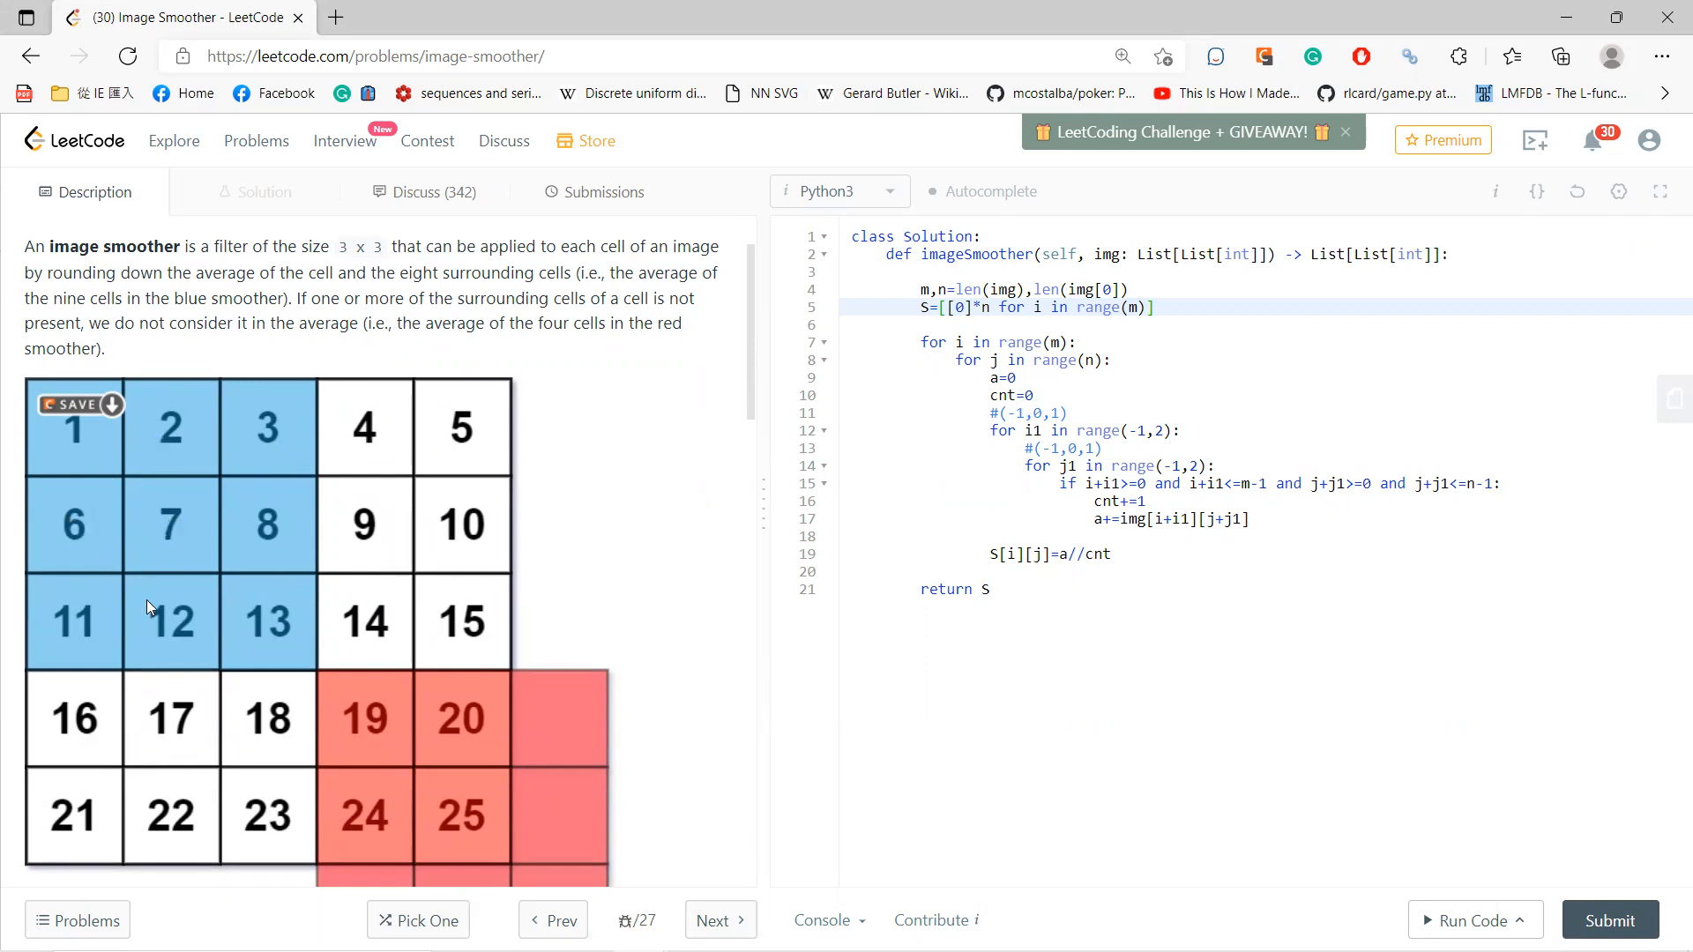
scroll(down, 3)
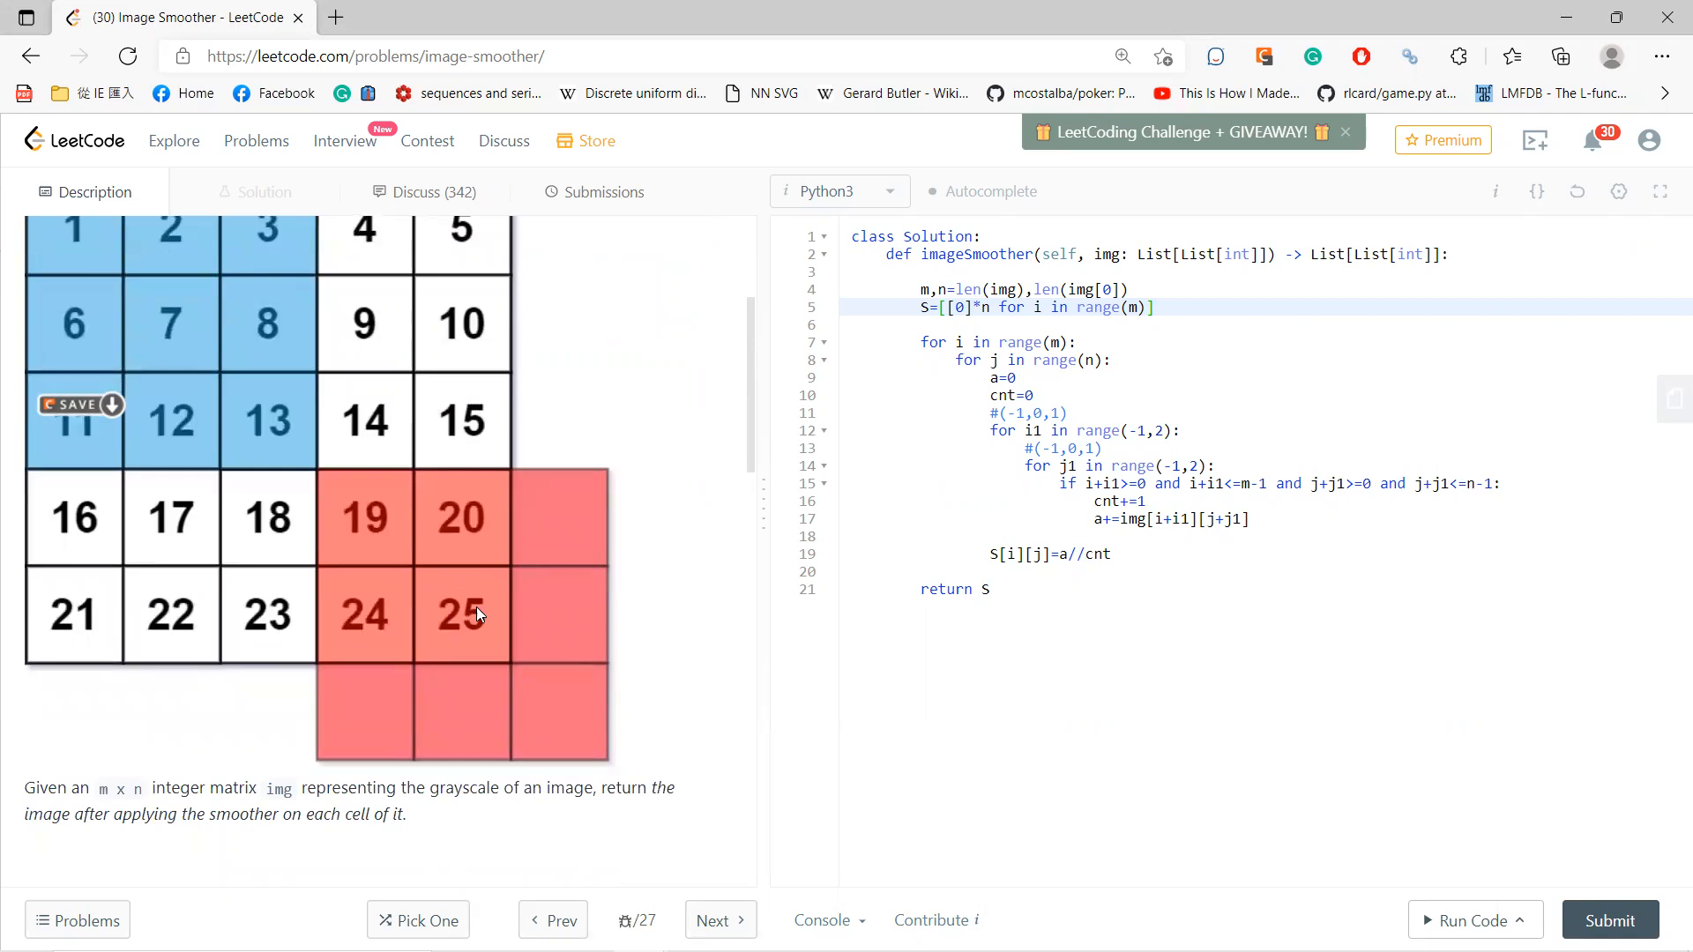
mouse_move(458, 538)
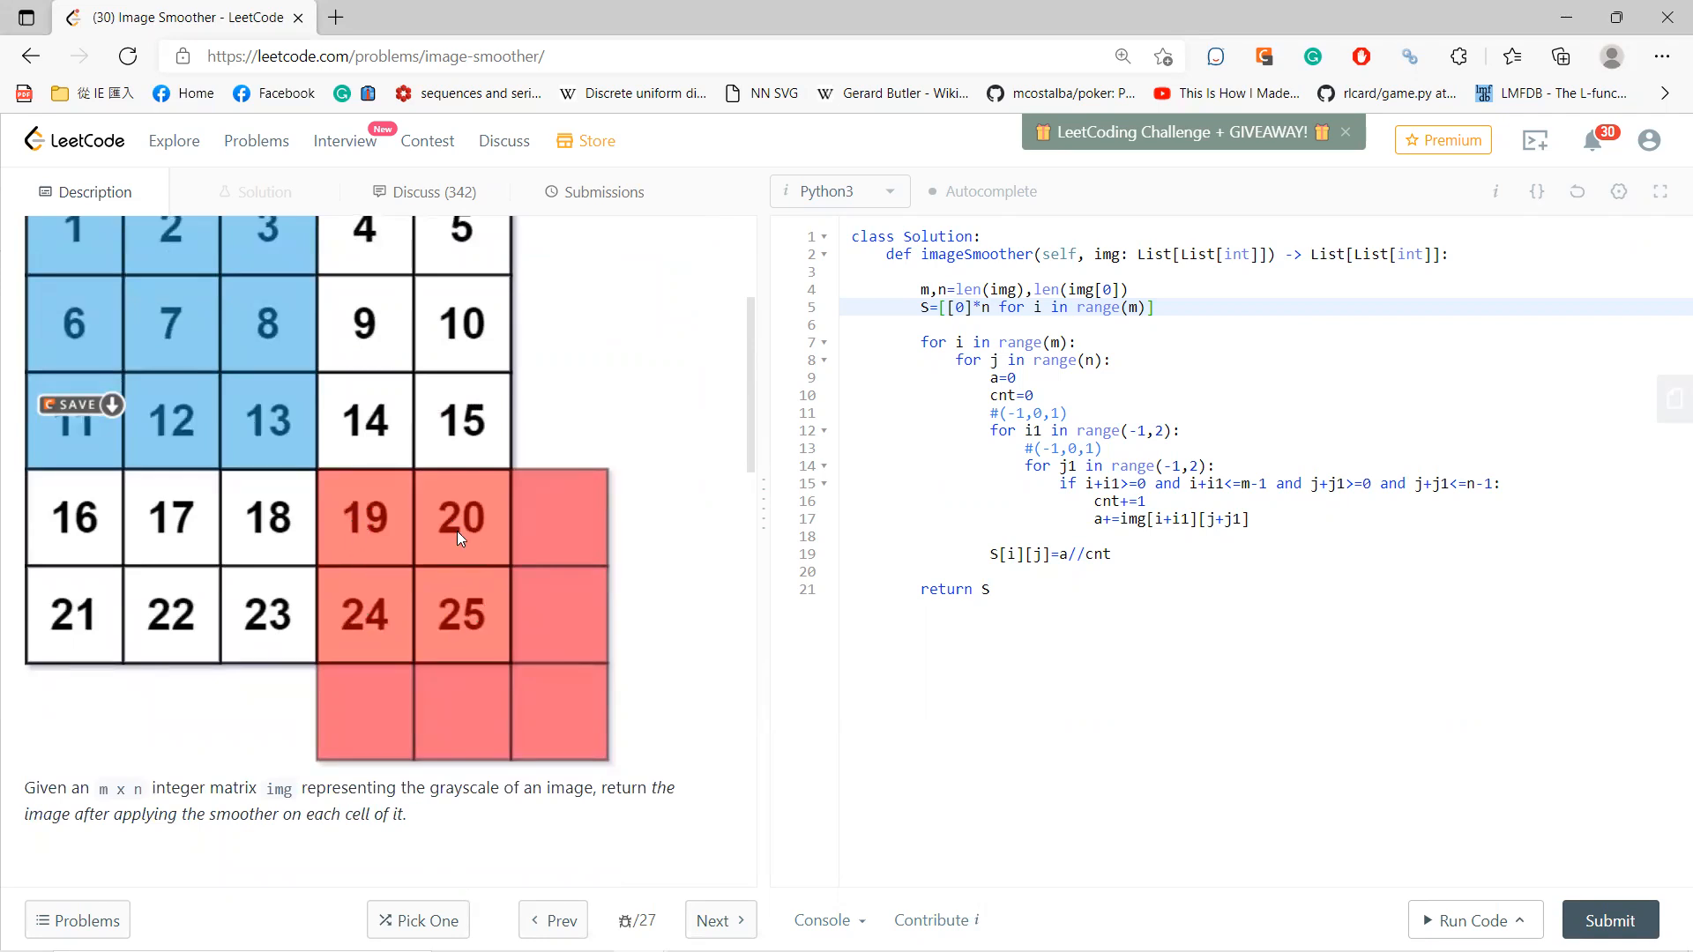
scroll(down, 3)
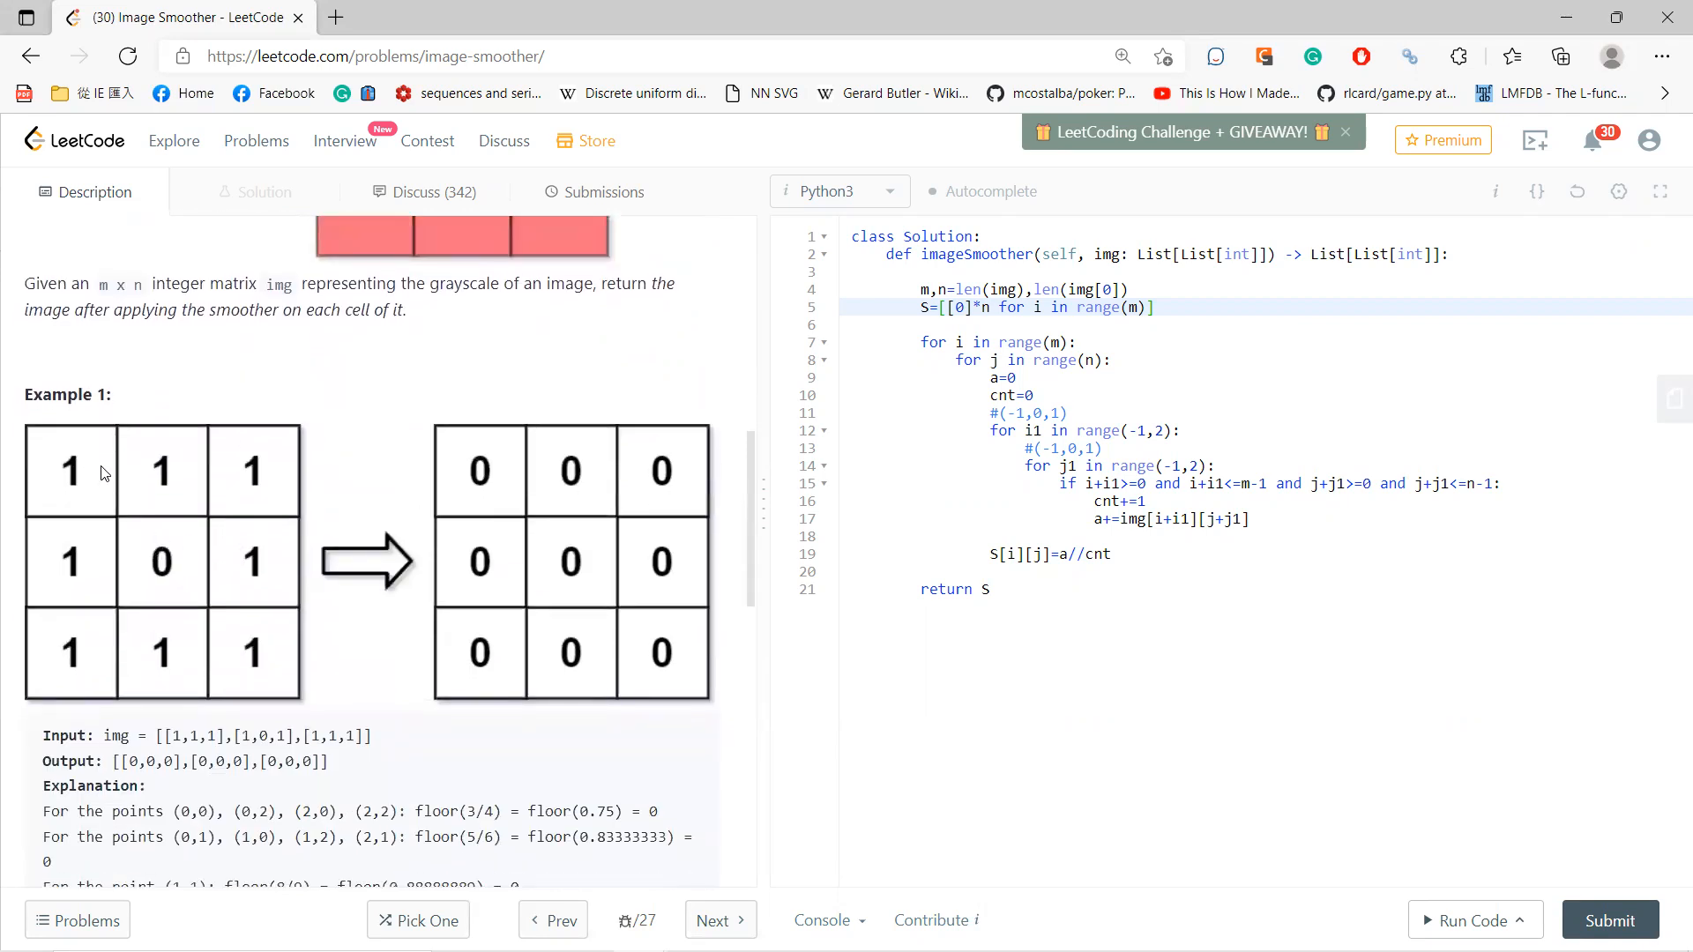
mouse_move(121, 477)
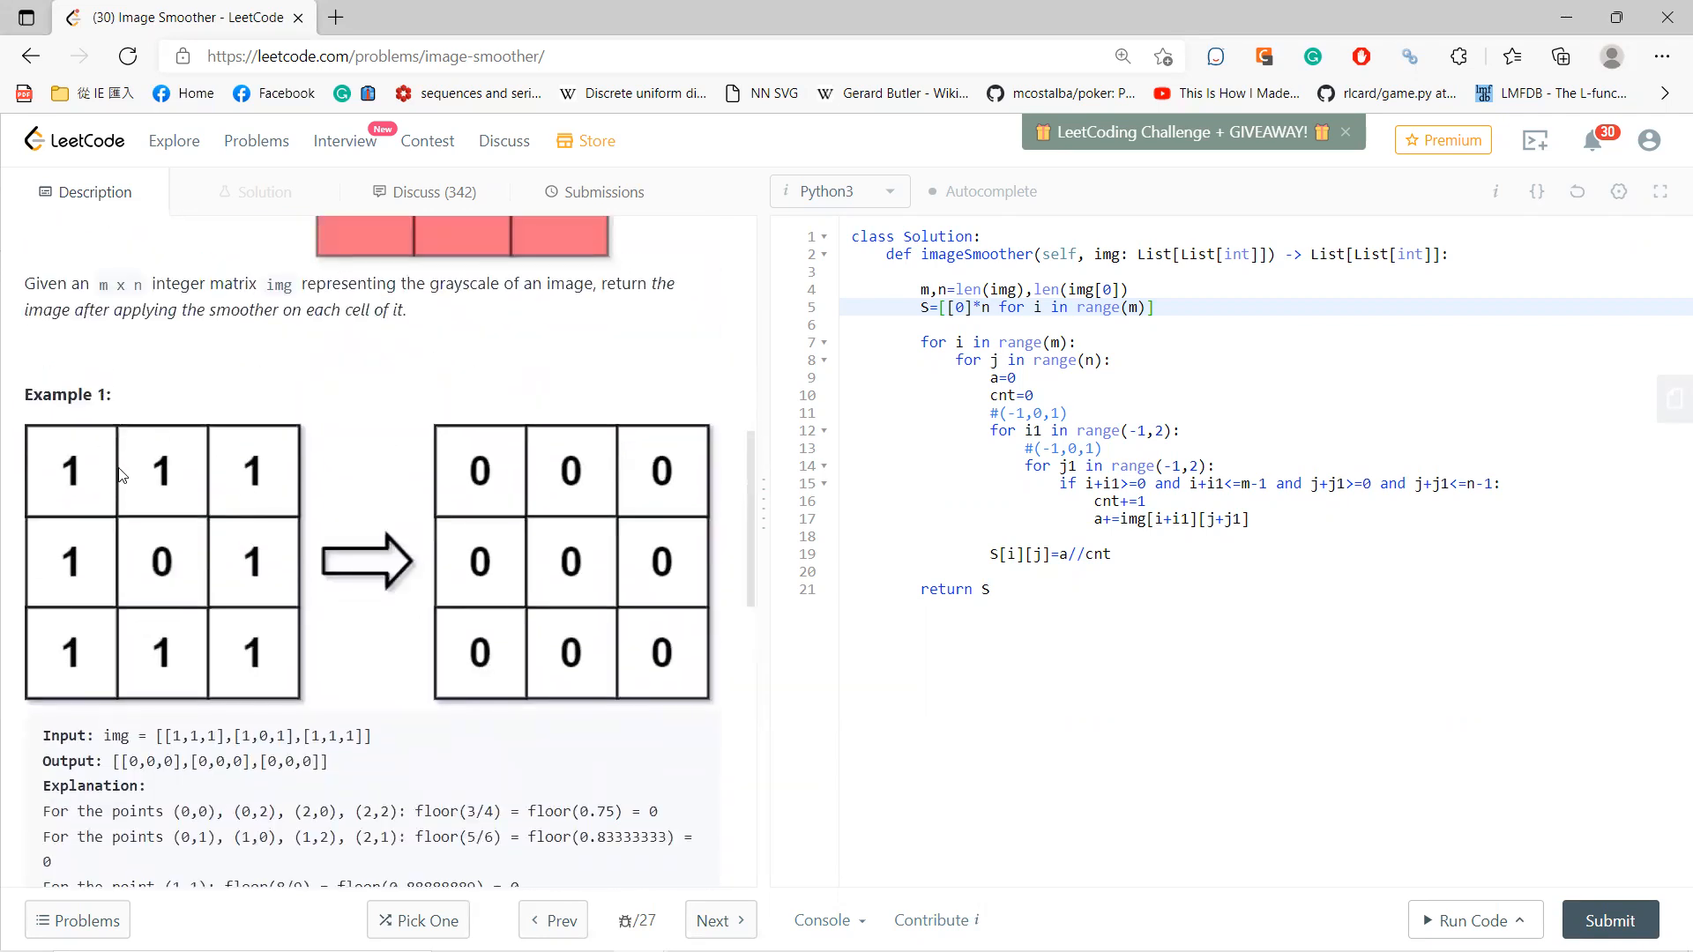
mouse_move(119, 502)
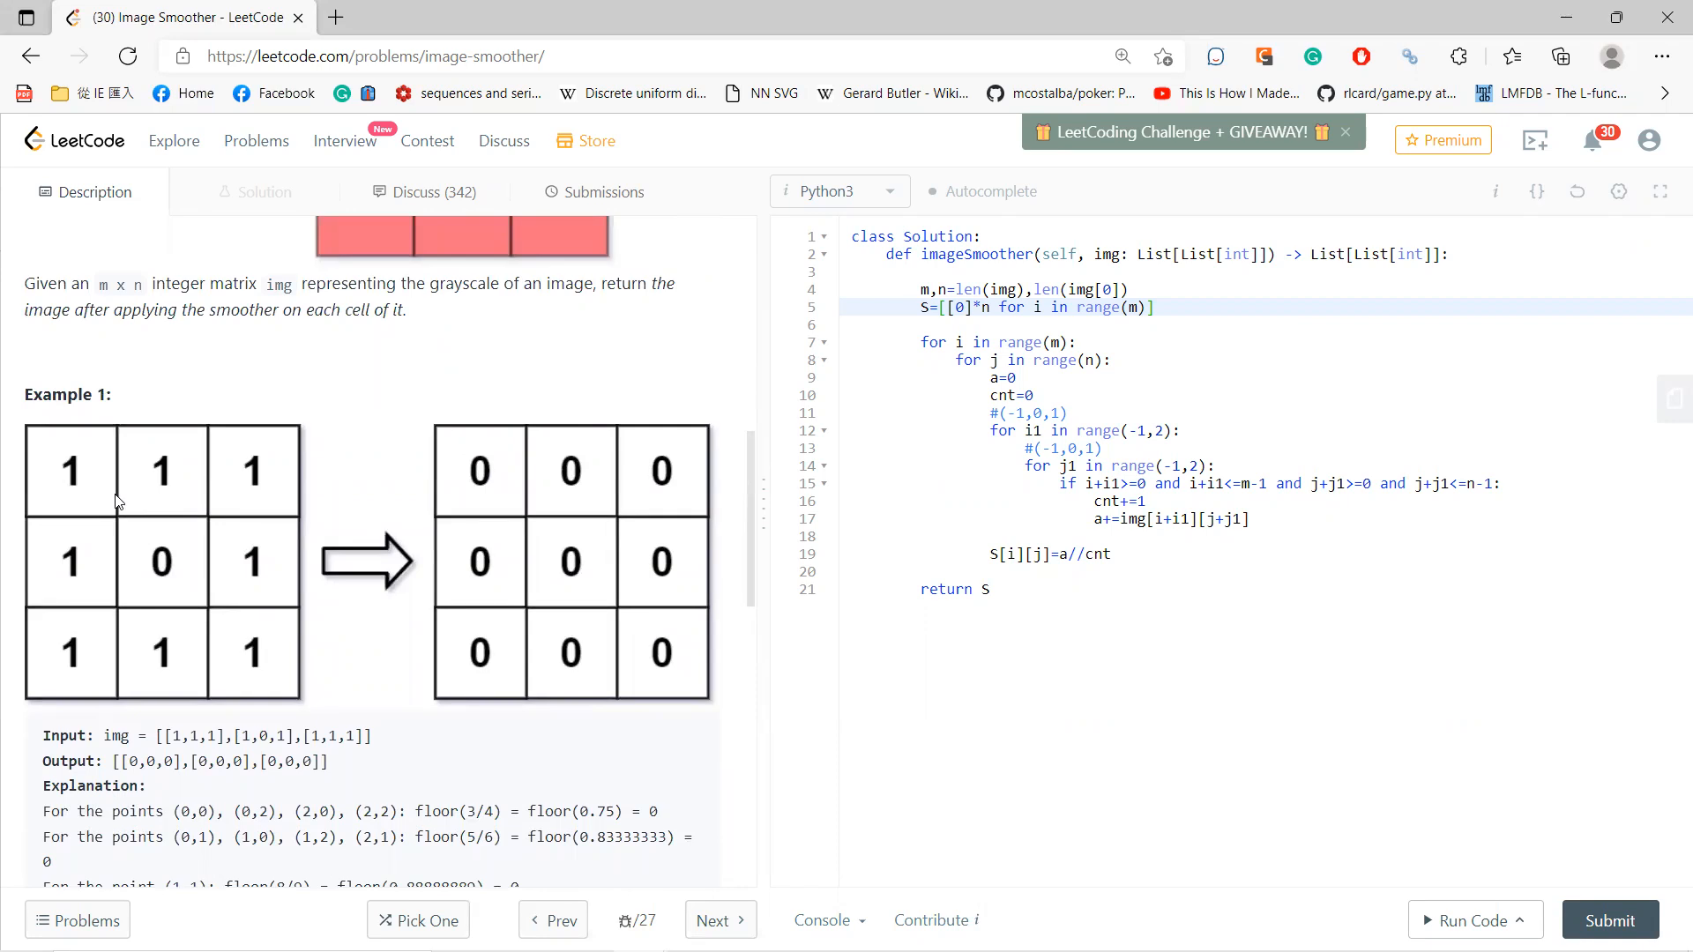
mouse_move(56, 478)
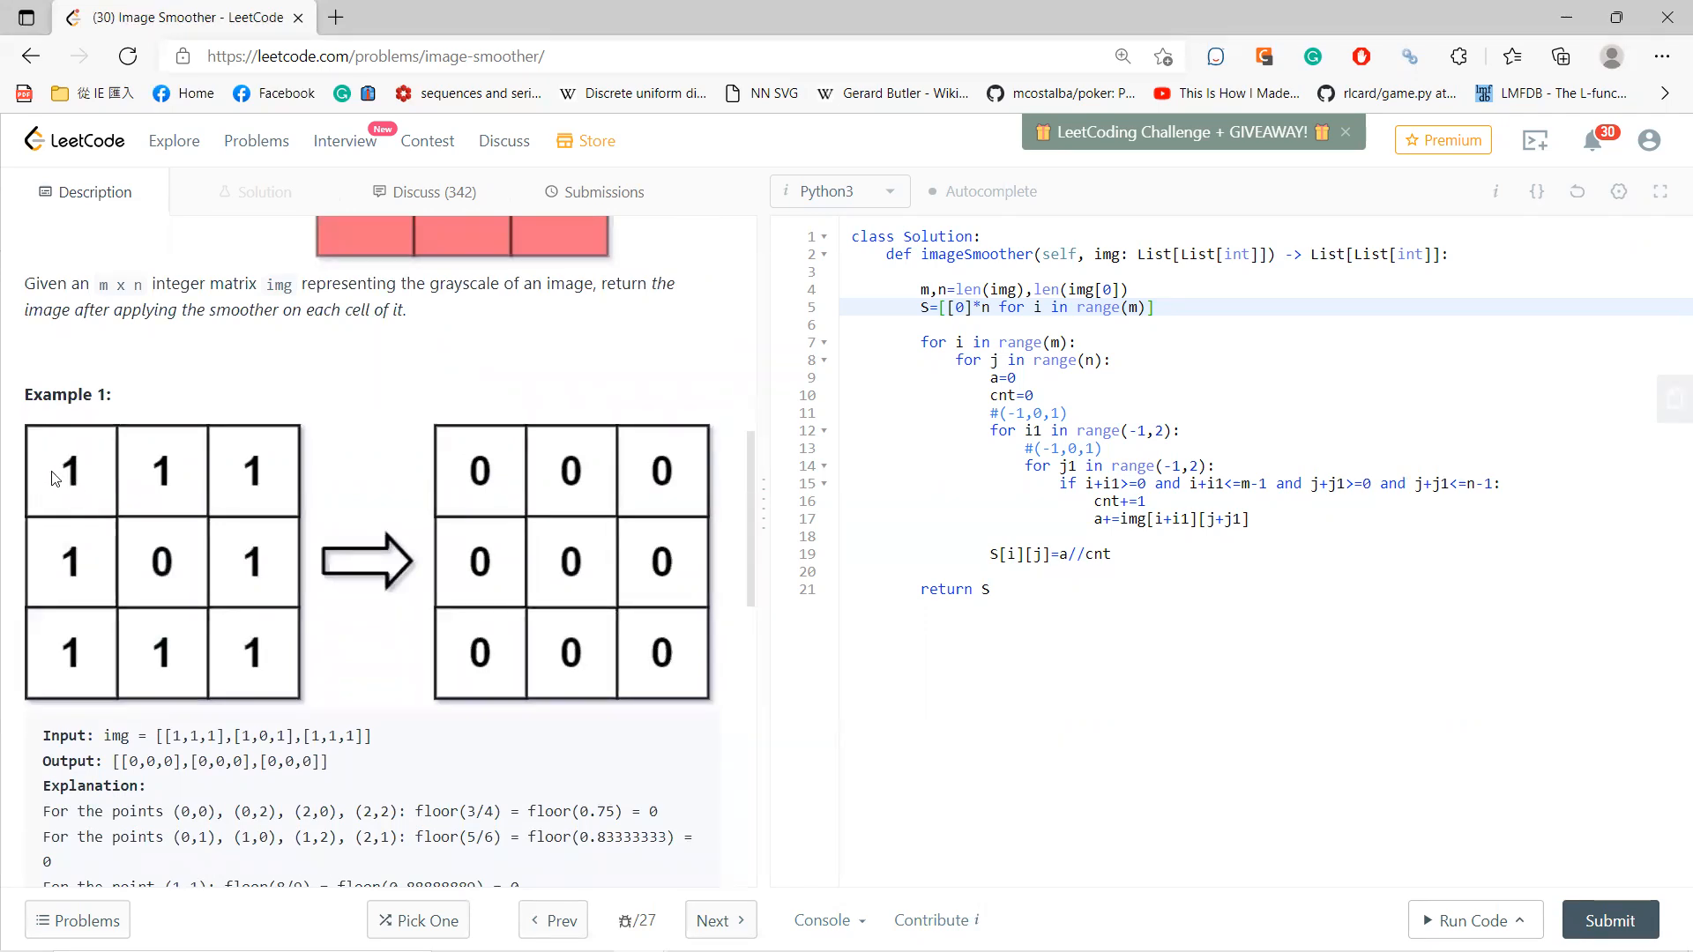
mouse_move(77, 472)
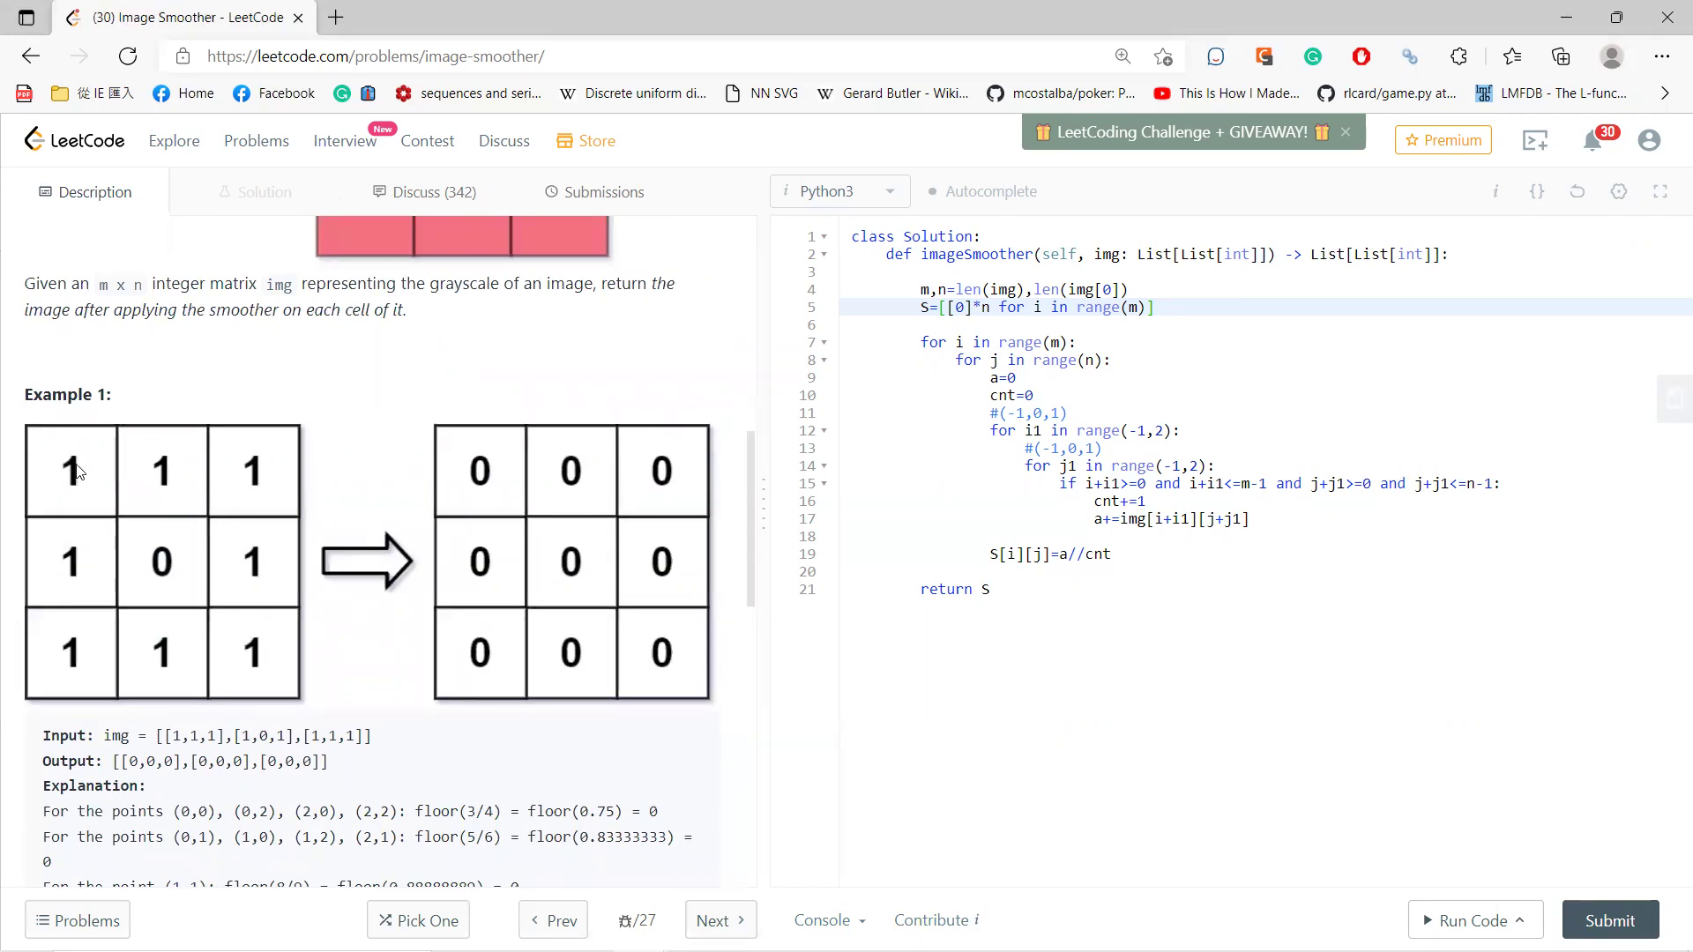
mouse_move(148, 558)
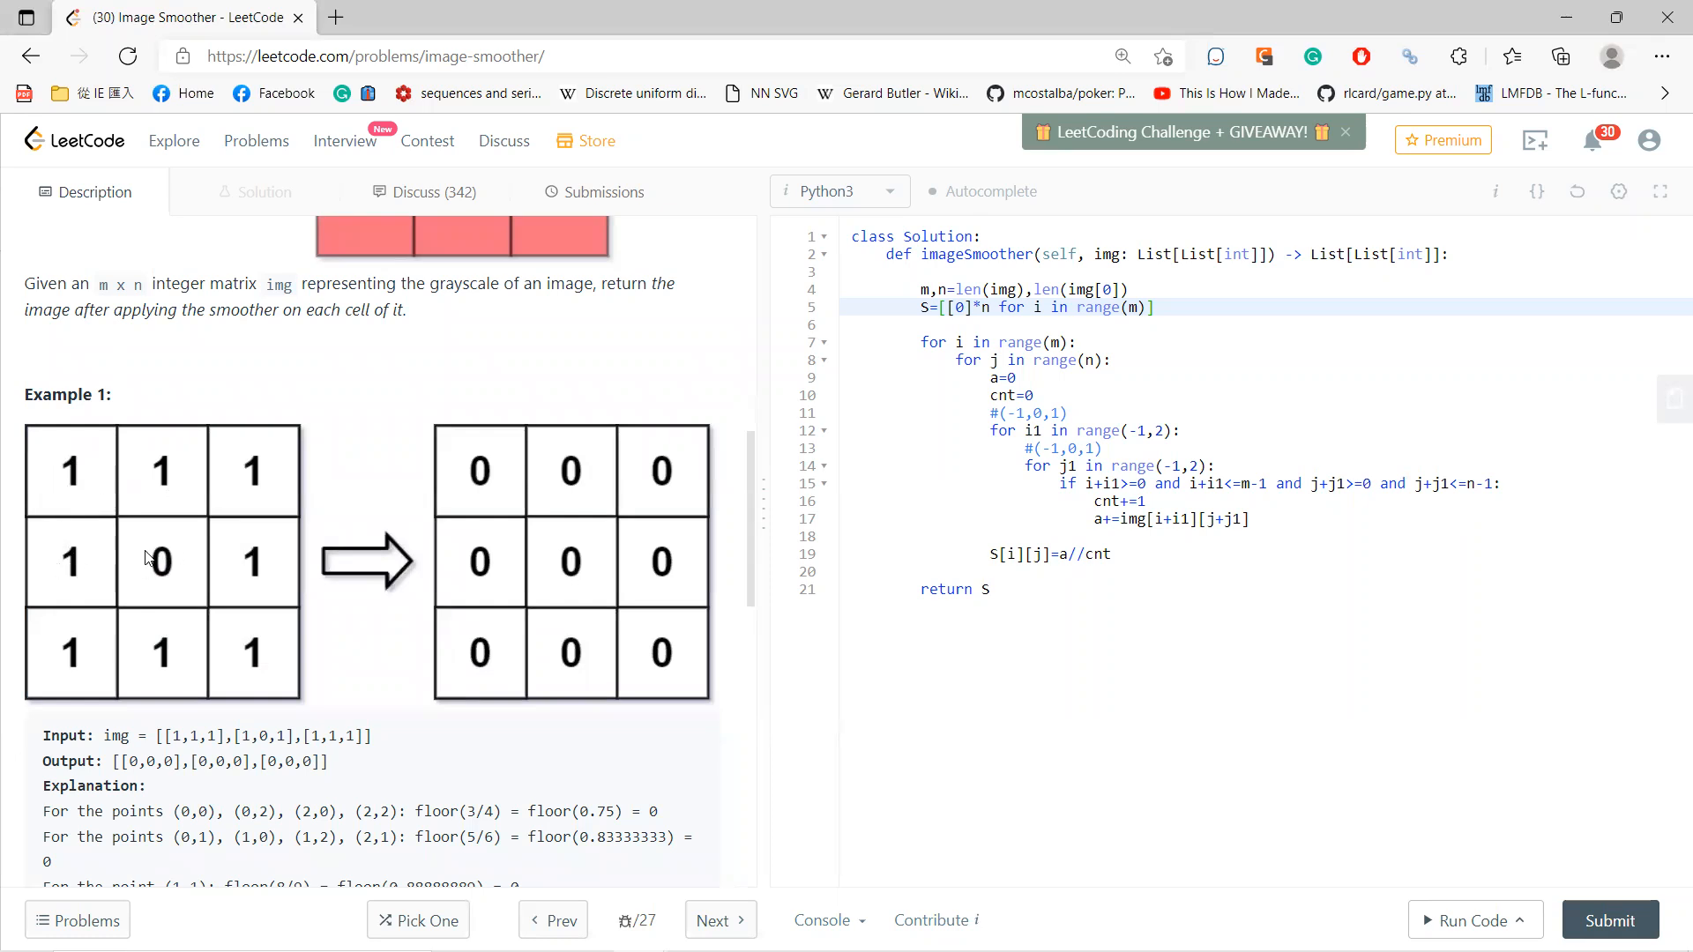
mouse_move(479, 508)
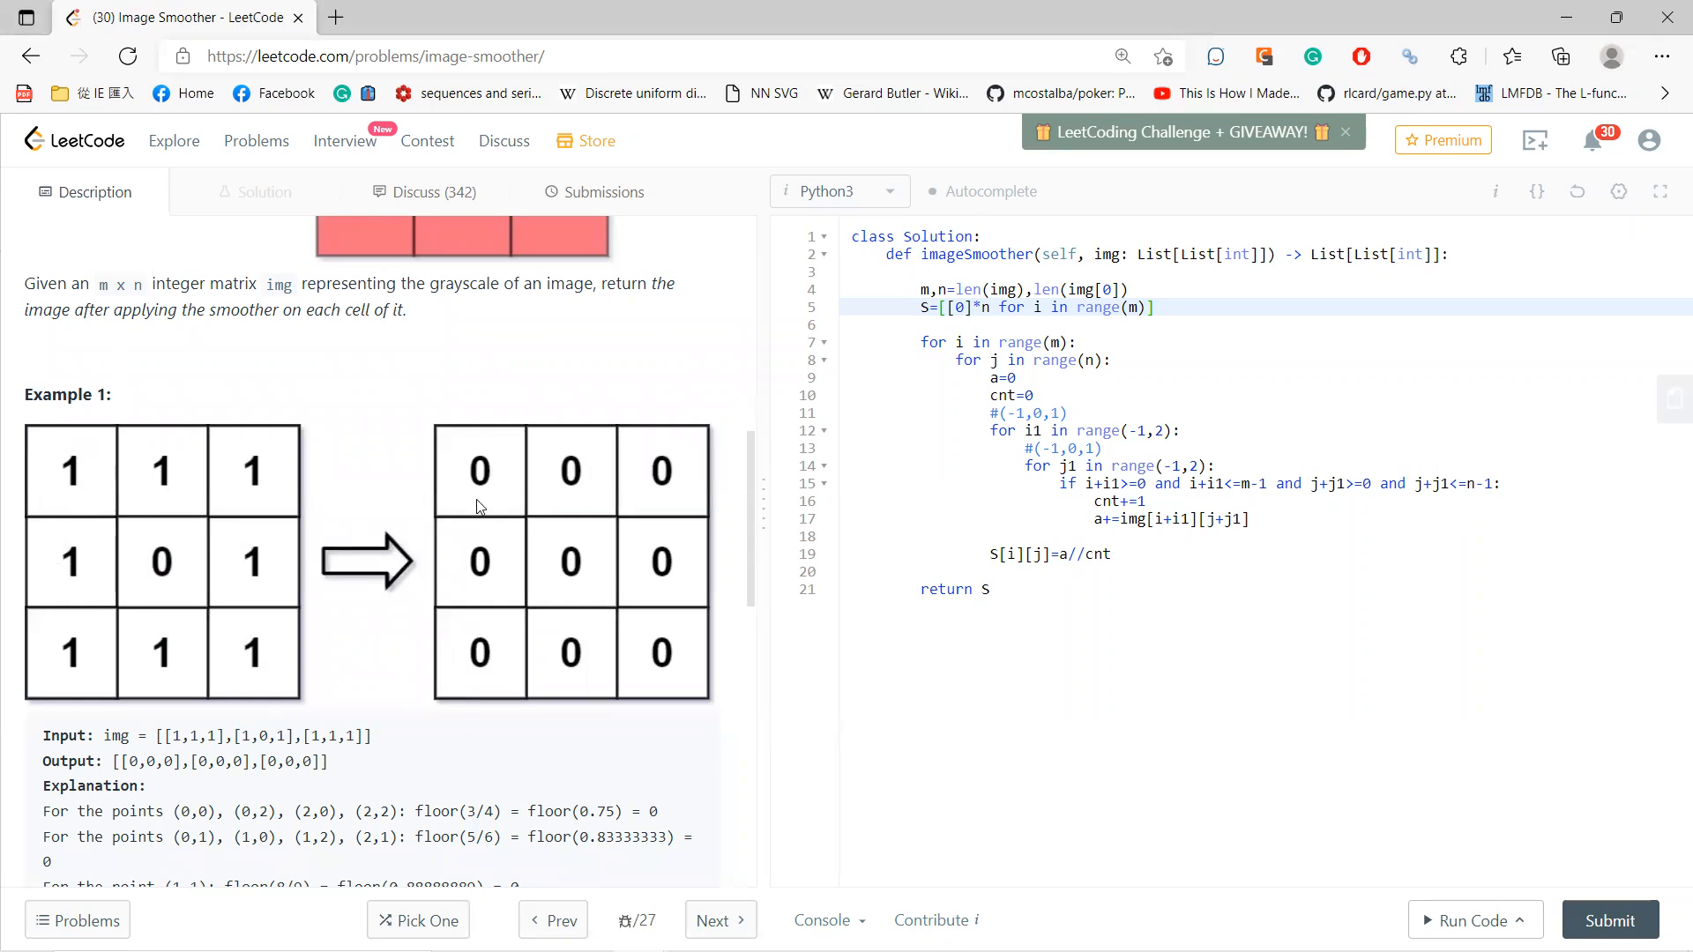
mouse_move(260, 568)
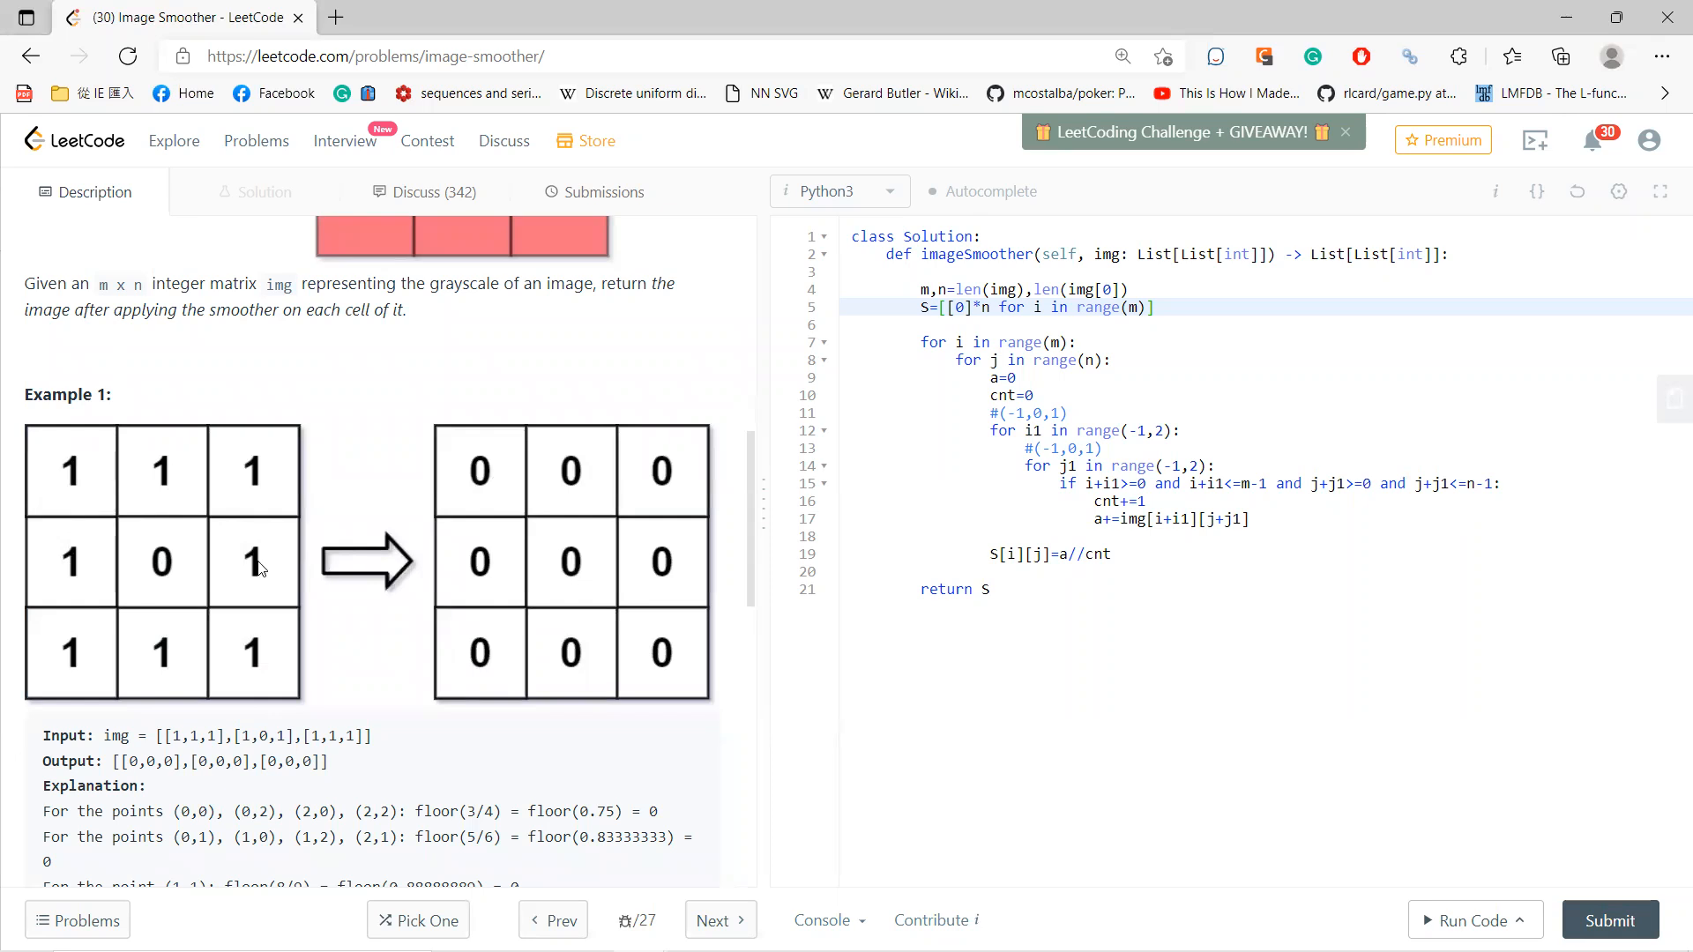
mouse_move(220, 573)
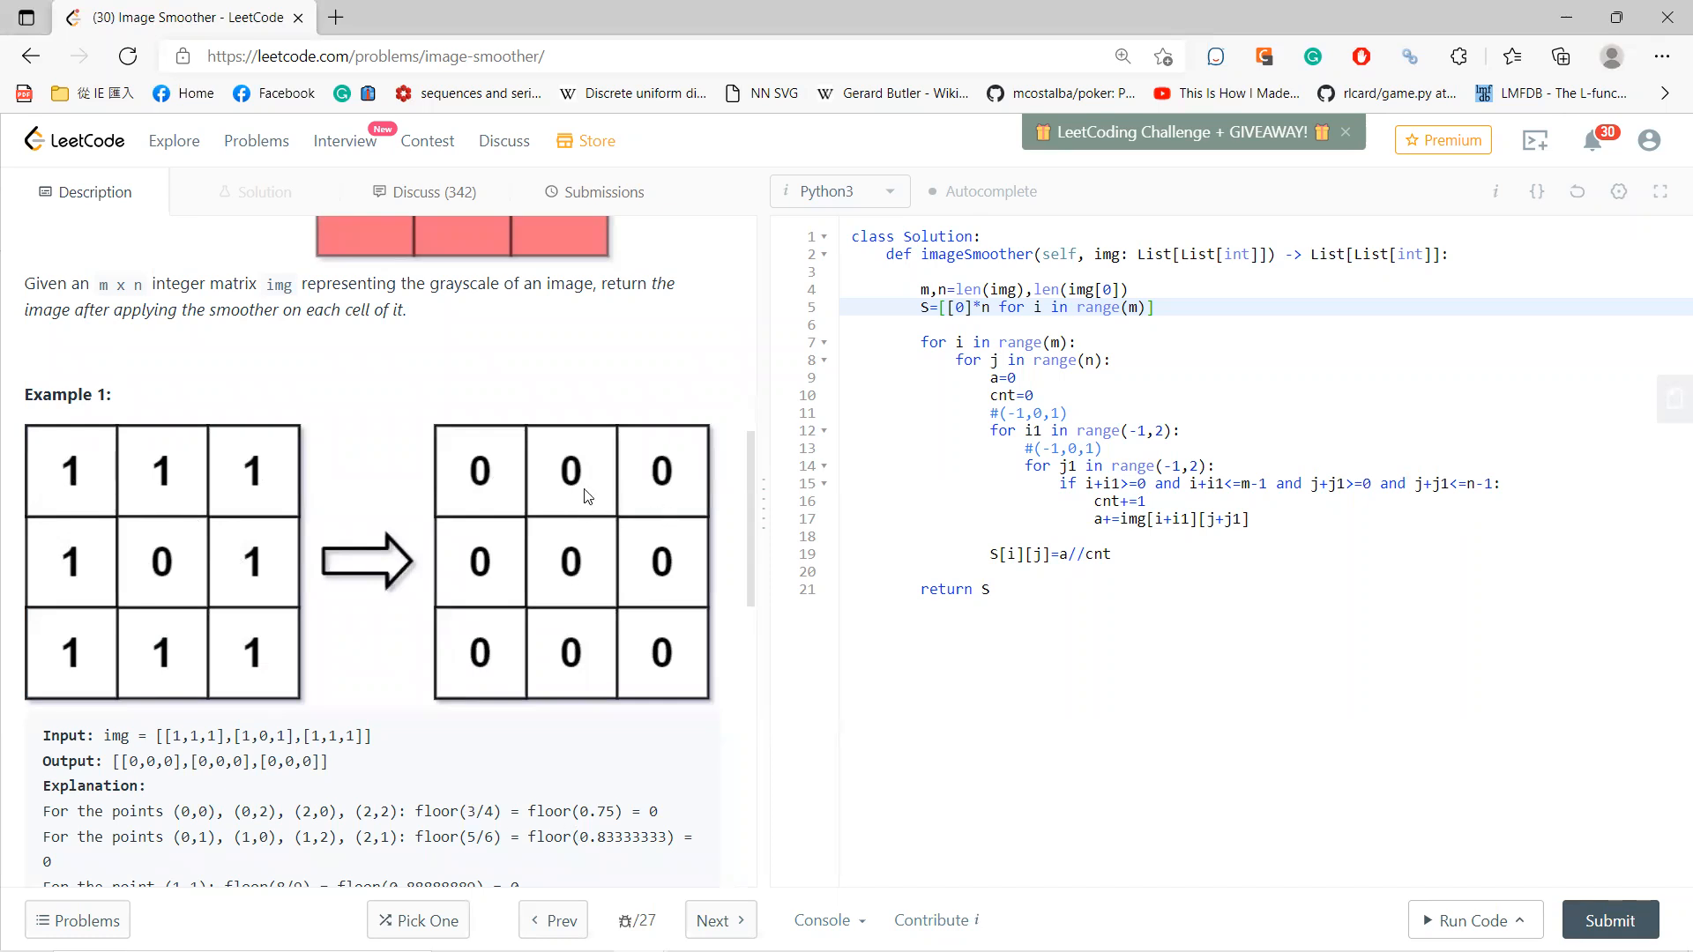
mouse_move(694, 621)
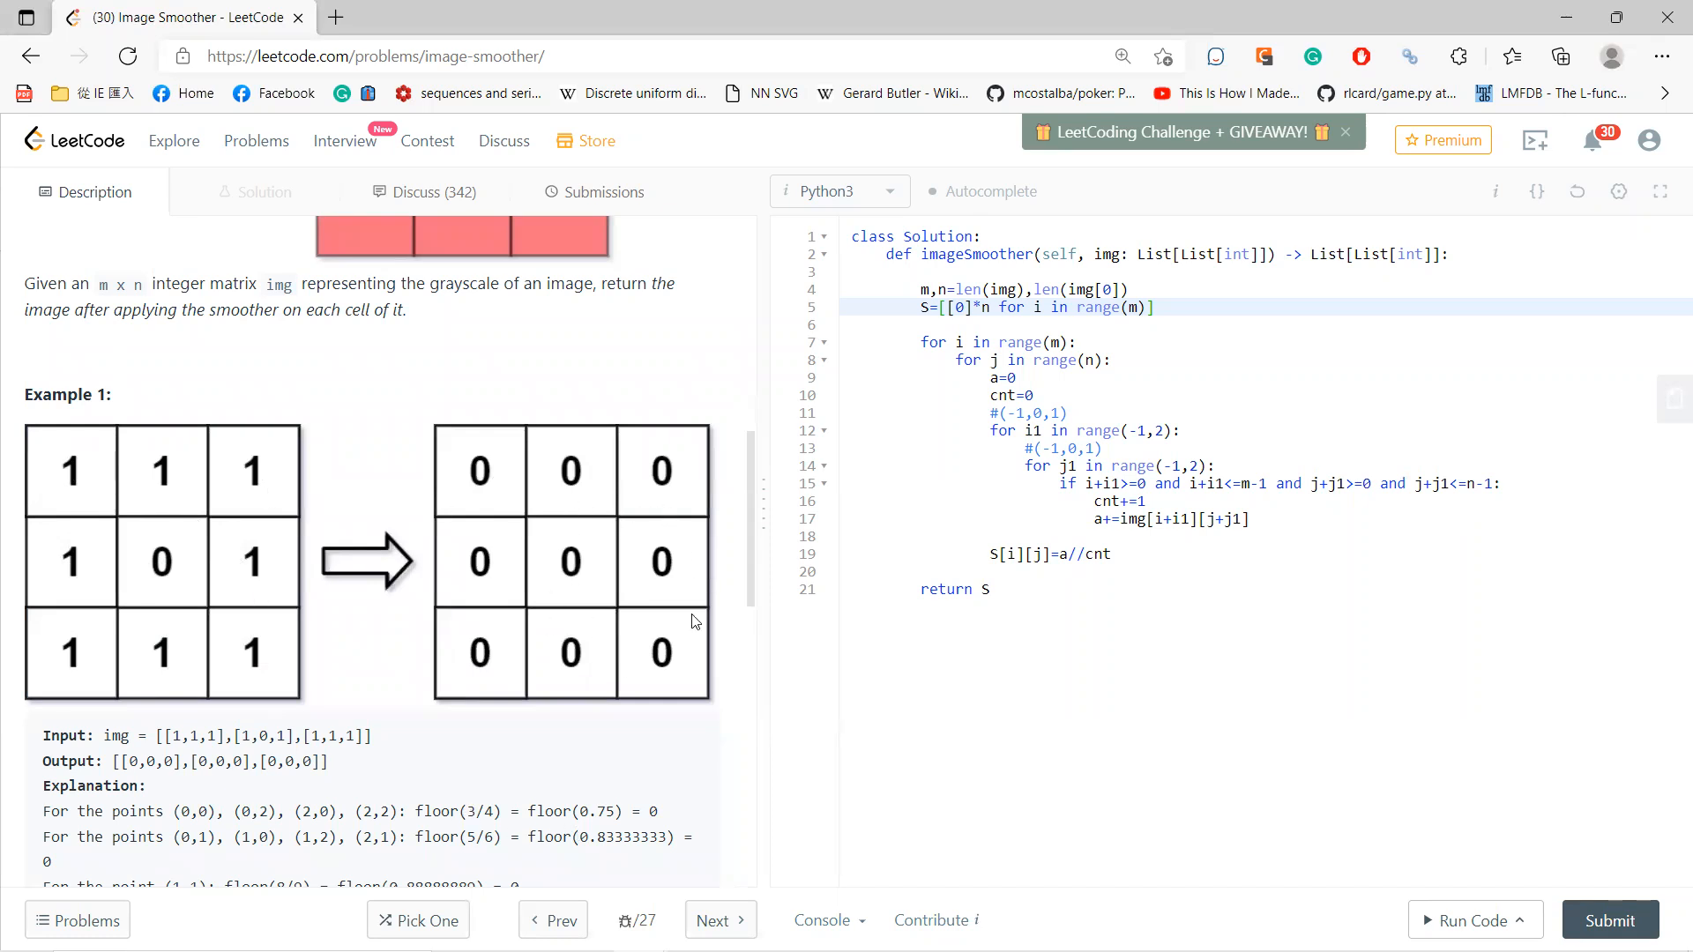
scroll(down, 3)
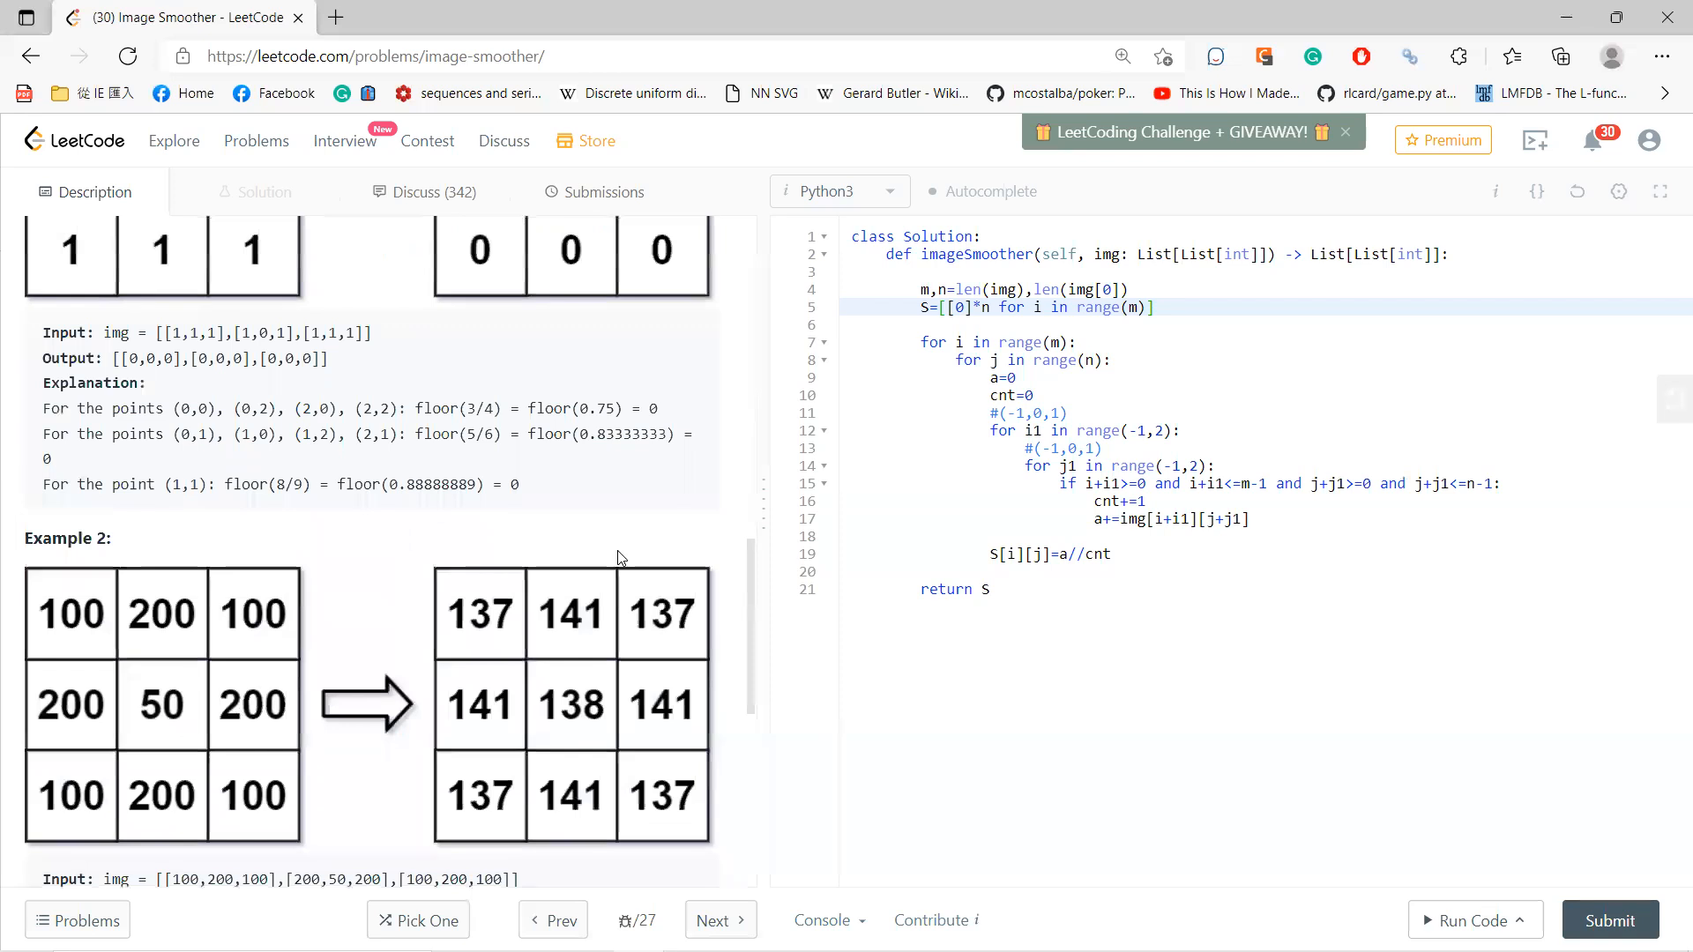
scroll(down, 3)
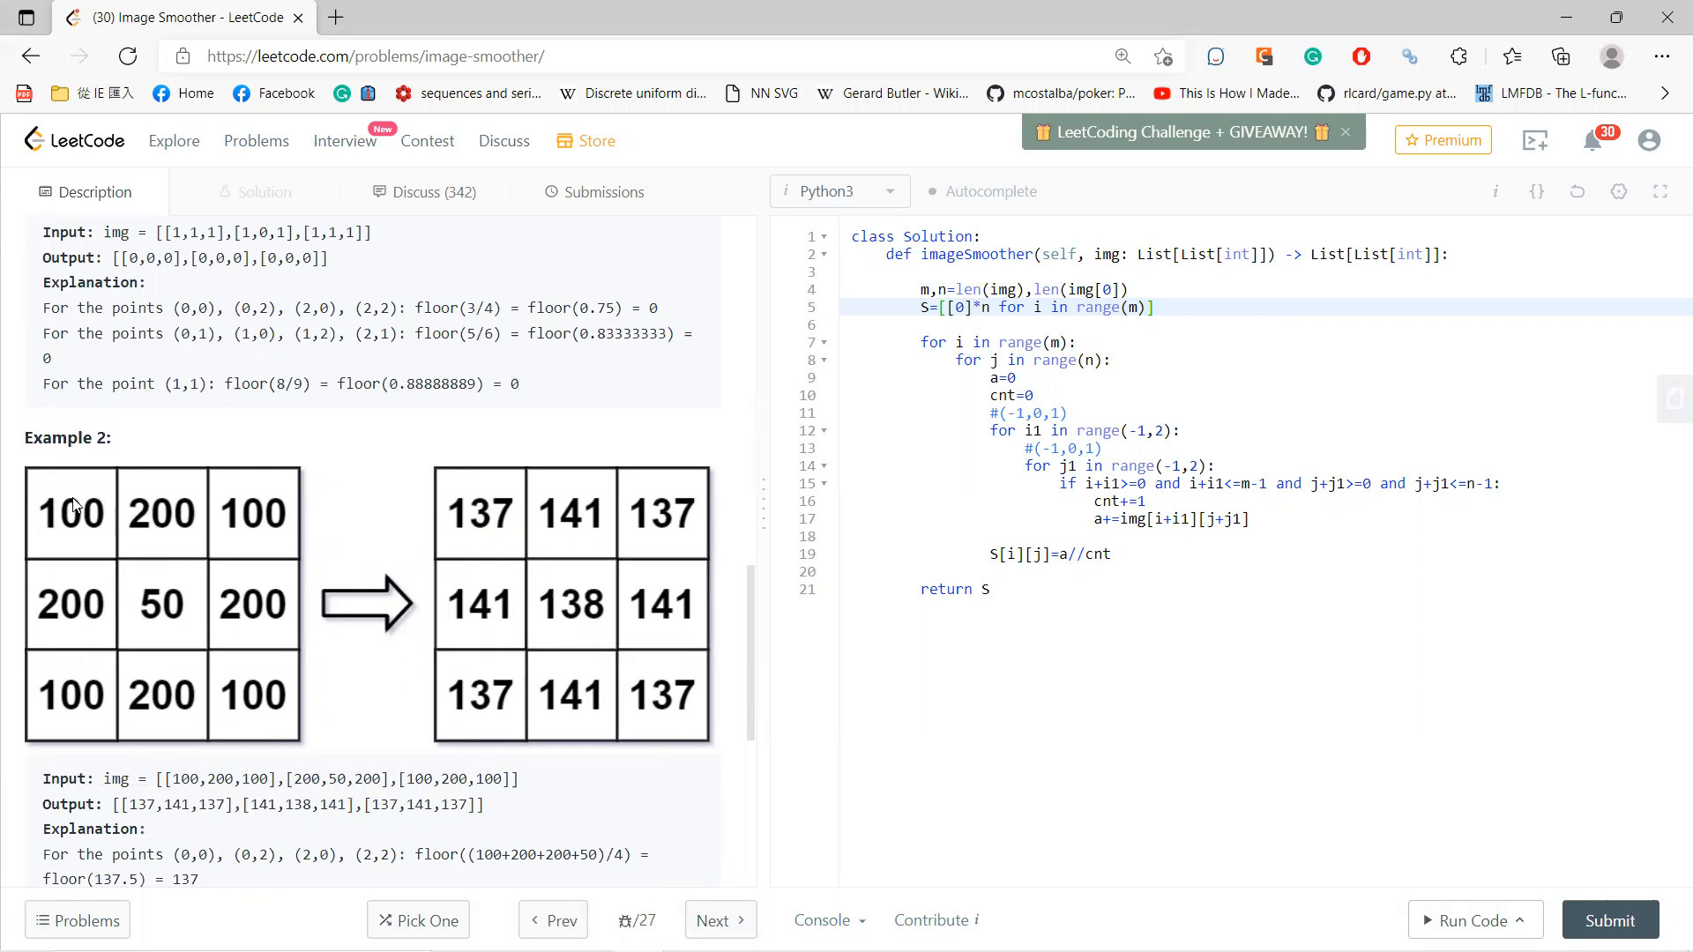
mouse_move(189, 574)
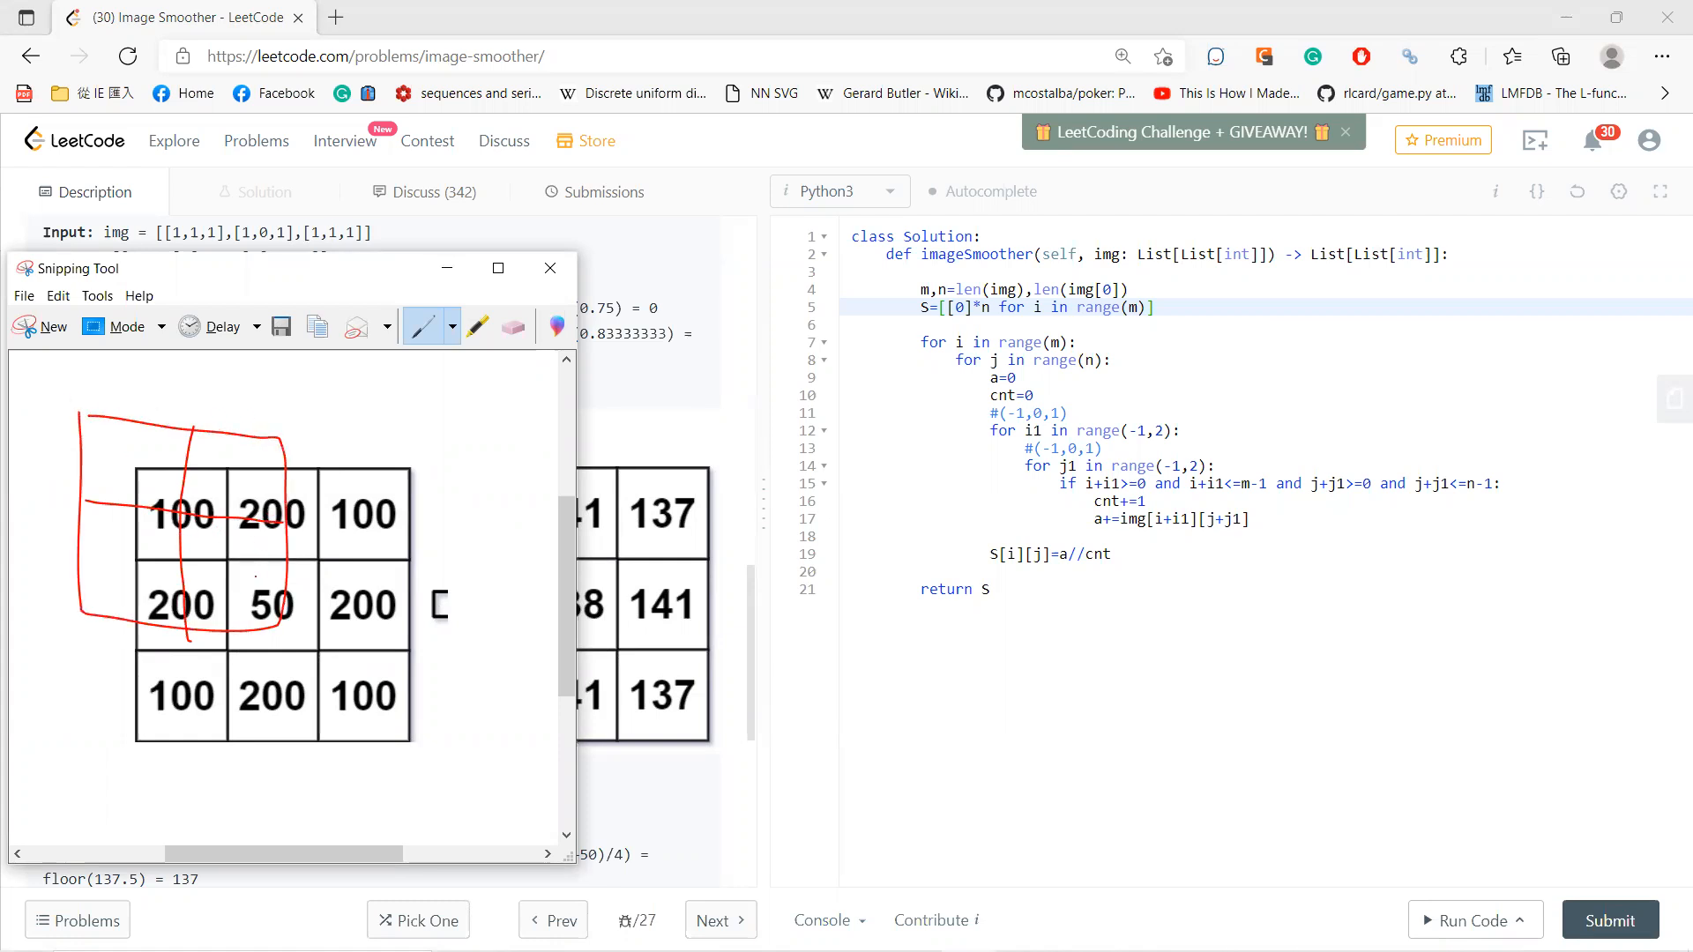
click(548, 268)
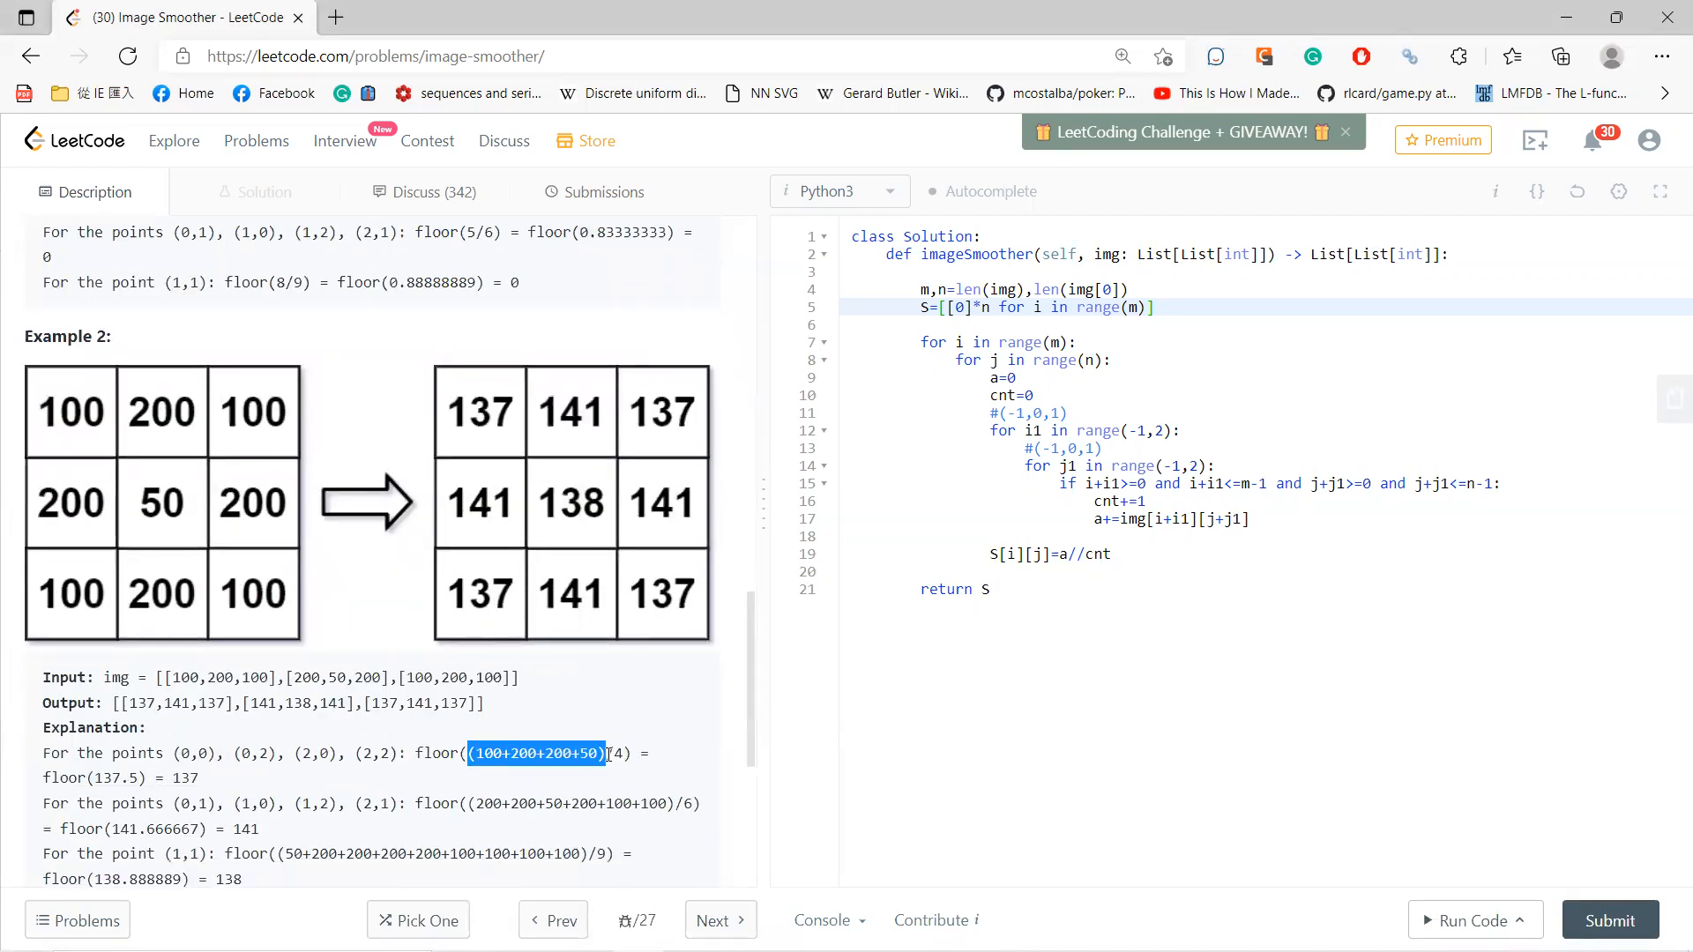
double_click(119, 778)
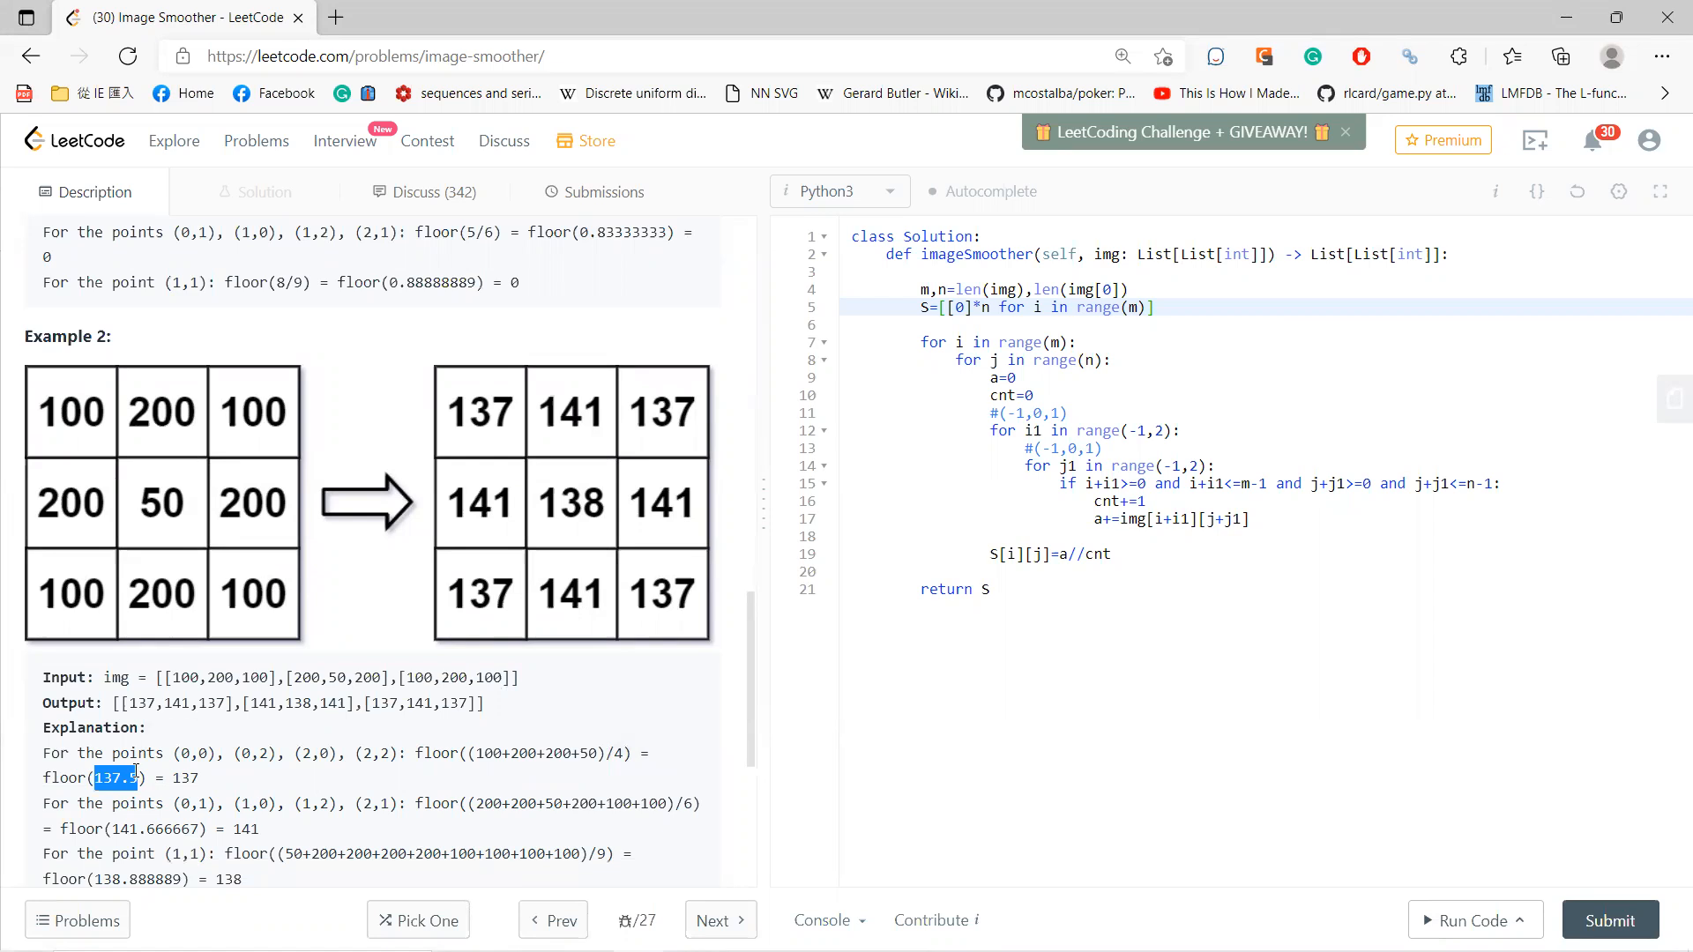
mouse_move(485, 408)
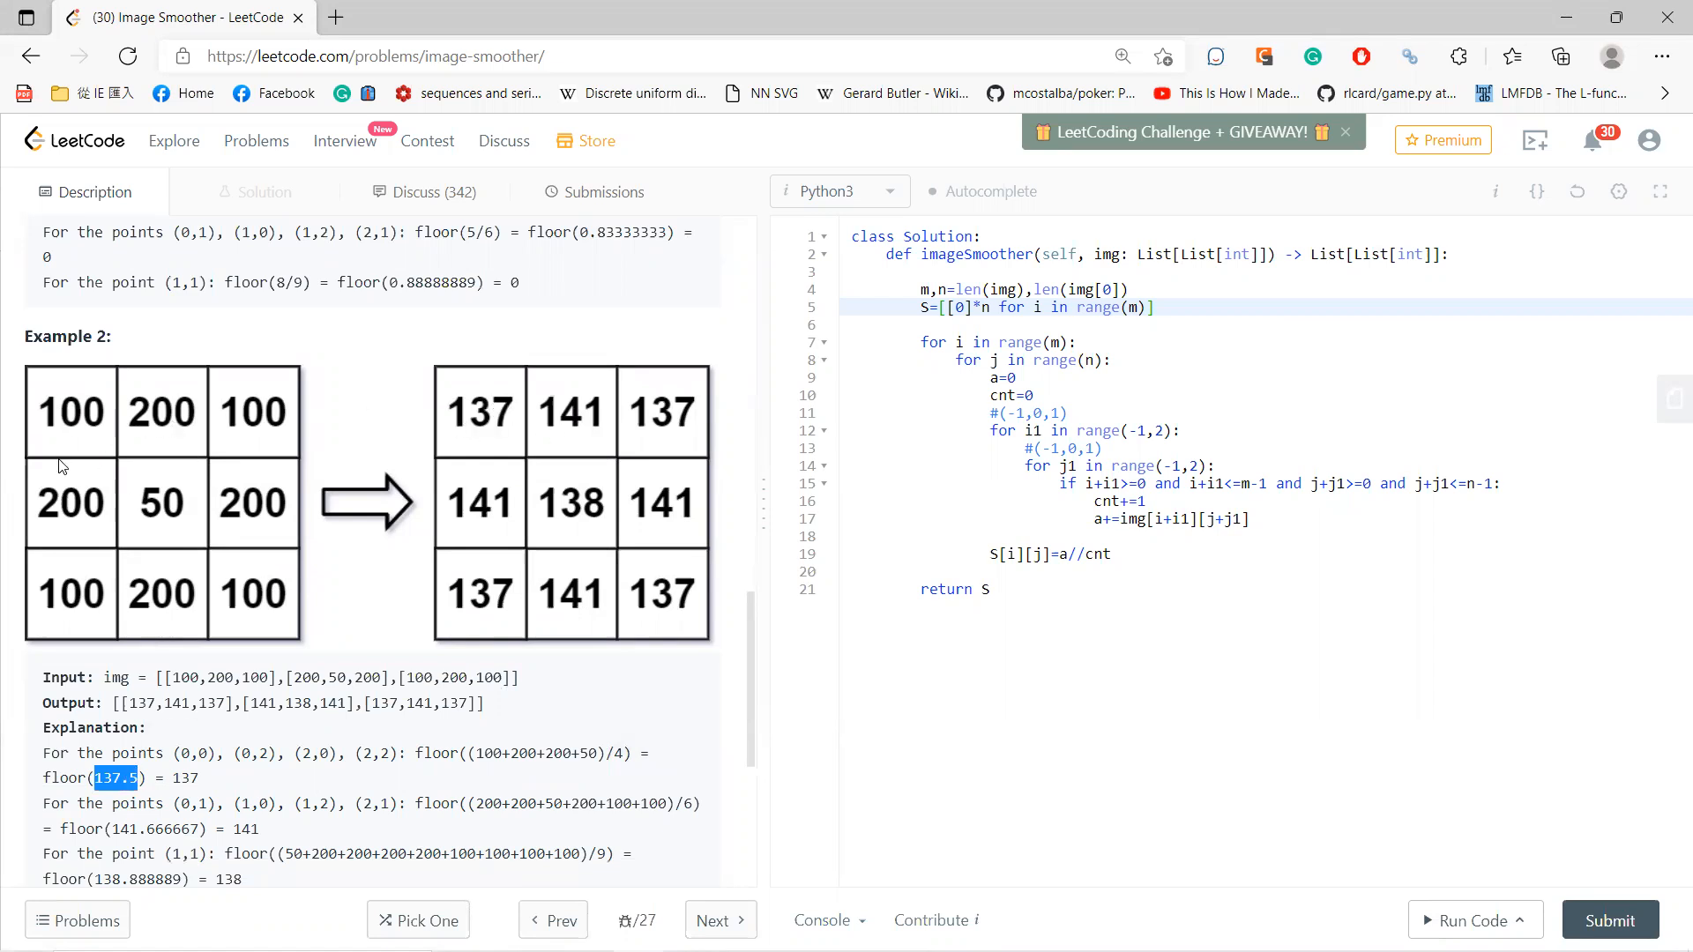
mouse_move(396, 514)
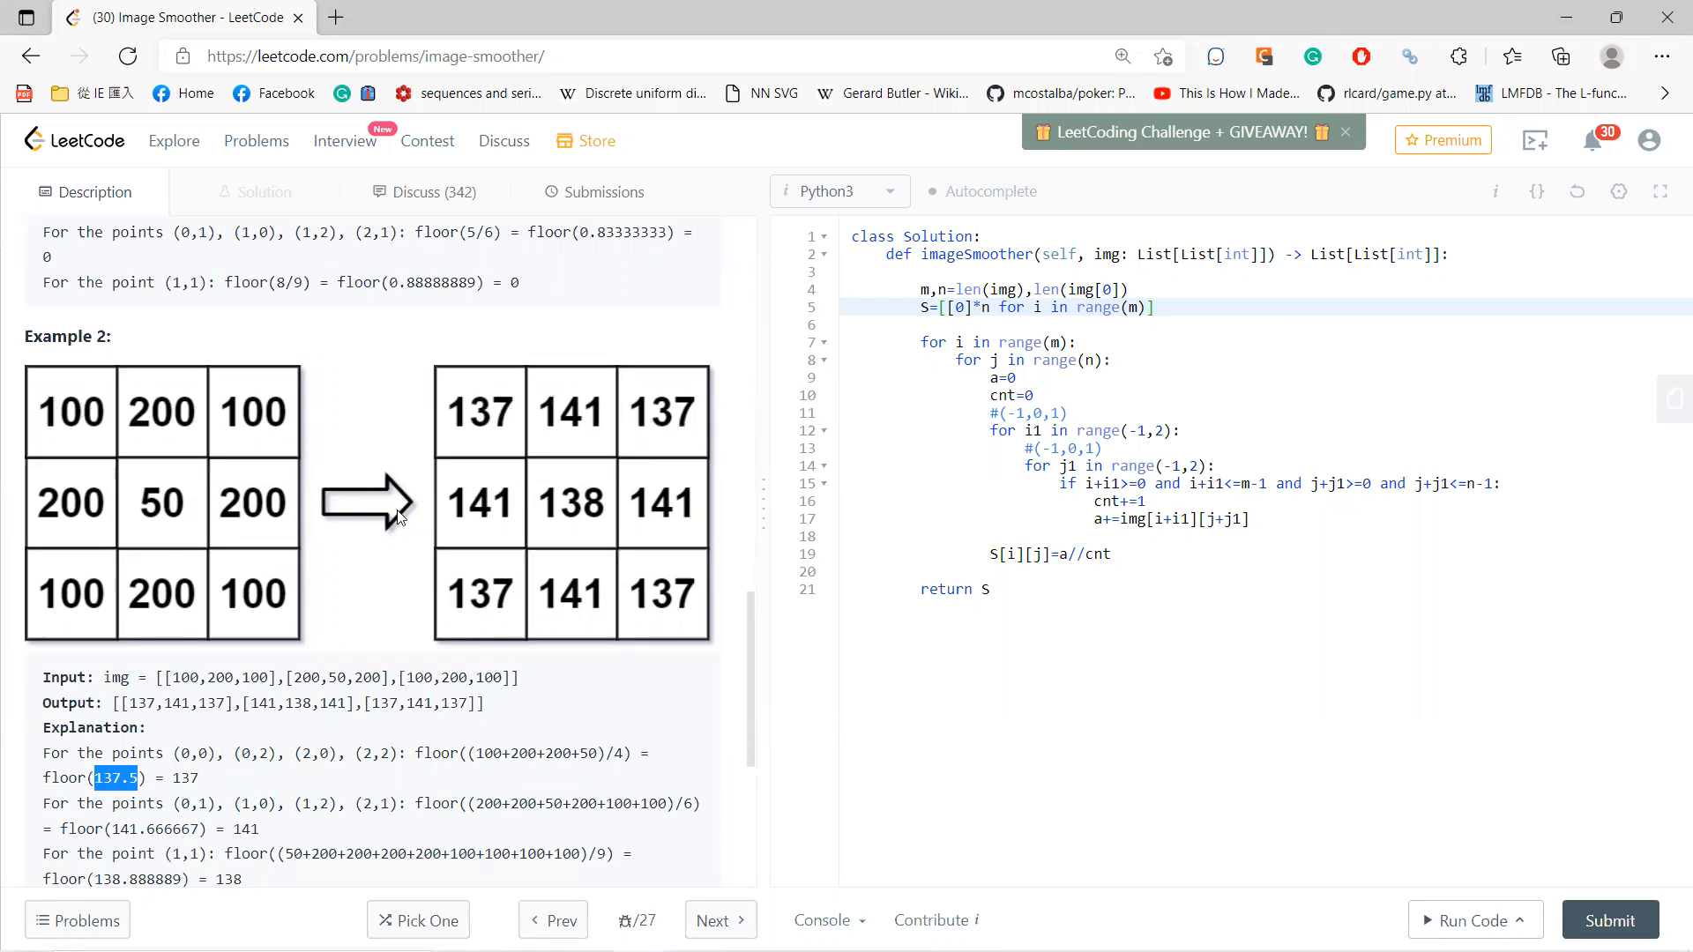
scroll(down, 3)
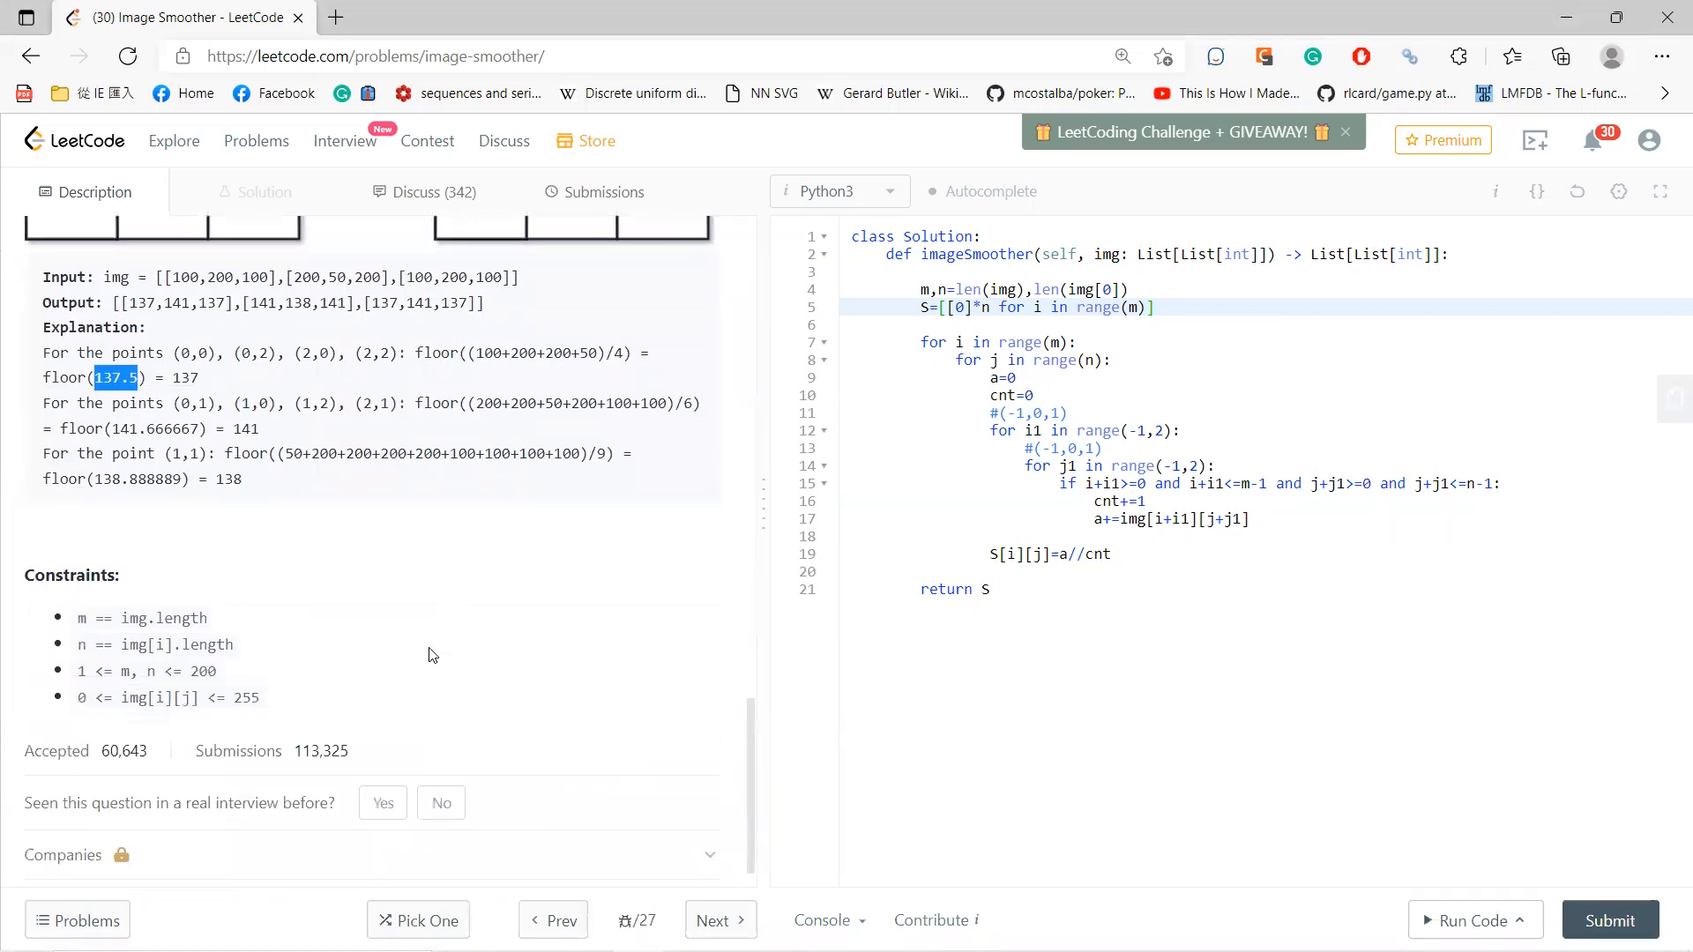
scroll(up, 3)
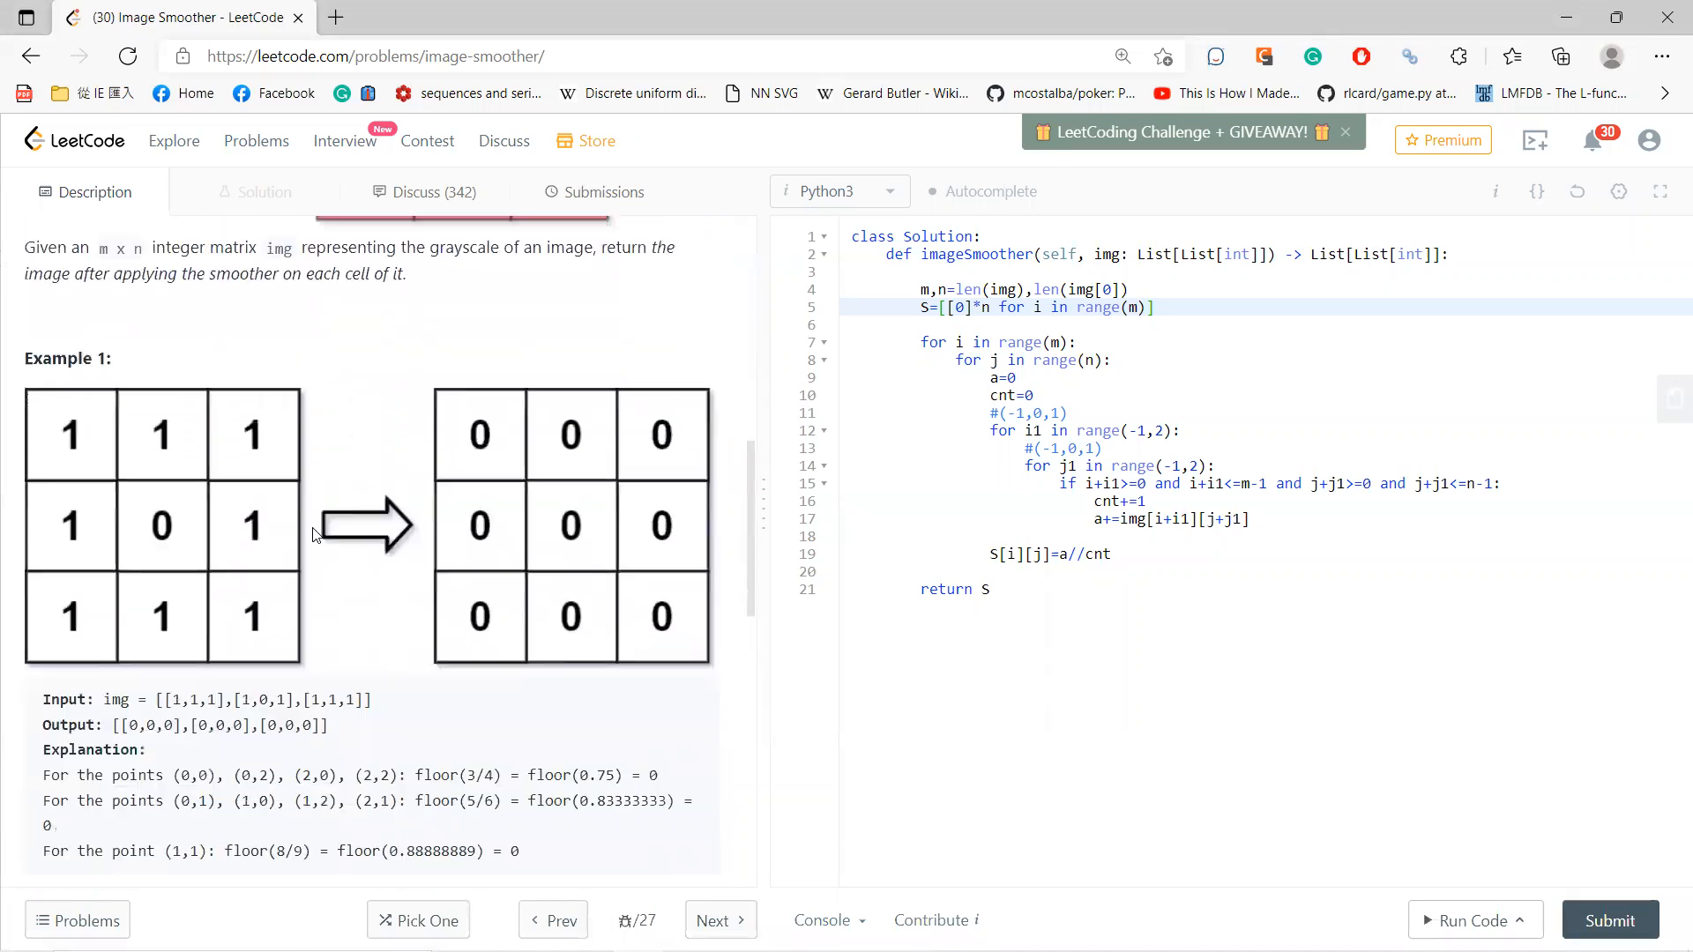
scroll(down, 3)
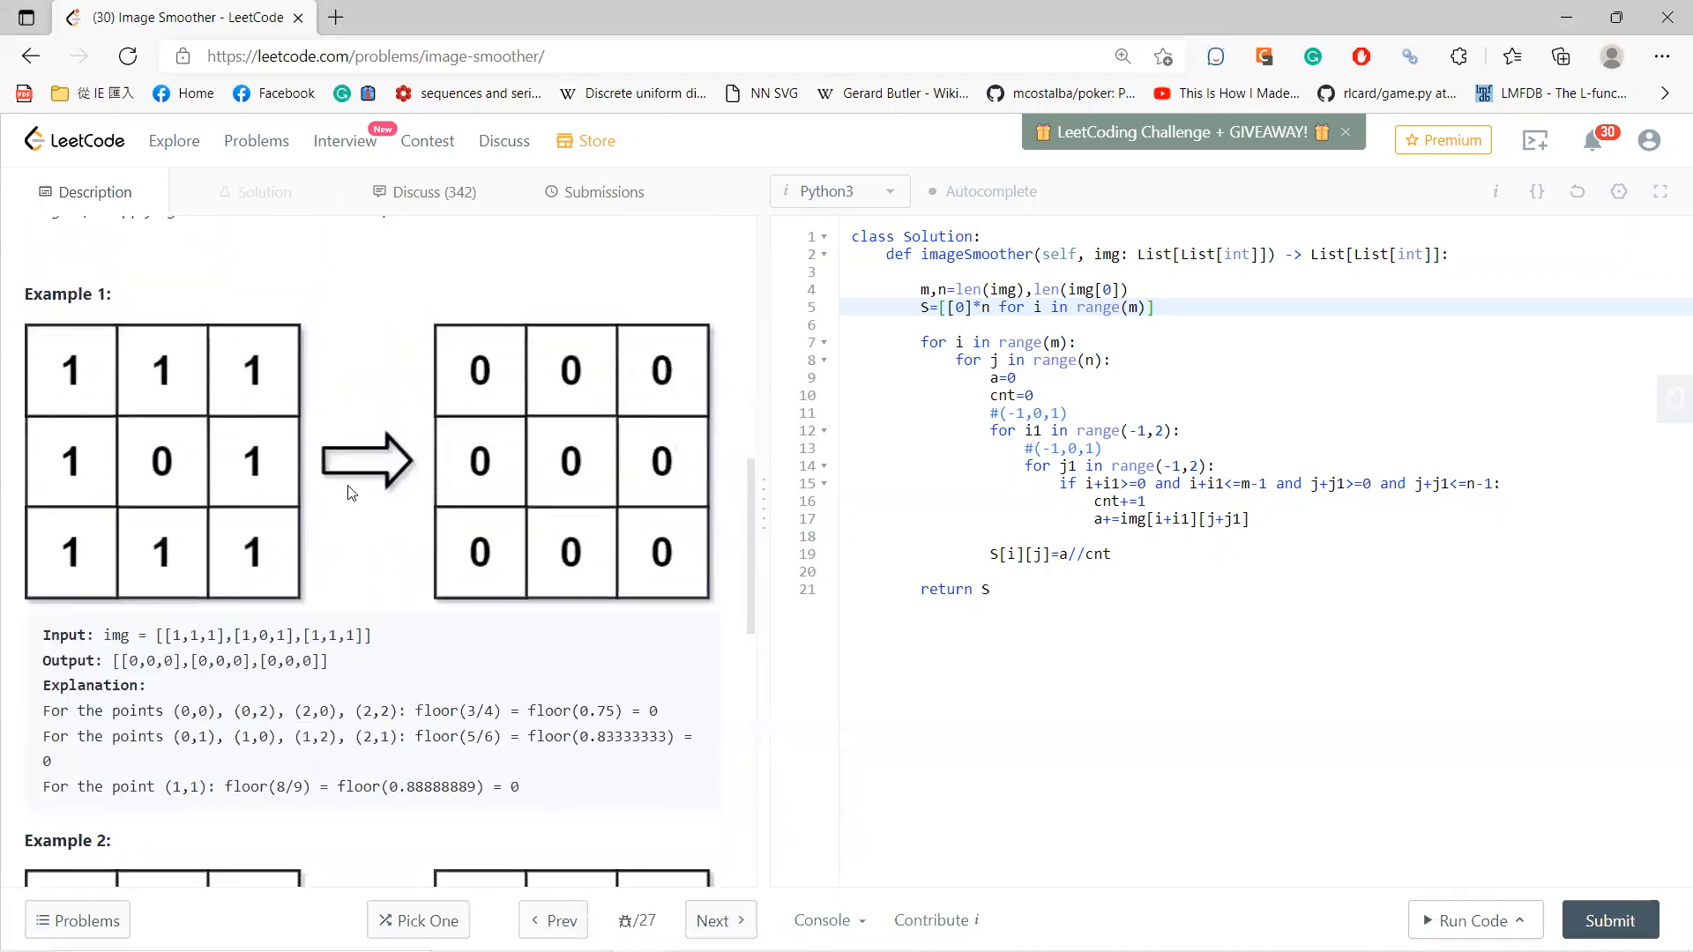
scroll(down, 3)
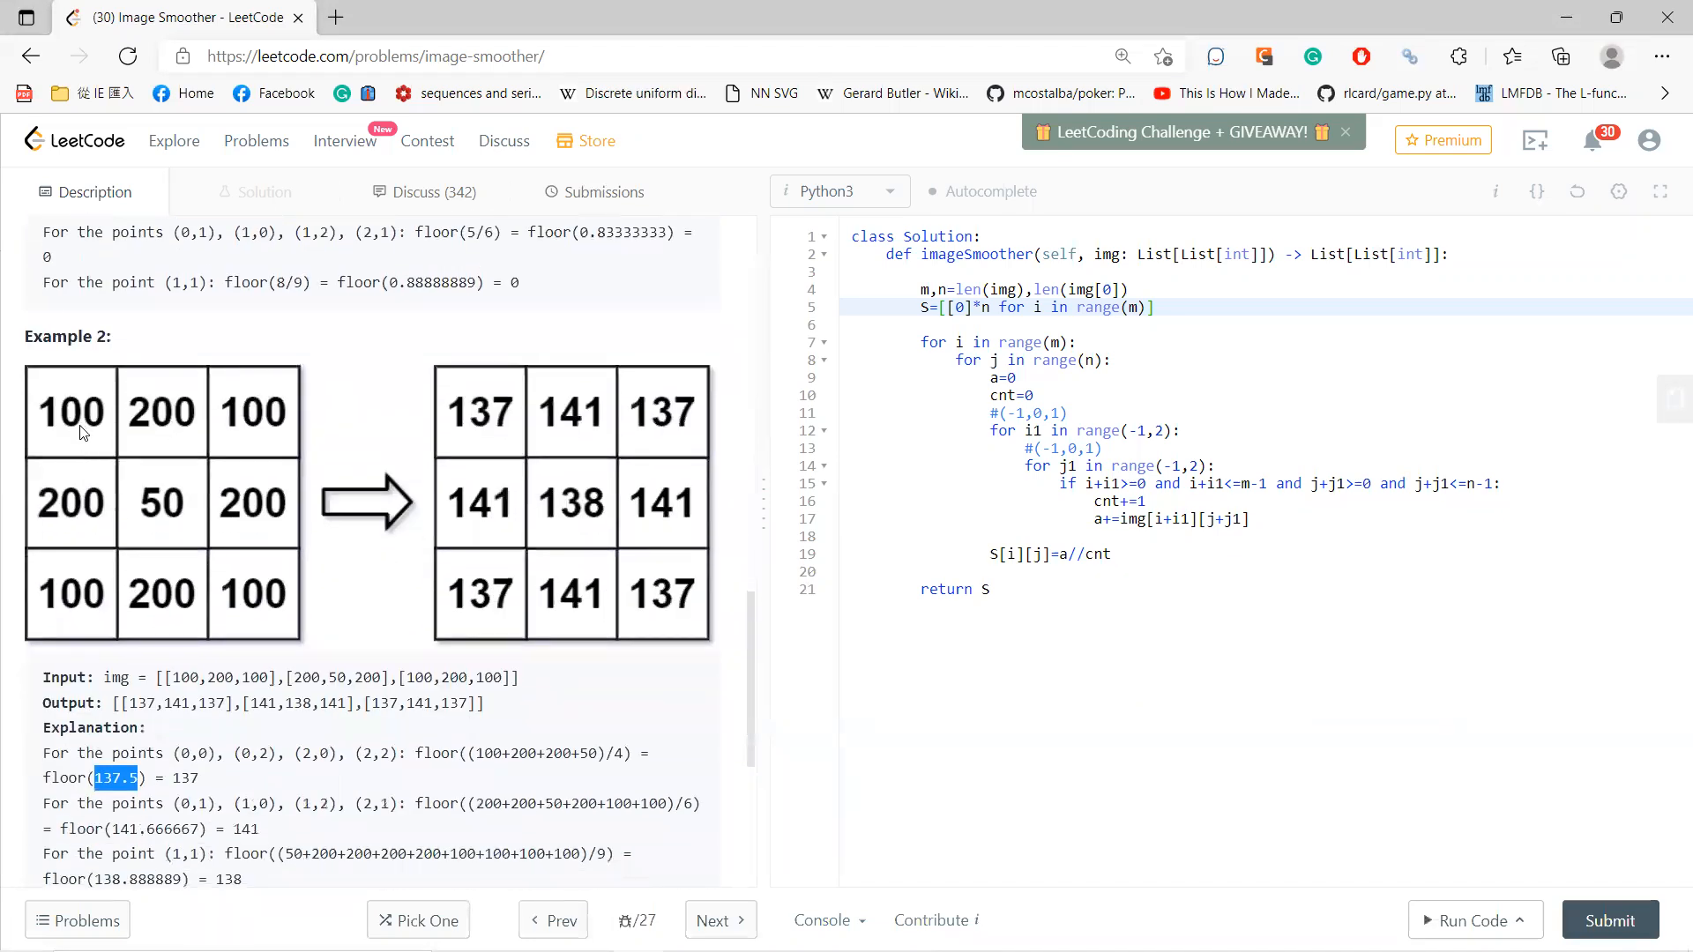
mouse_move(254, 524)
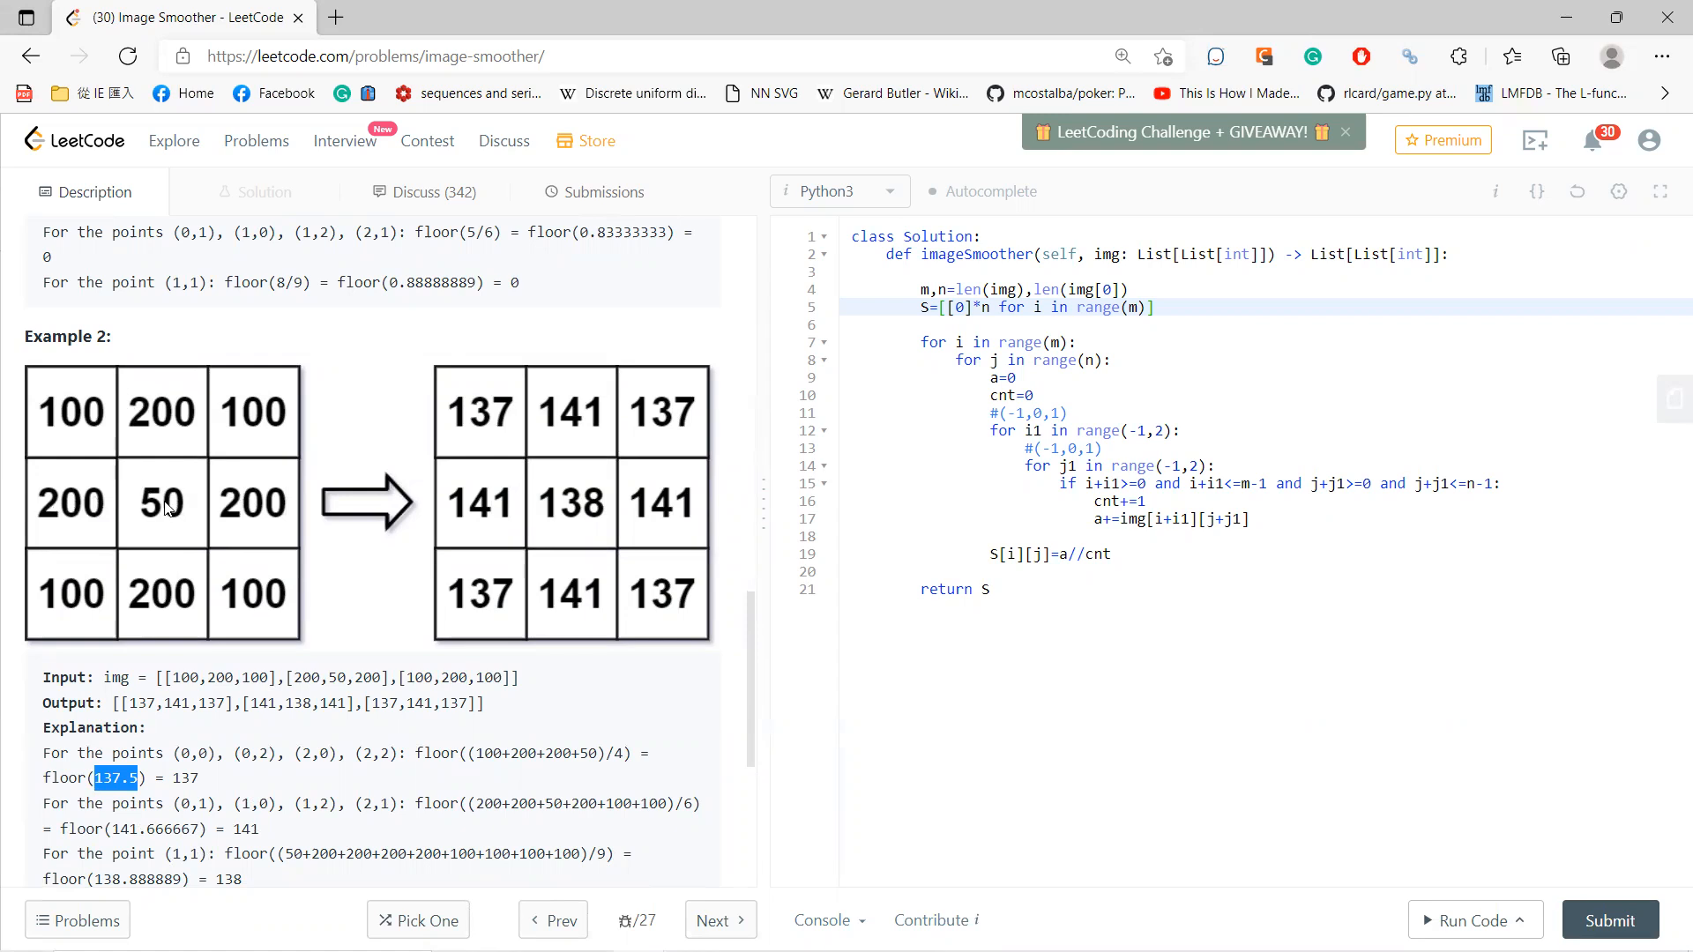
mouse_move(602, 447)
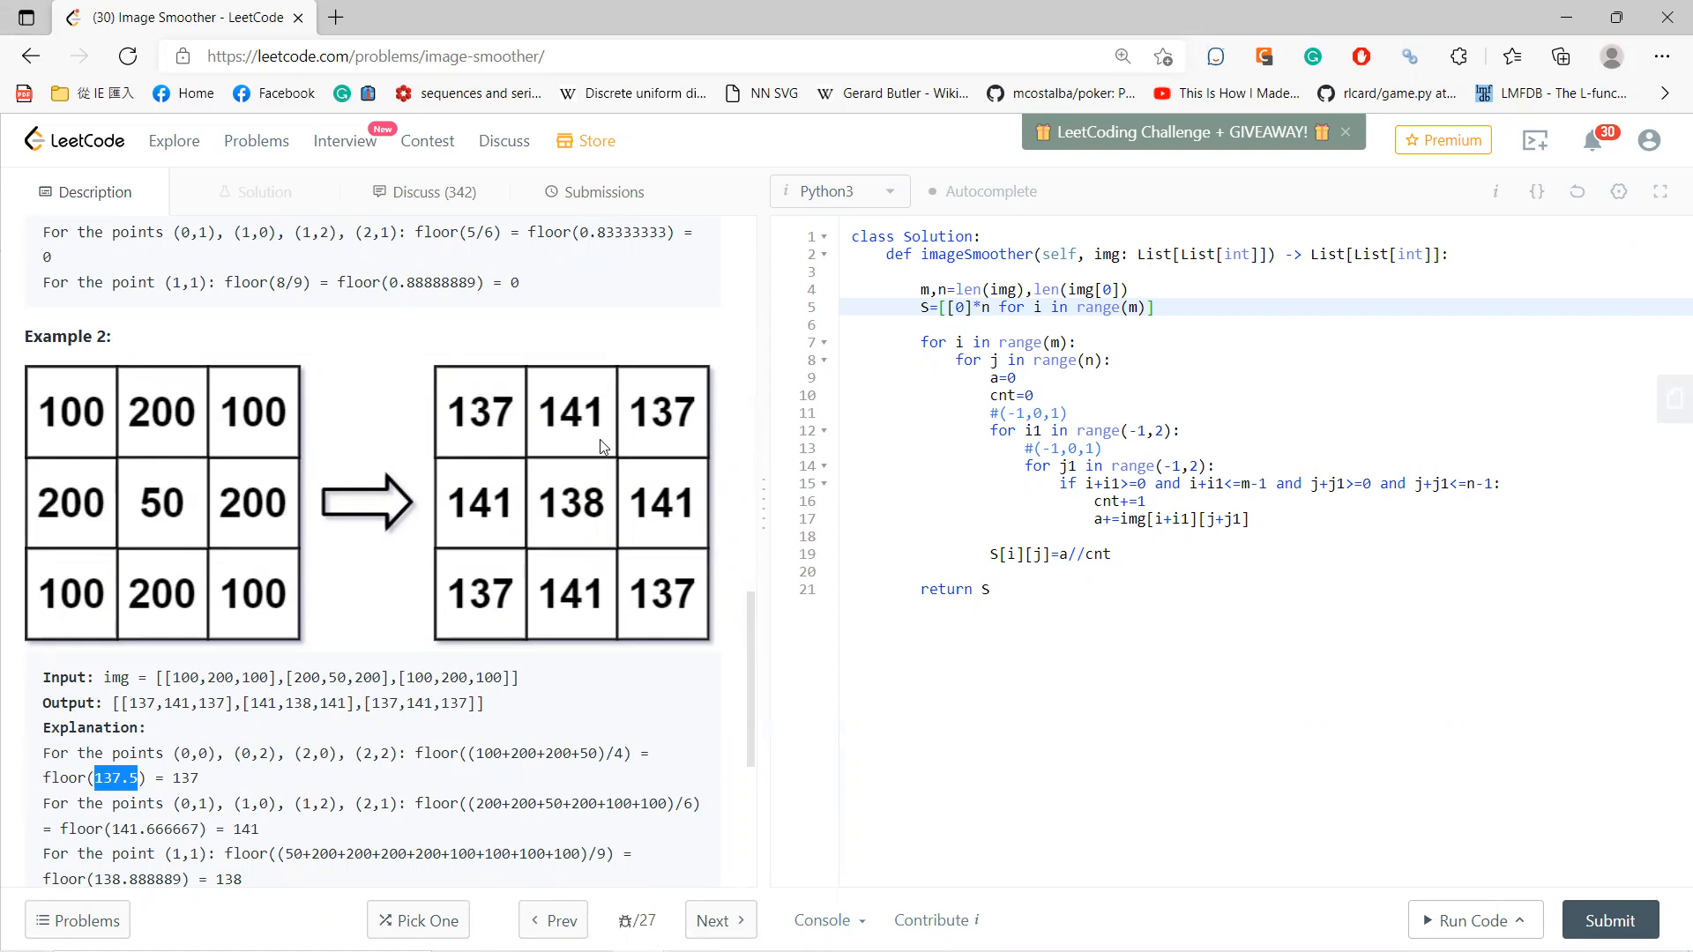
mouse_move(261, 429)
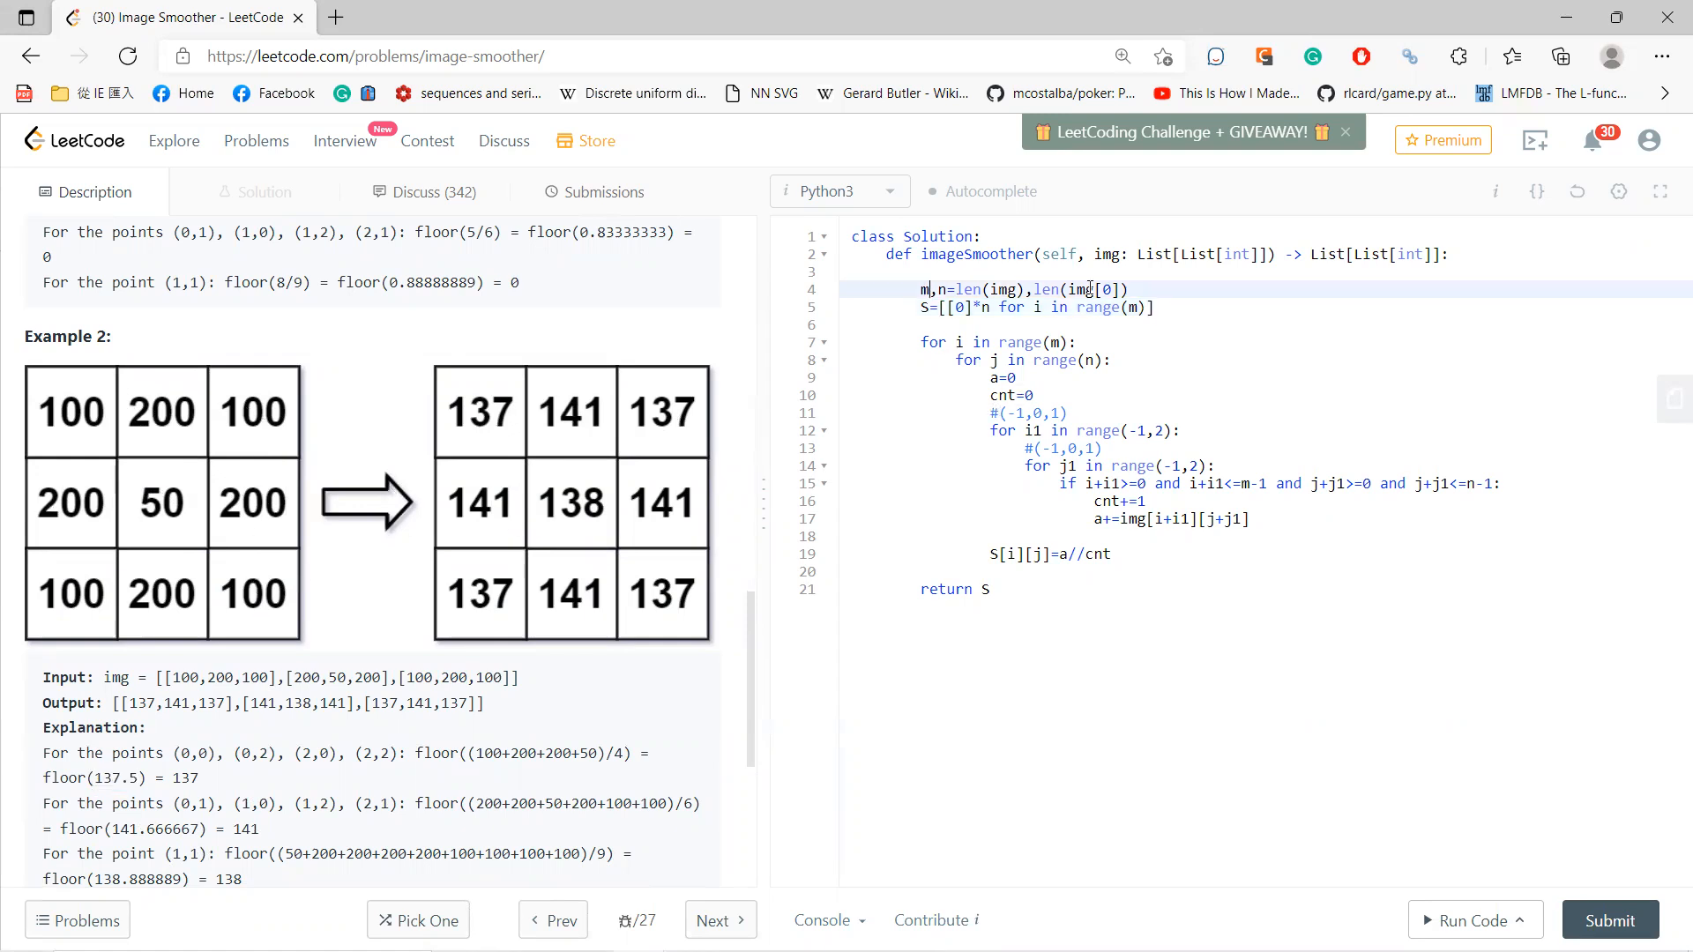
scroll(up, 3)
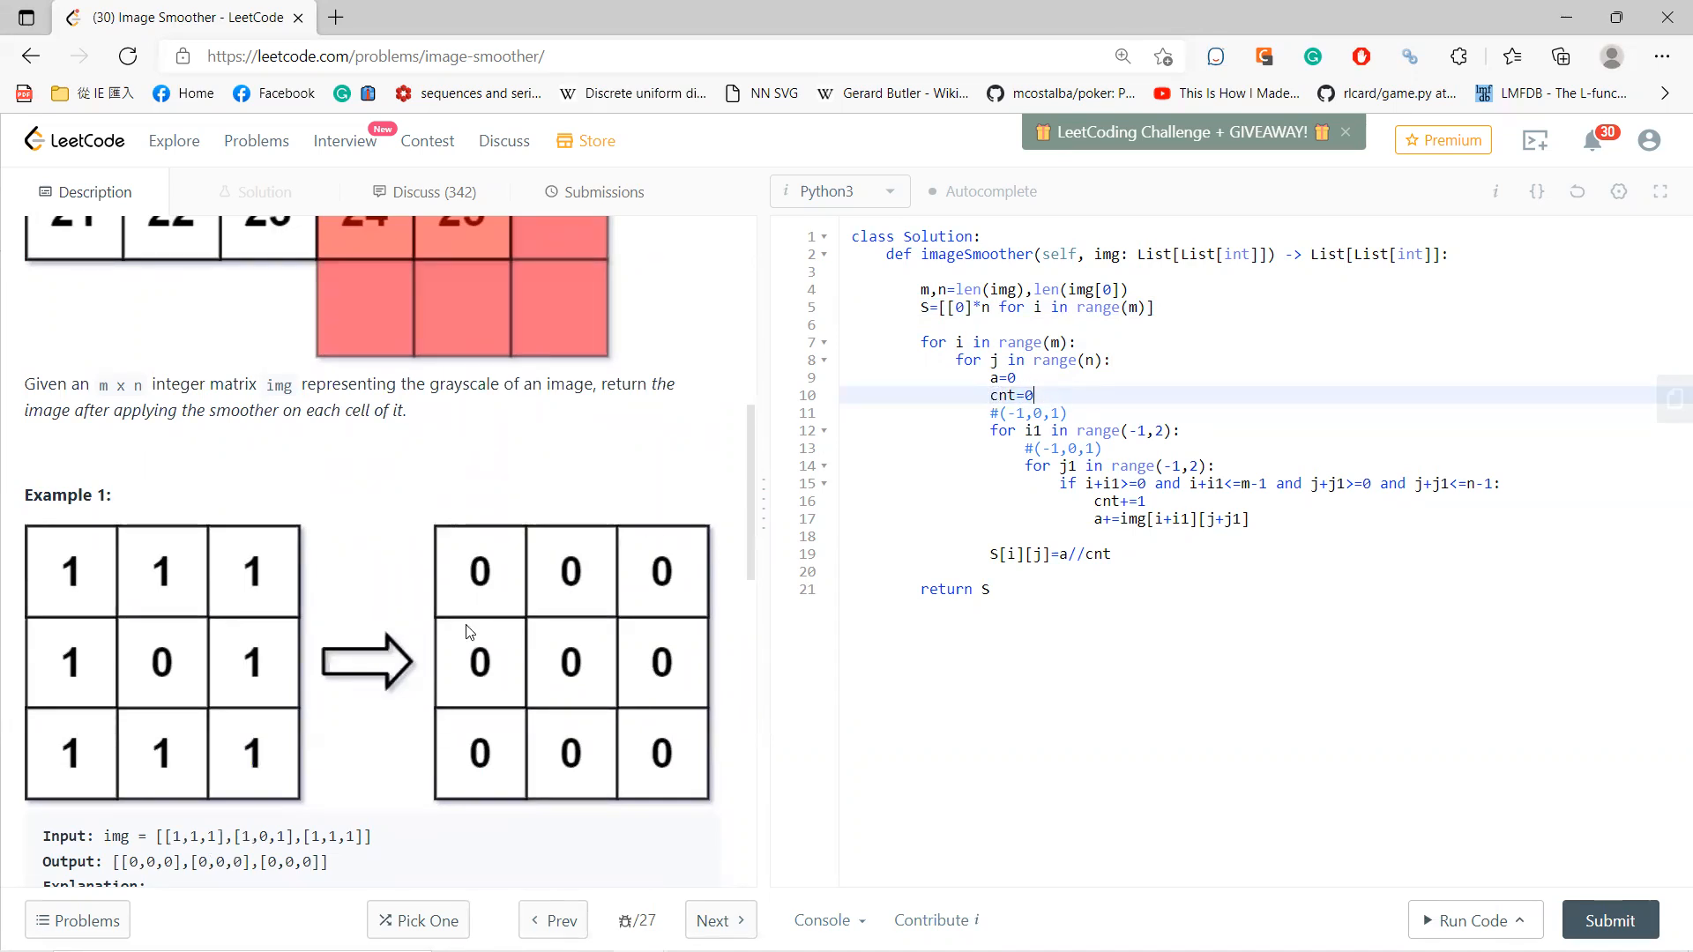
click(986, 395)
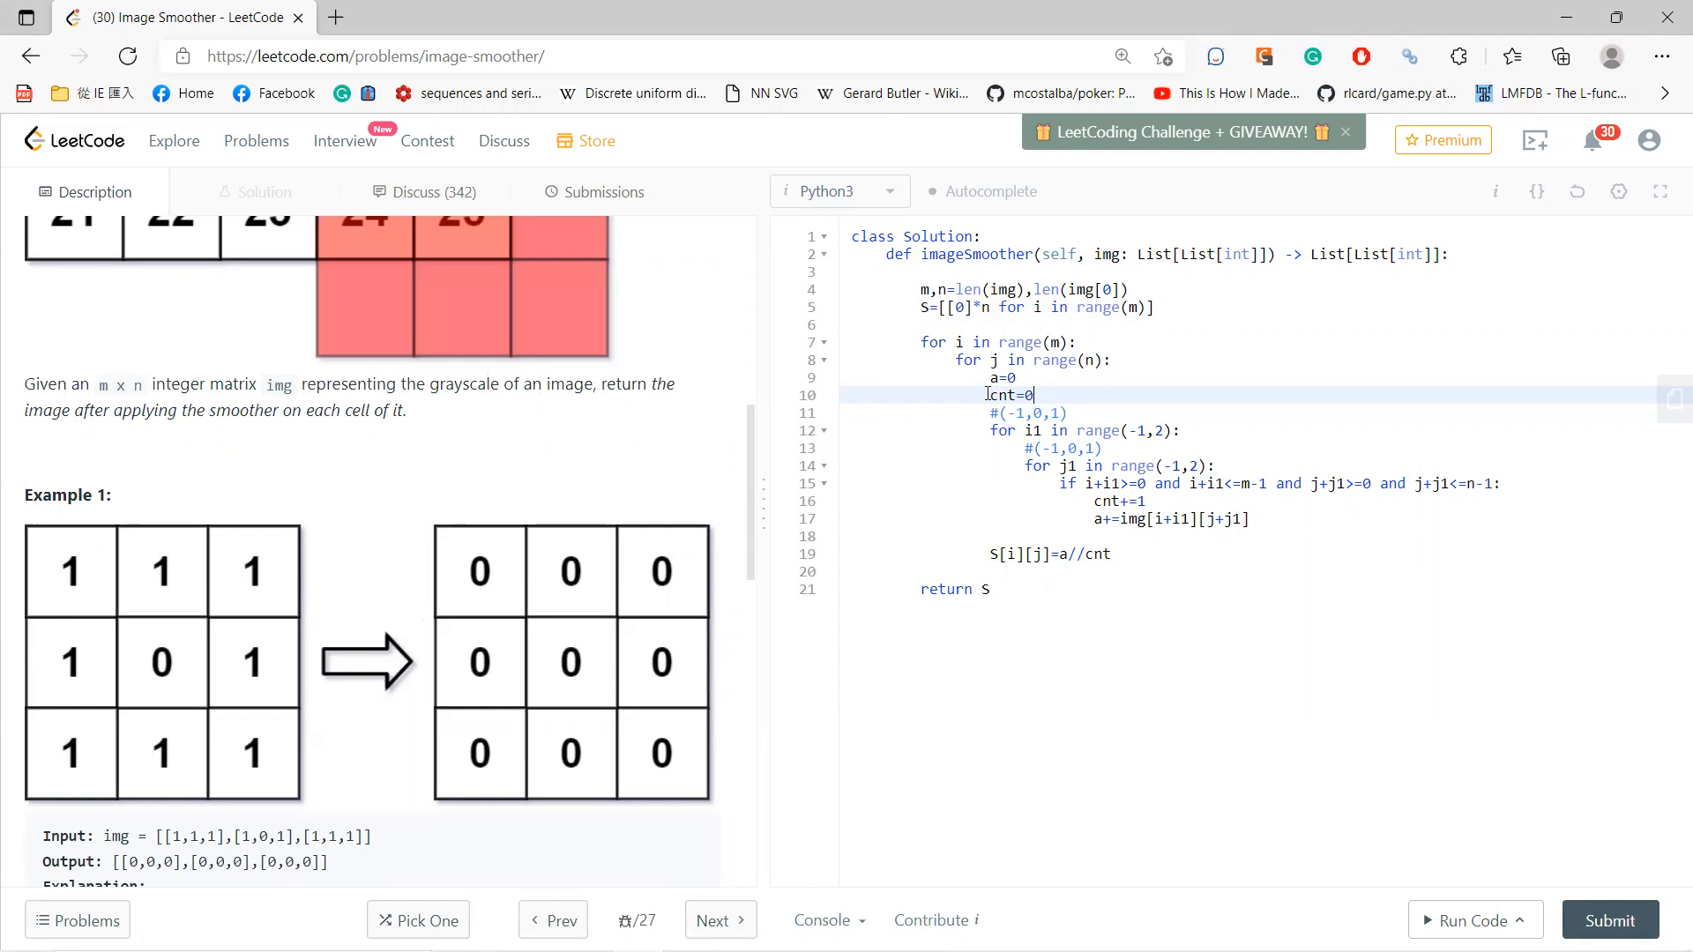
click(1179, 430)
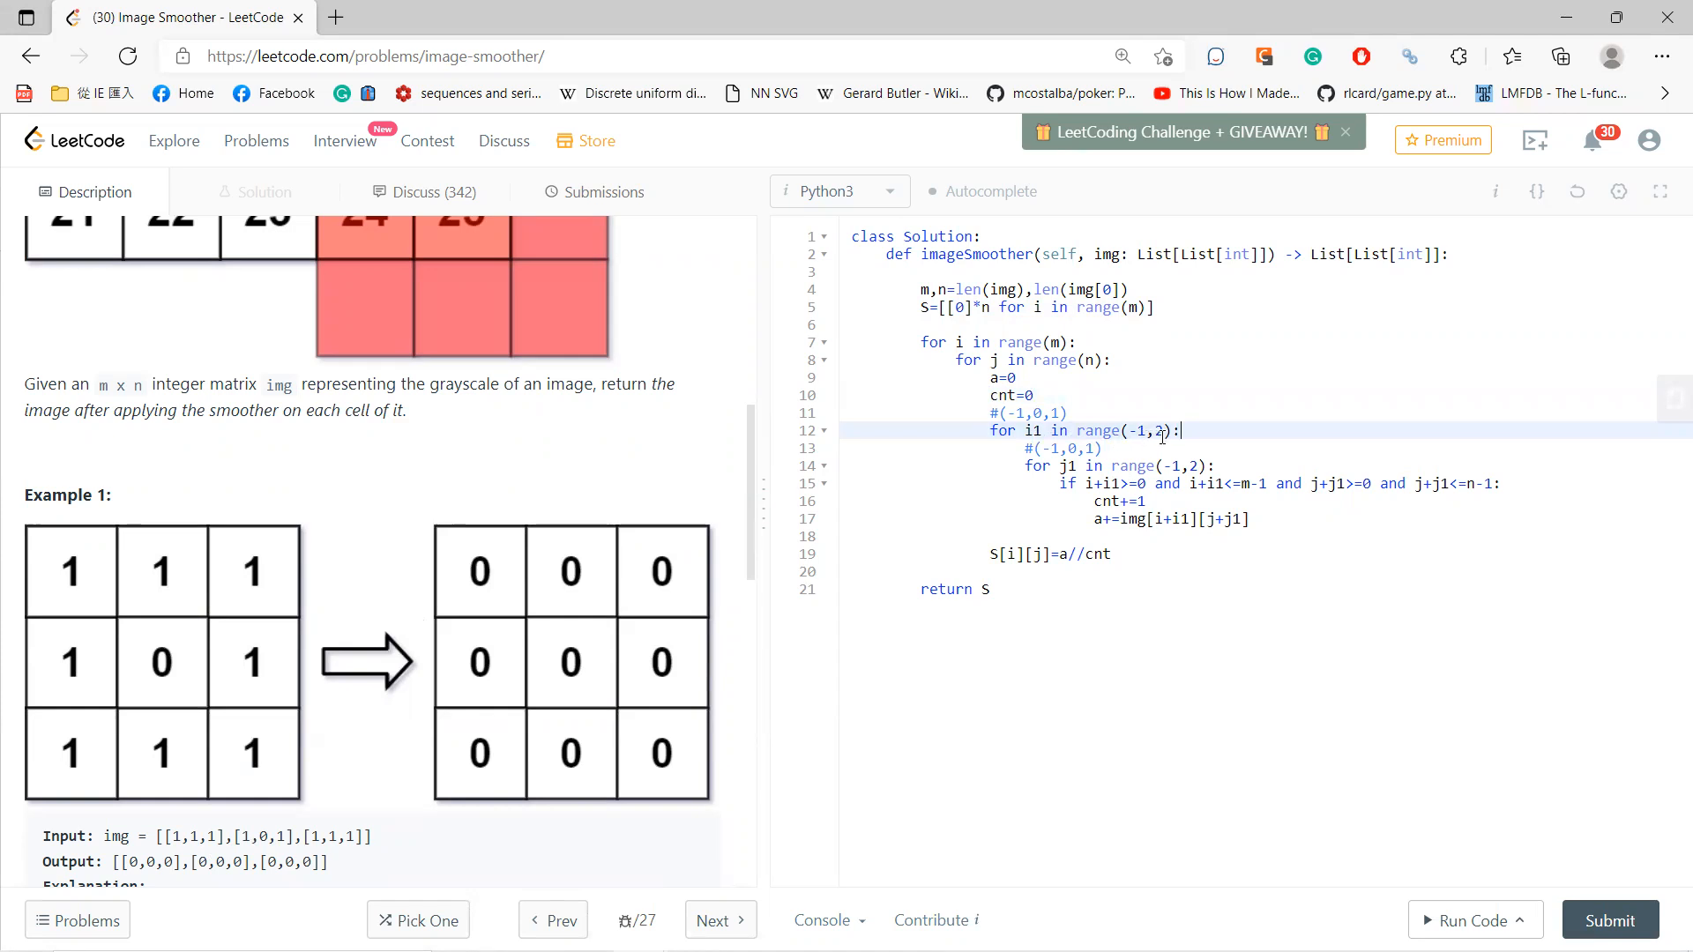
double_click(1024, 413)
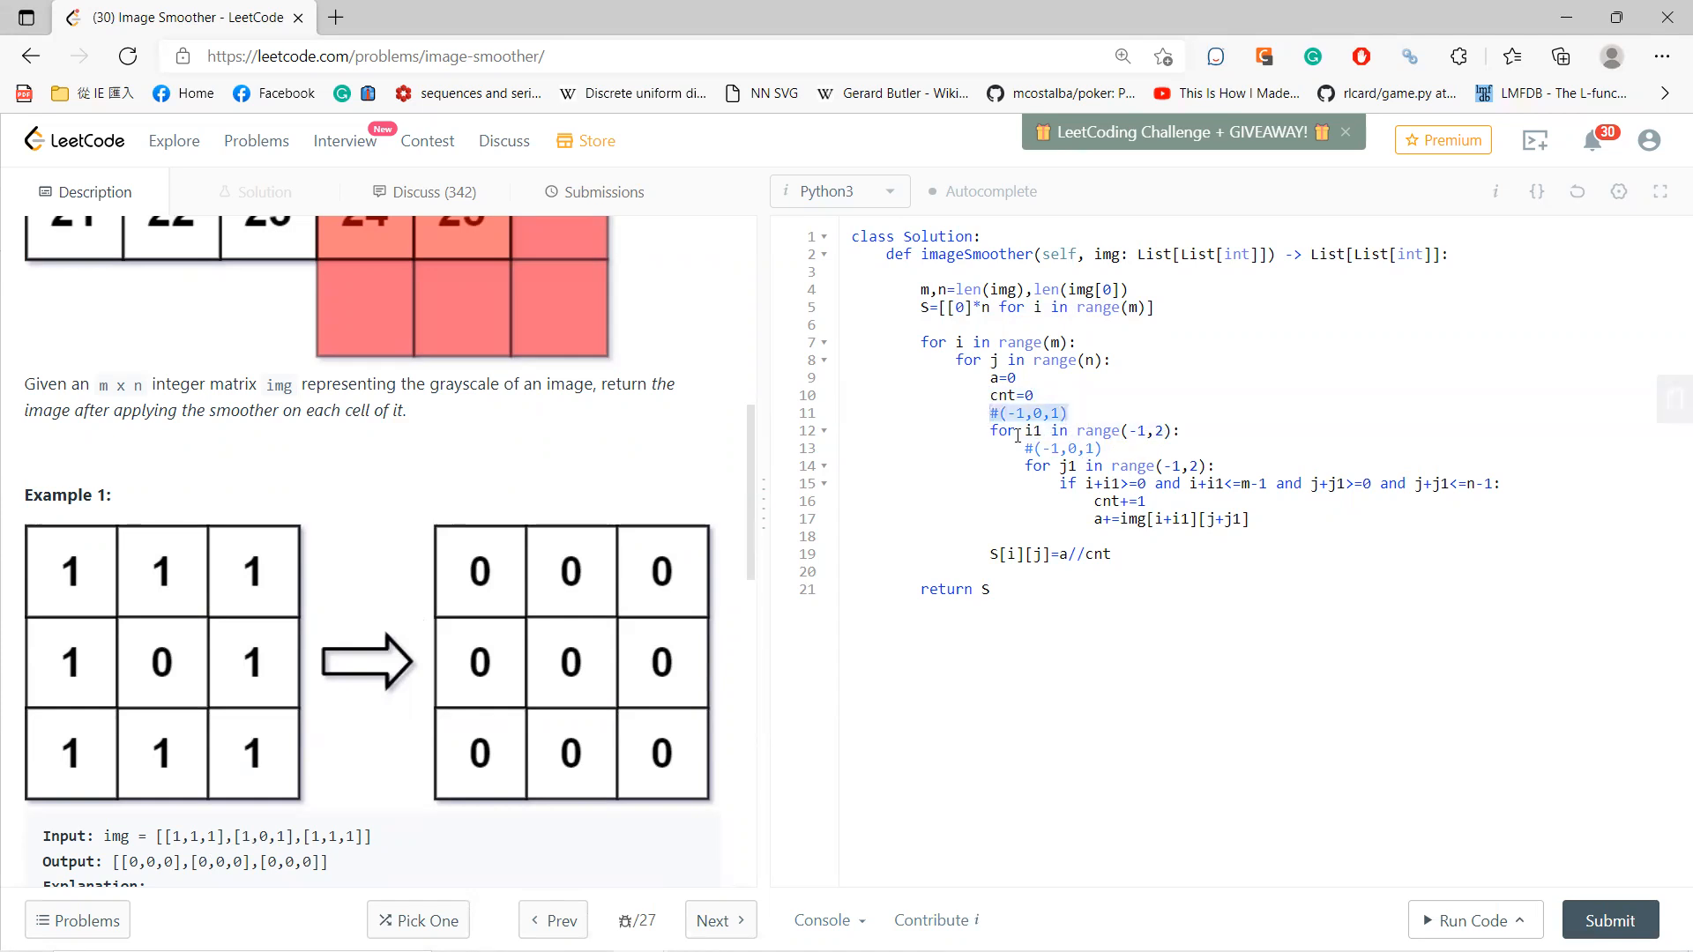
mouse_move(572, 664)
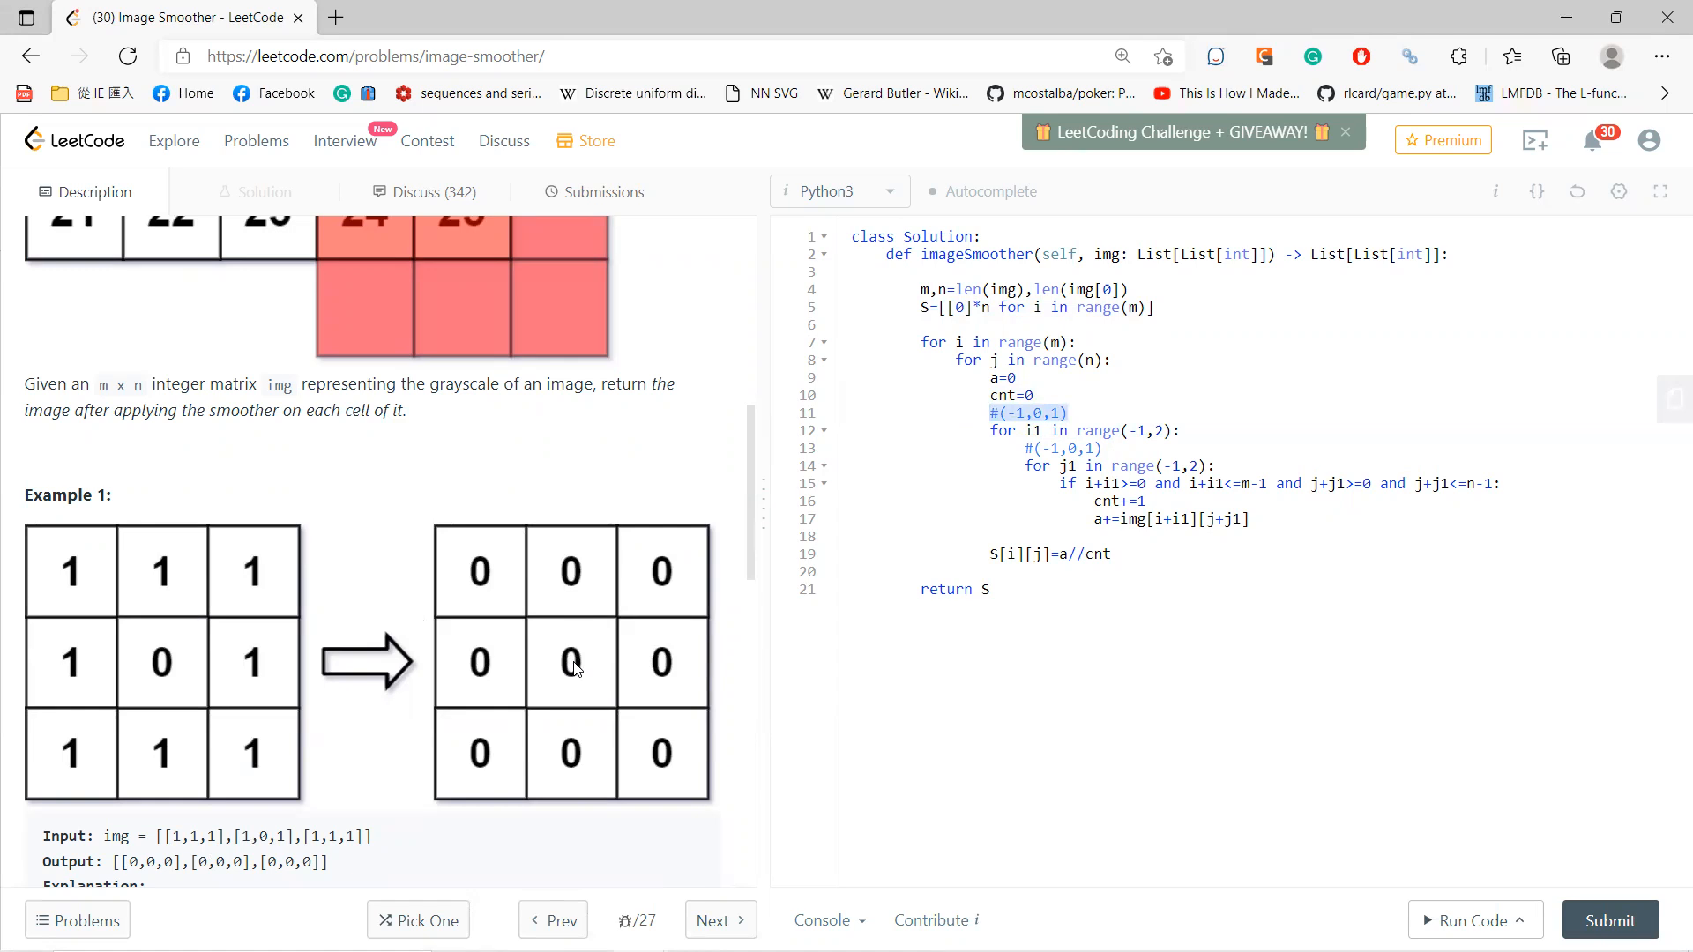
mouse_move(561, 723)
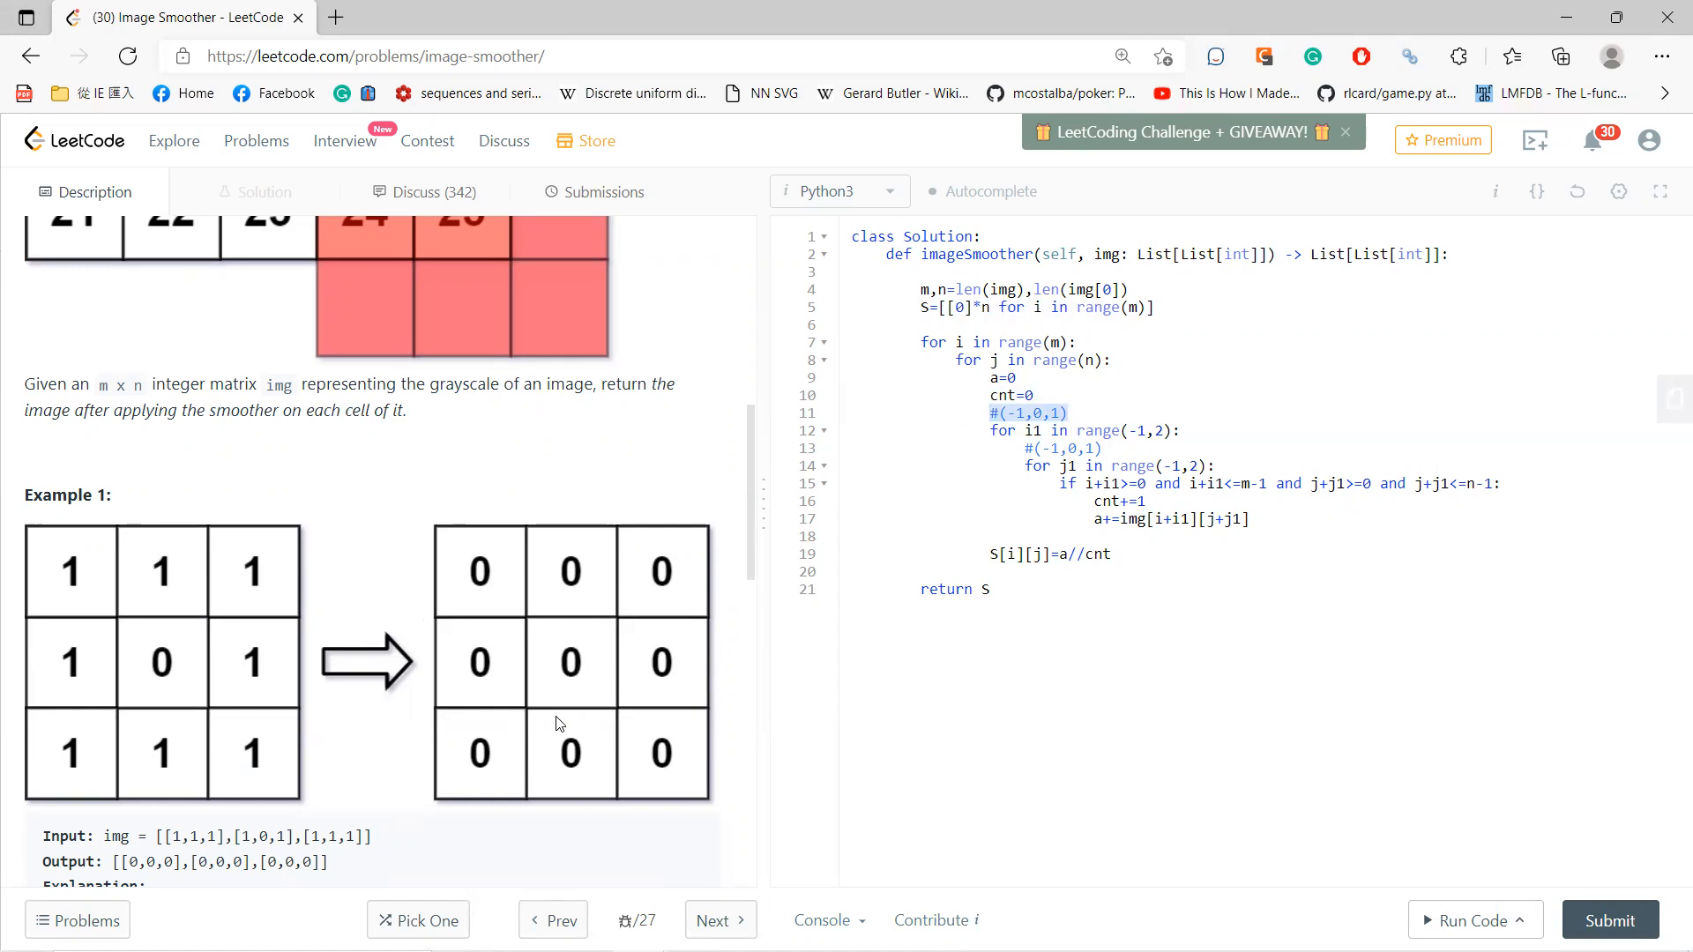
mouse_move(559, 583)
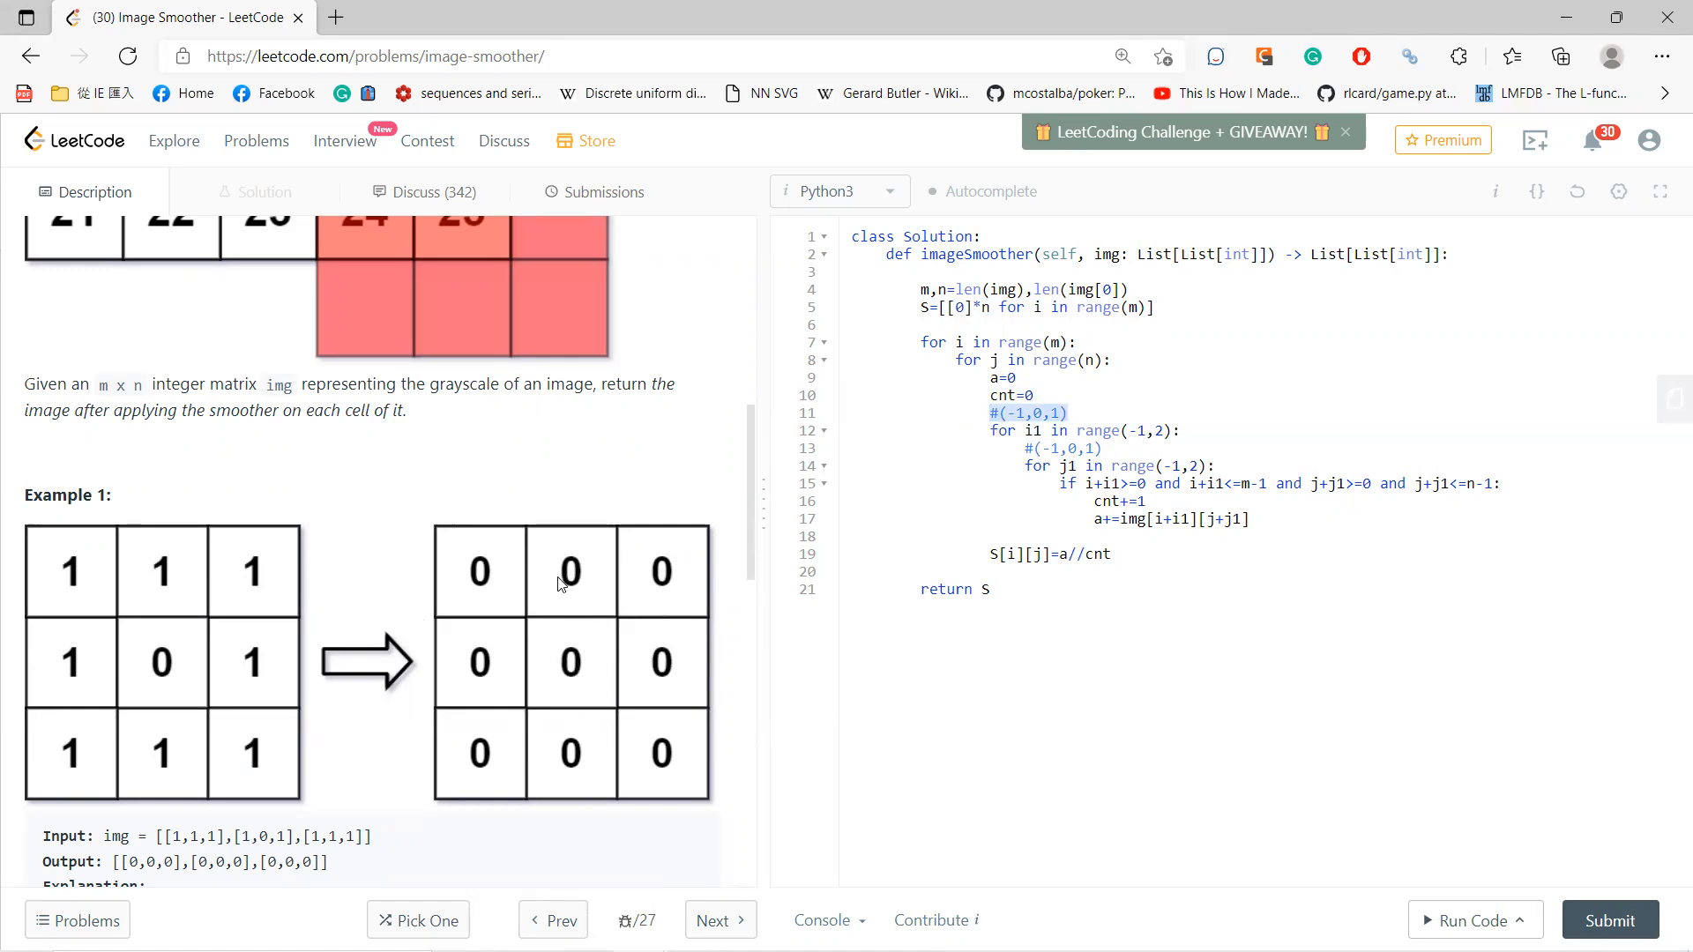
mouse_move(1059, 490)
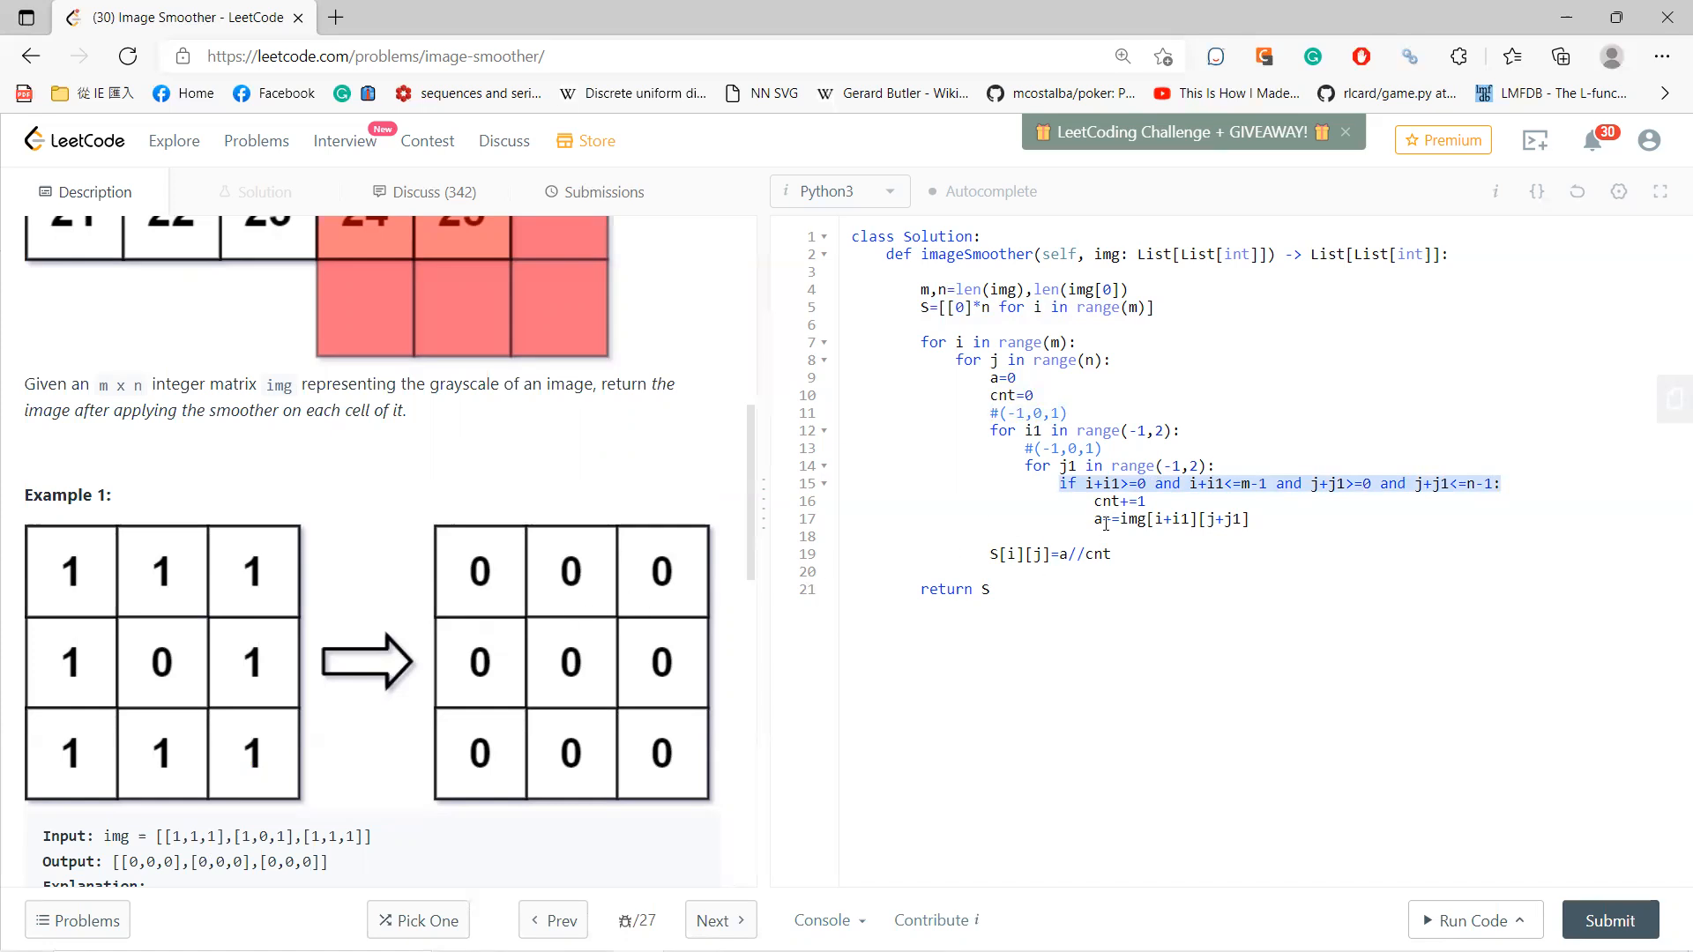
Point out the neighbour-sum loop lines, then submit the Python3 solution for judging.
click(1100, 501)
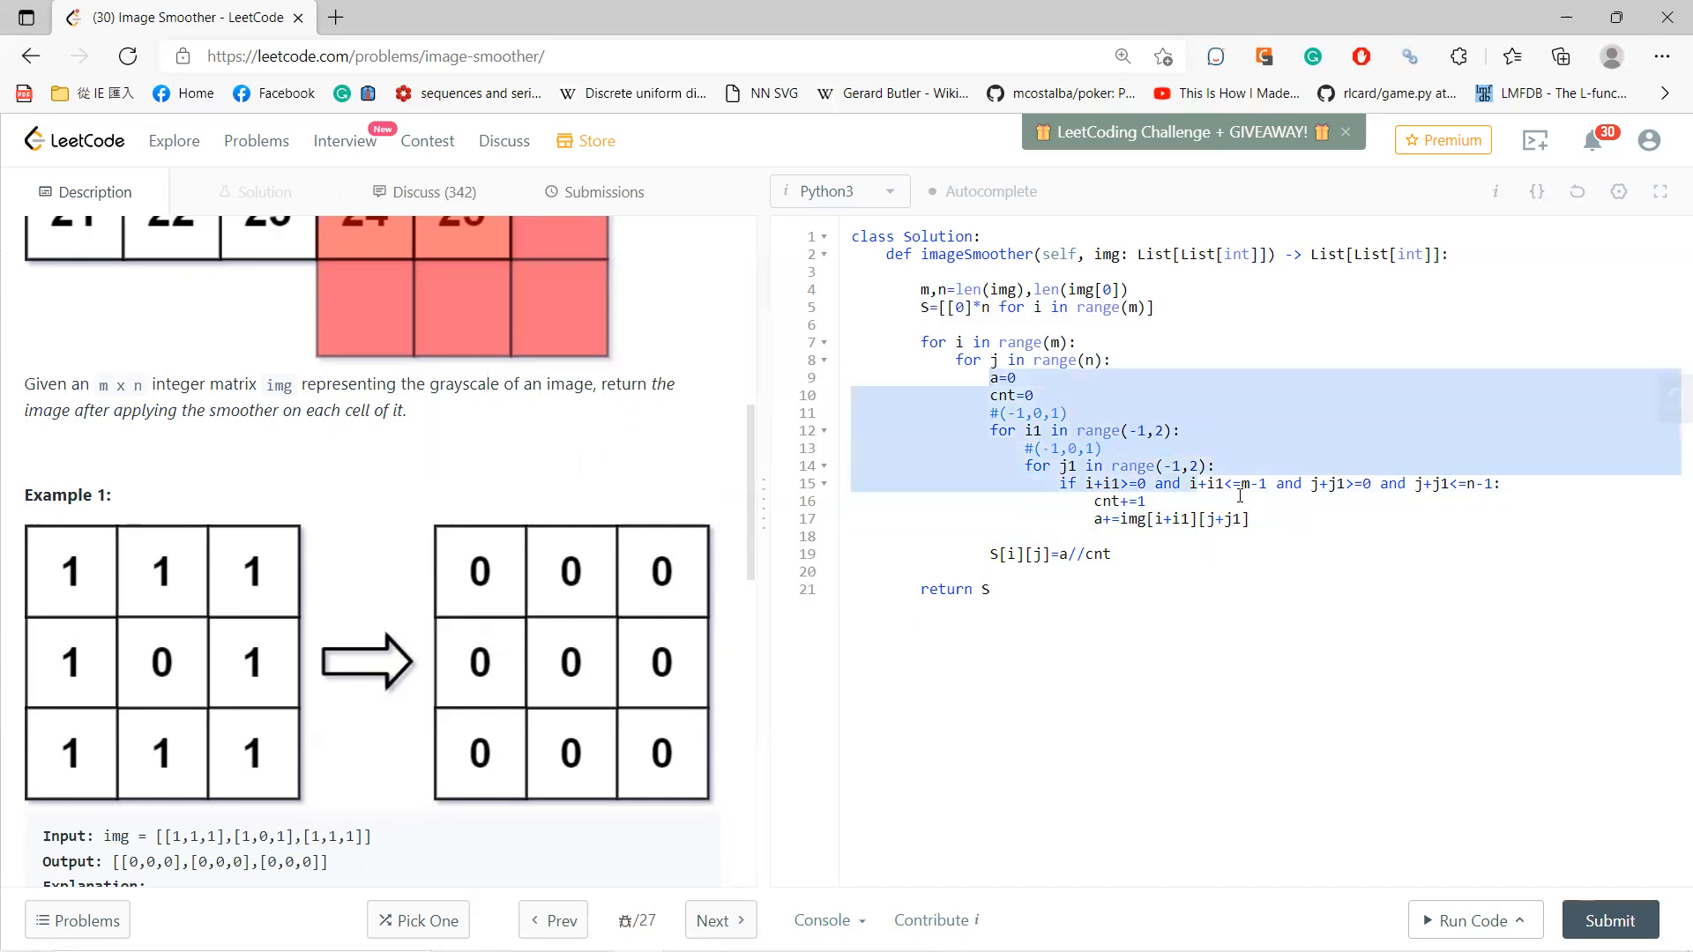
click(1080, 554)
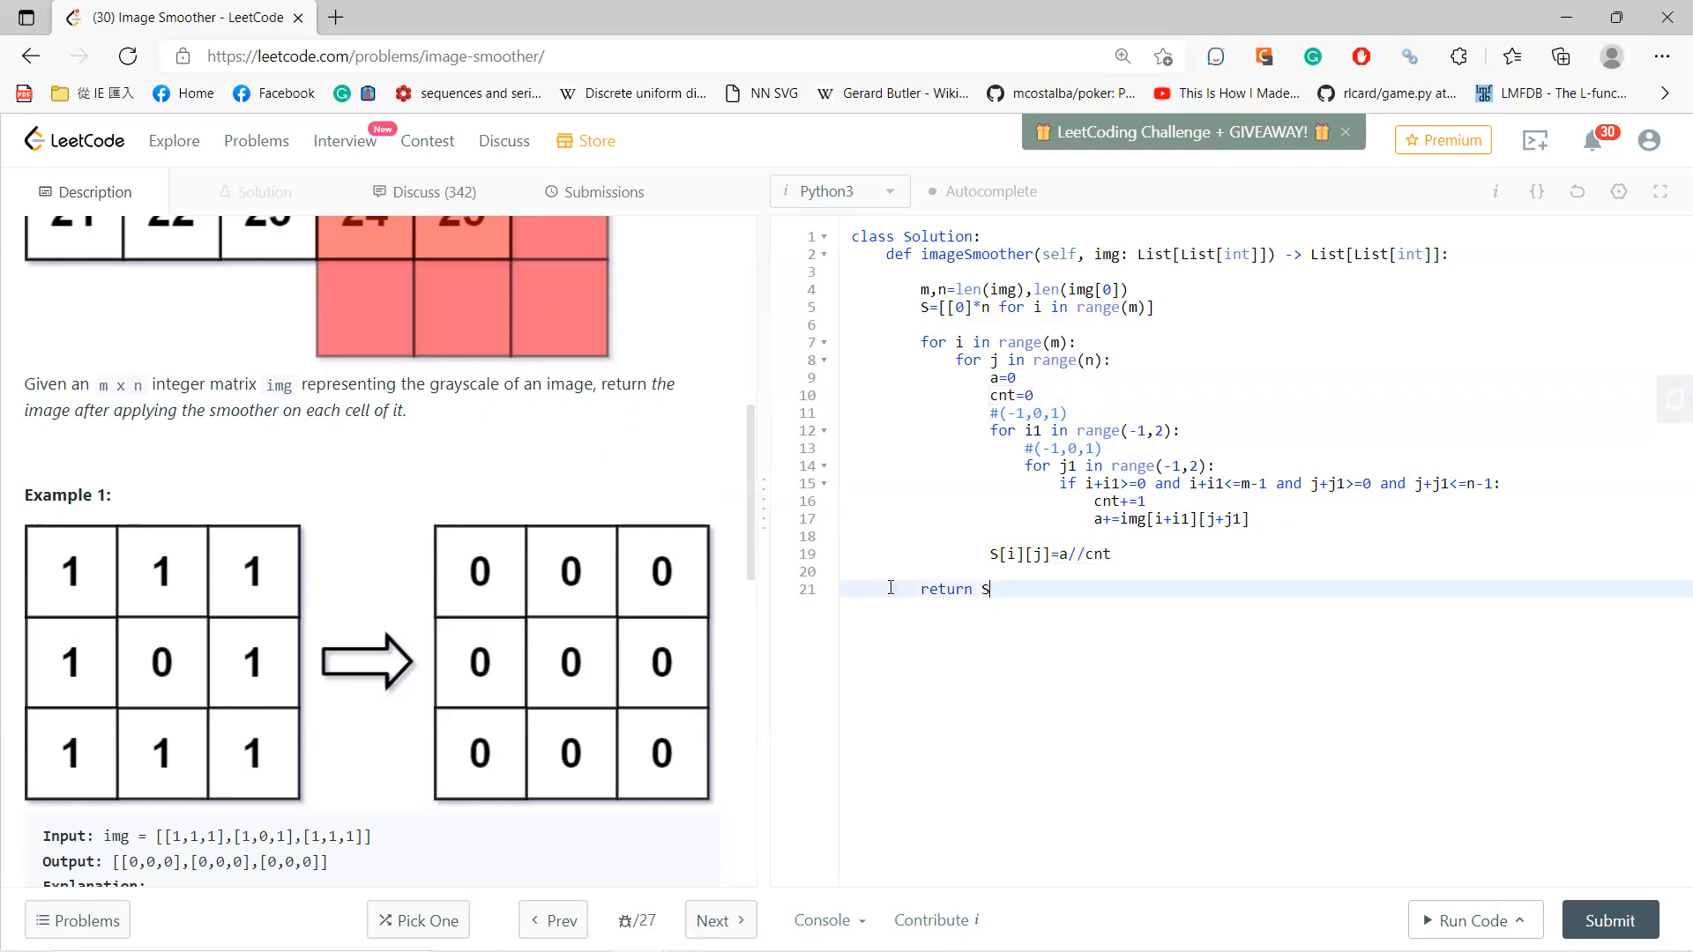
click(1610, 920)
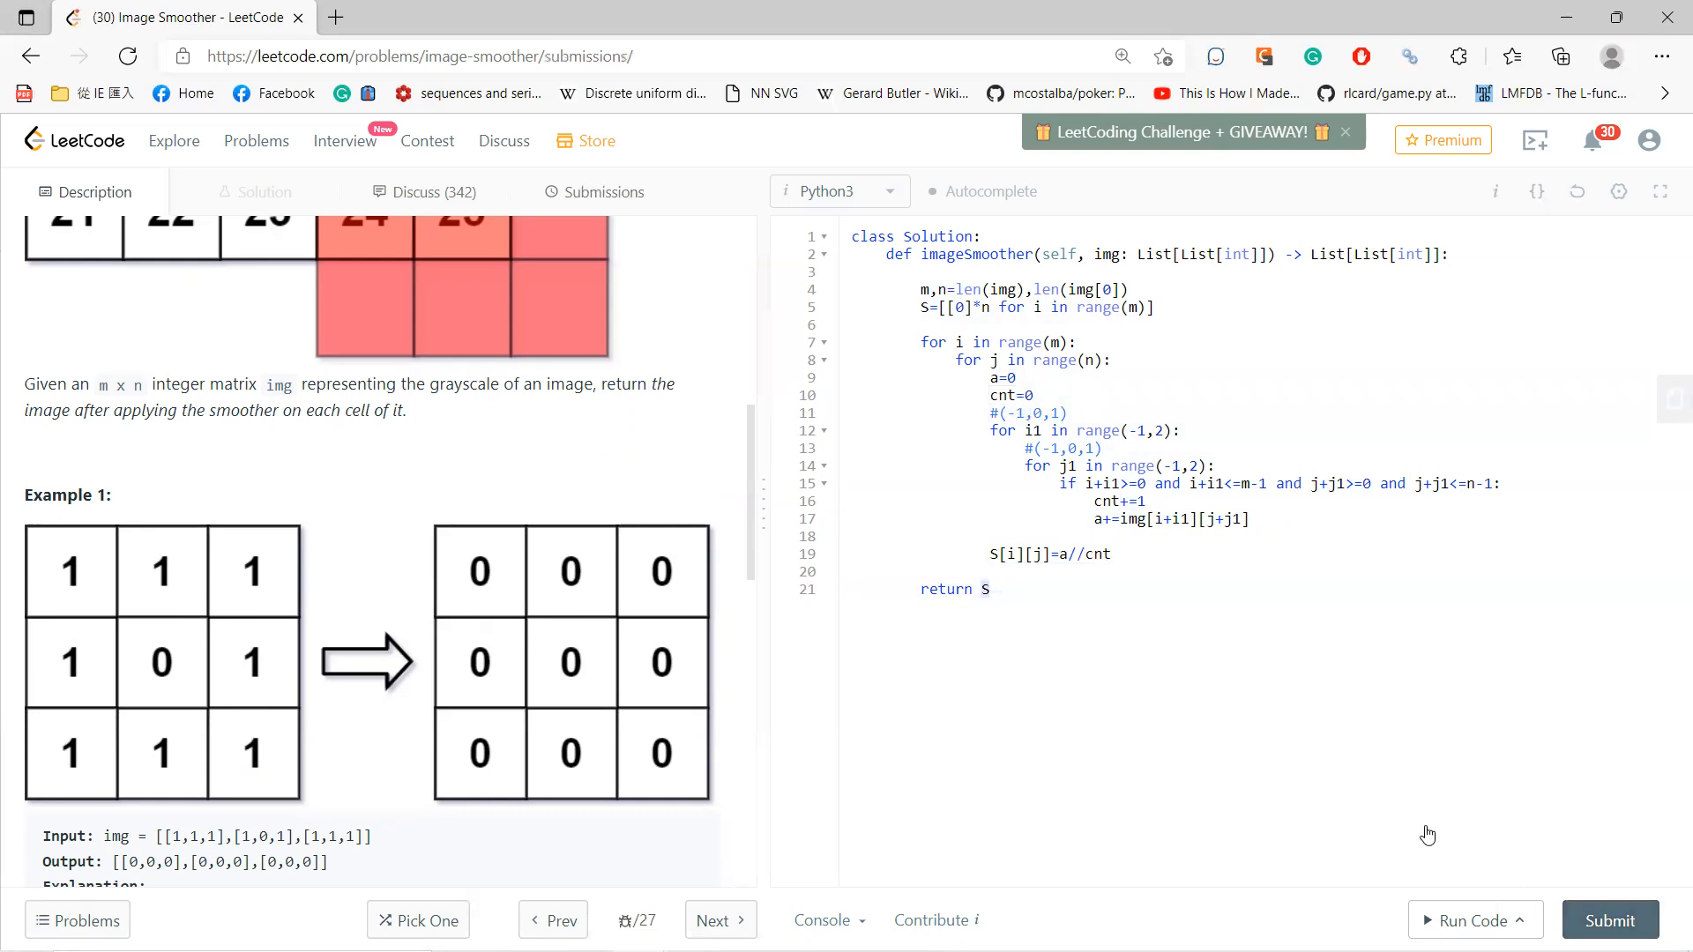
View the submission result: Accepted with 1143 ms runtime and 14.7 MB memory.
click(1609, 920)
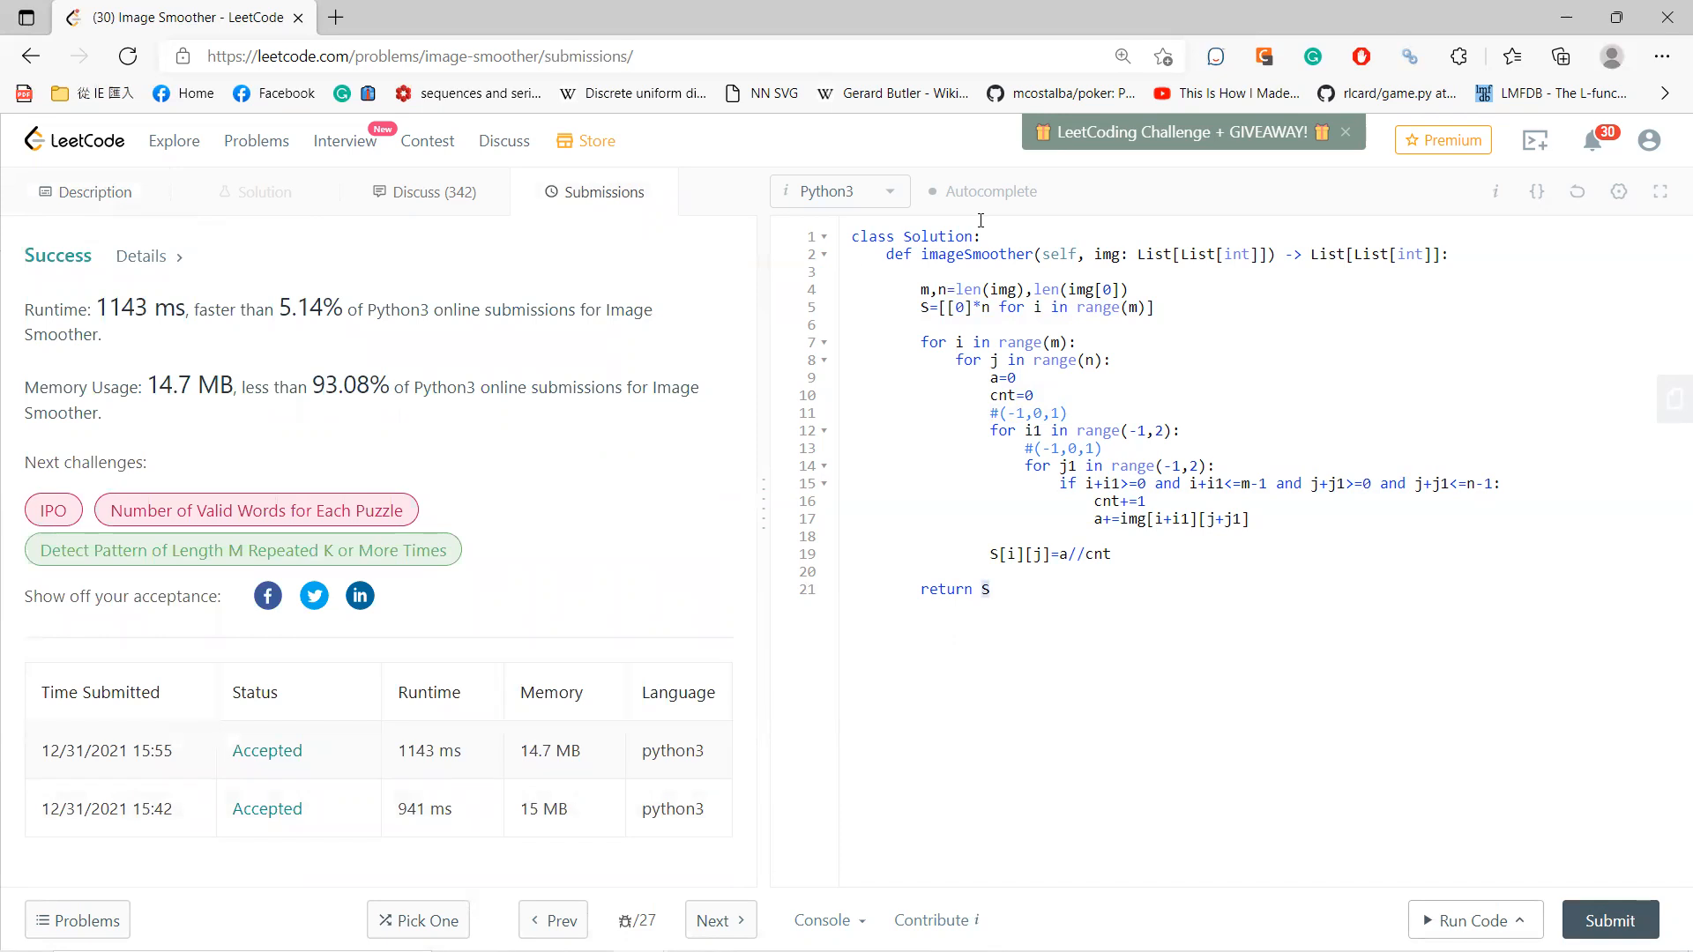
mouse_move(1606, 173)
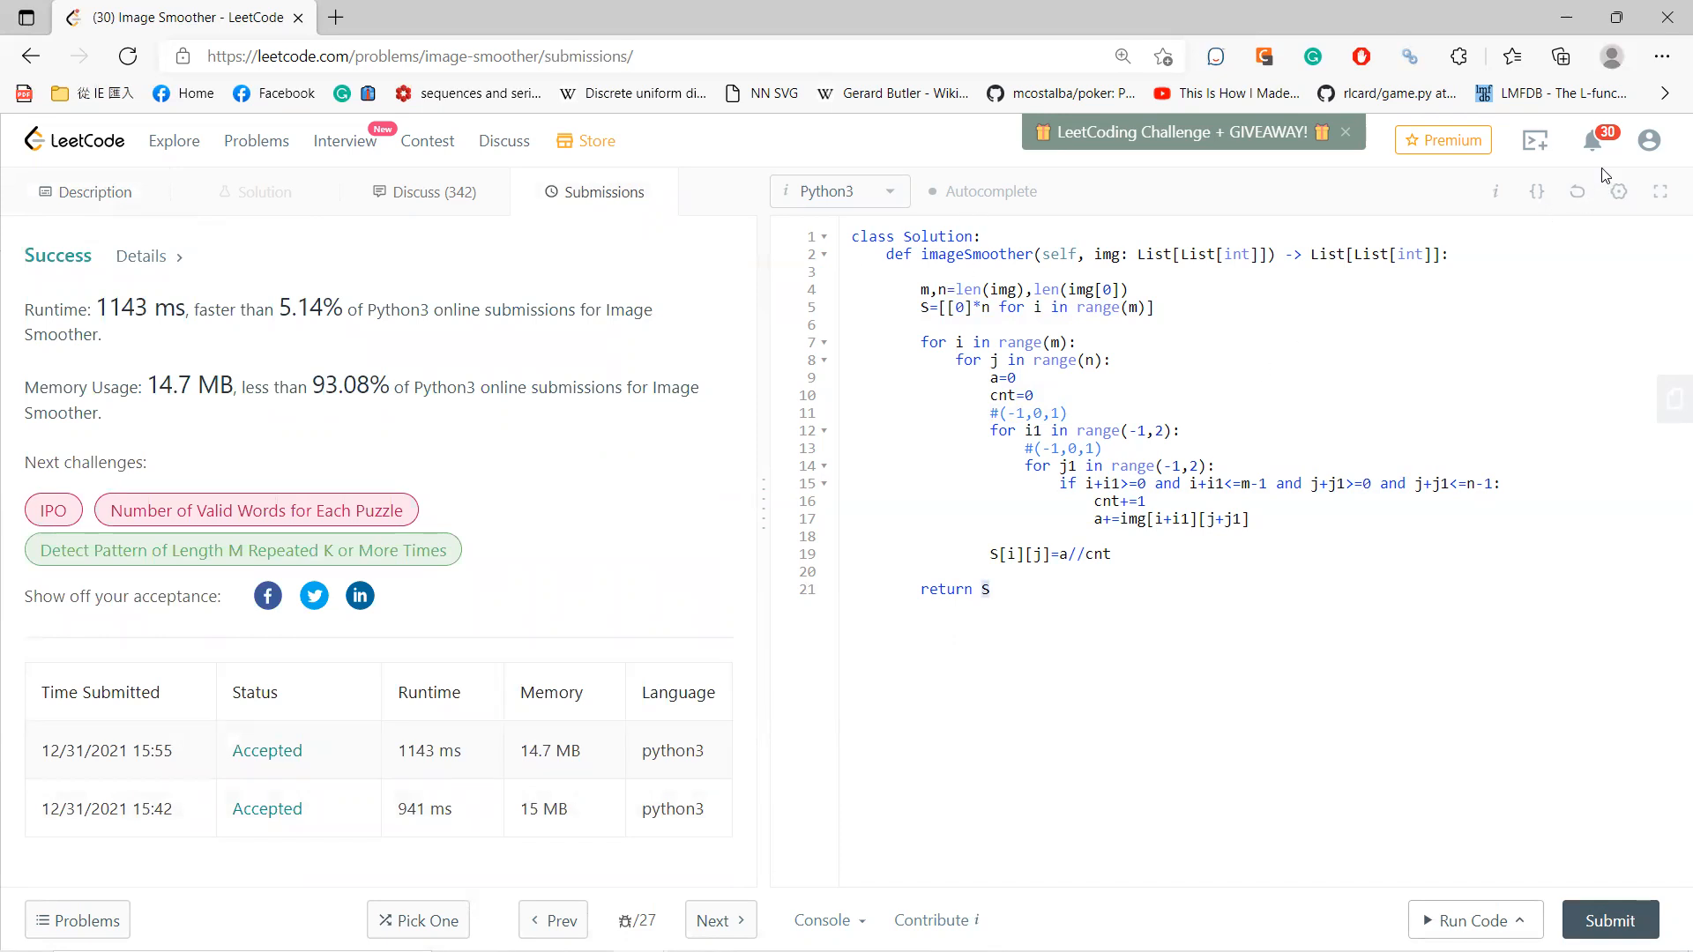